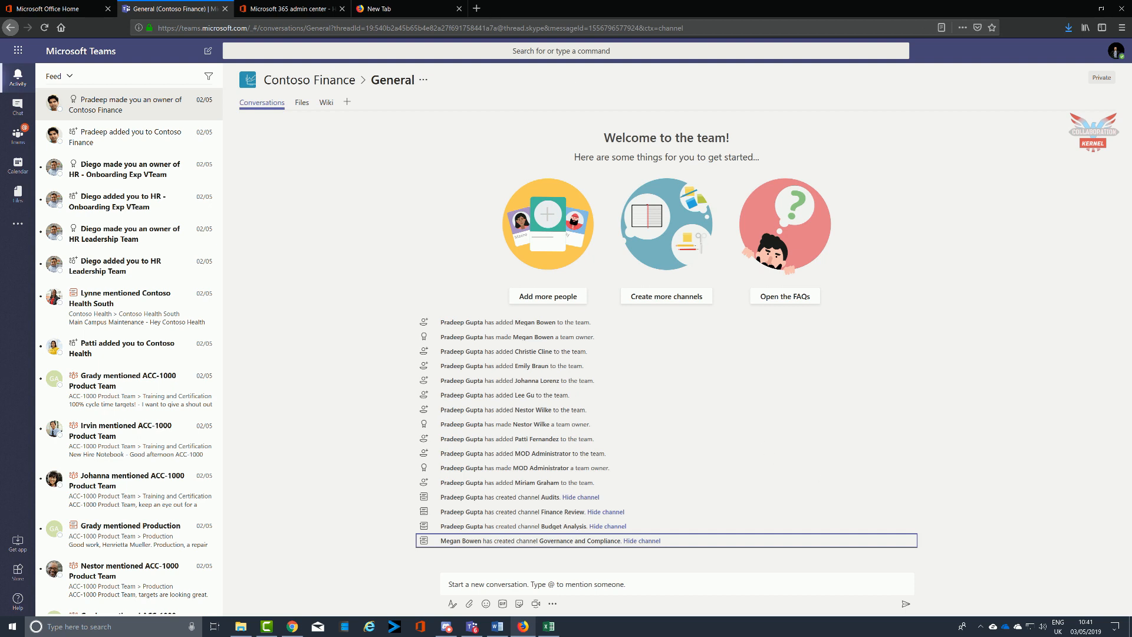
Start the /activity command from the command bar's slash-command suggestions.
left_click(562, 51)
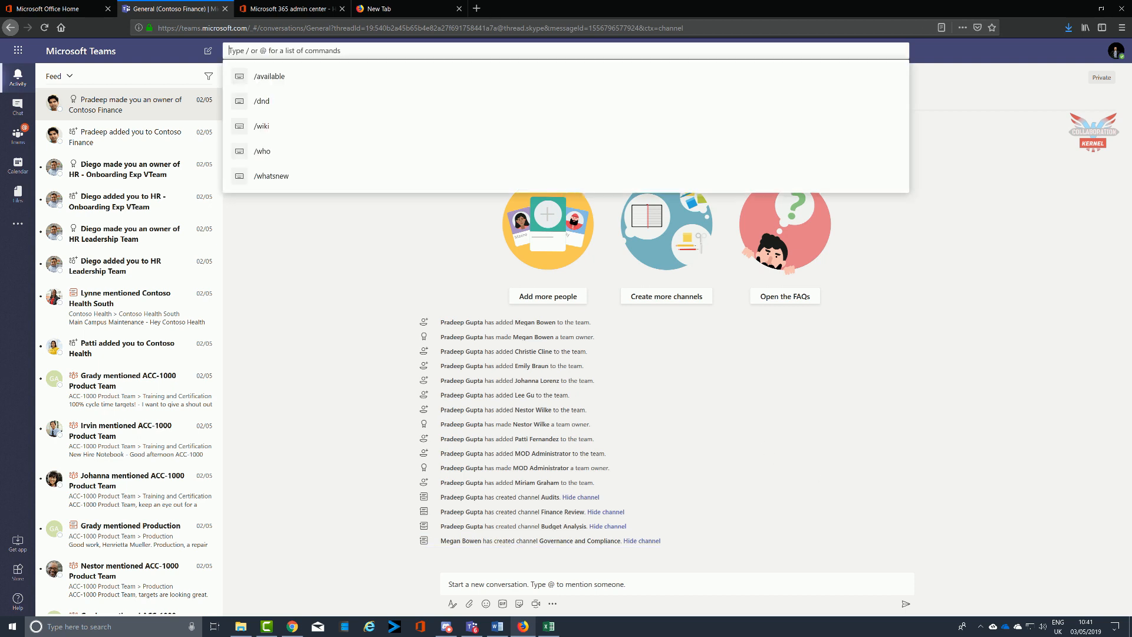
type("/")
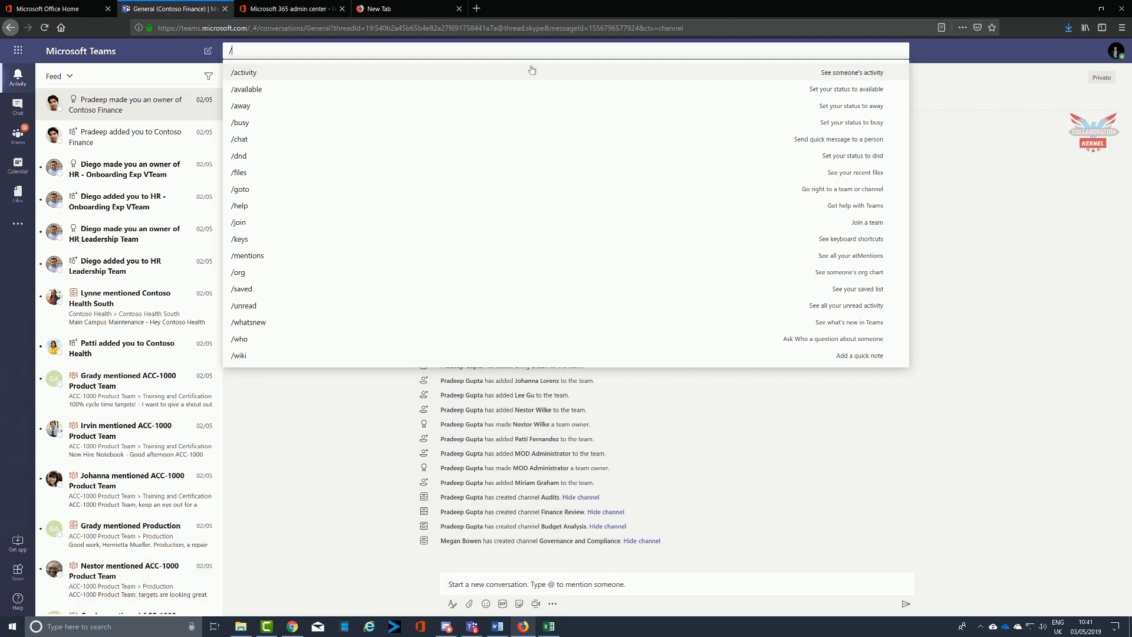
left_click(243, 72)
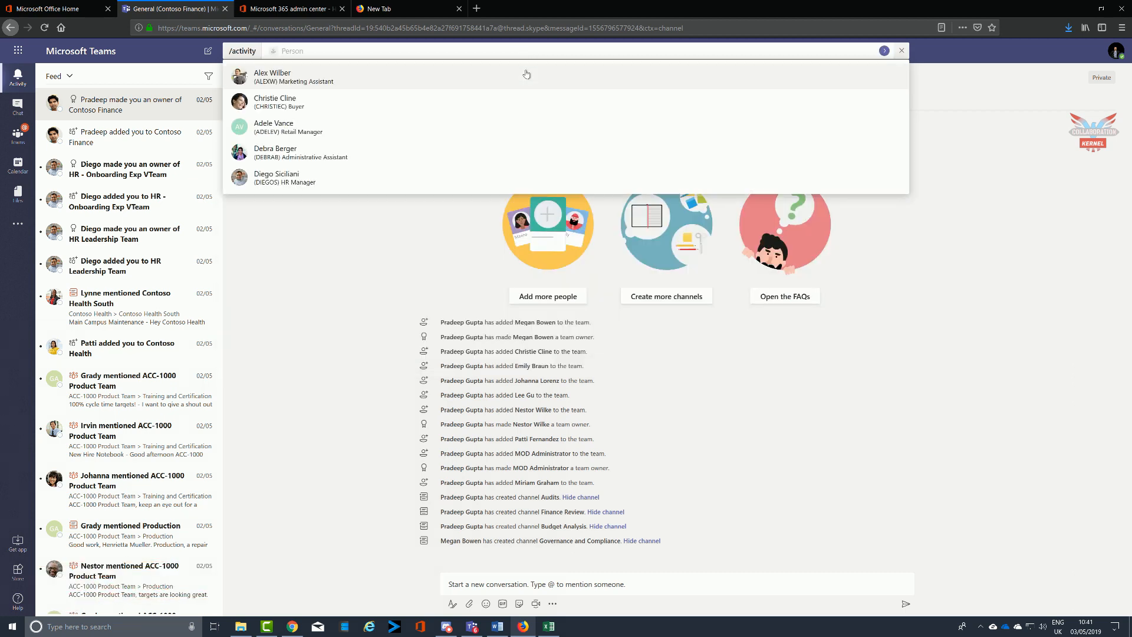
mouse_move(424, 182)
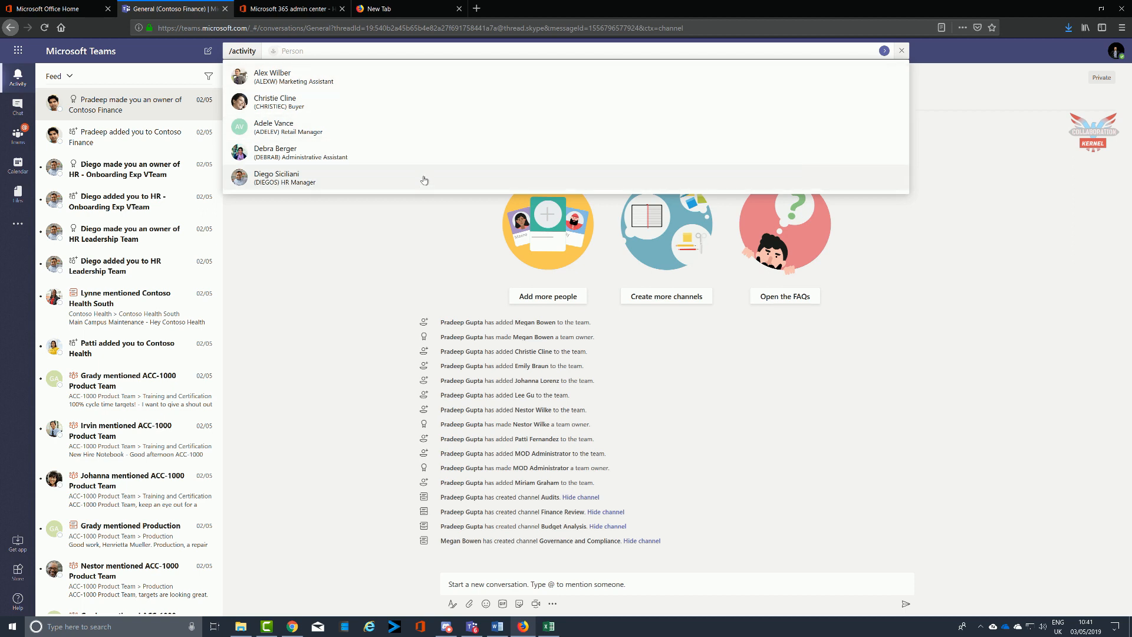
mouse_move(427, 103)
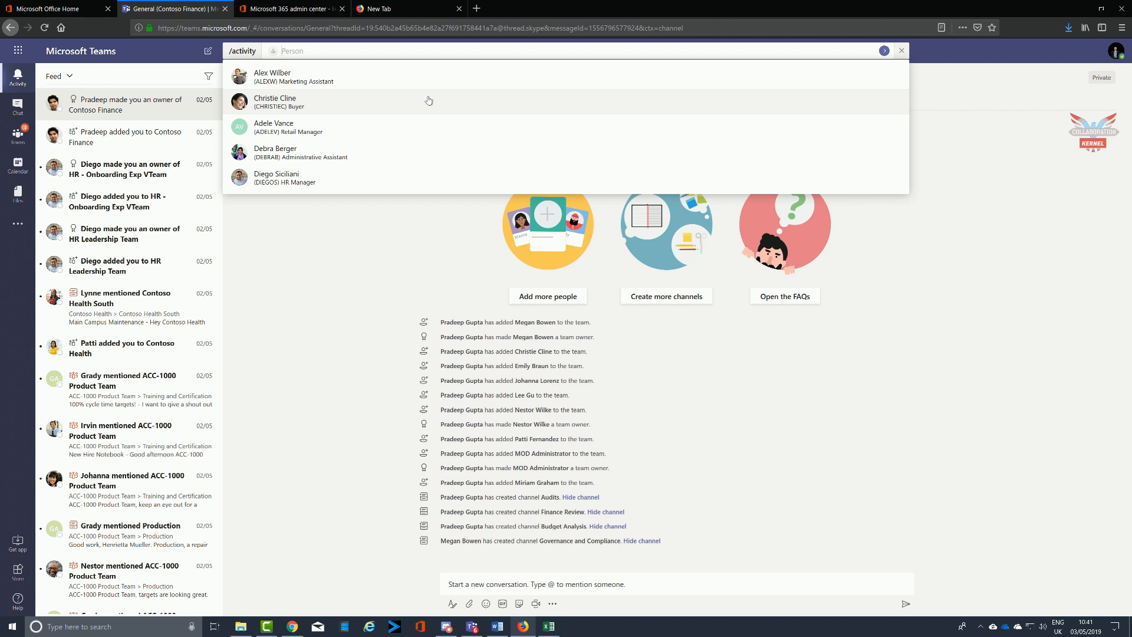
Search 'deb' in the Person field and view Debra Berger's recent activity.
type("deb")
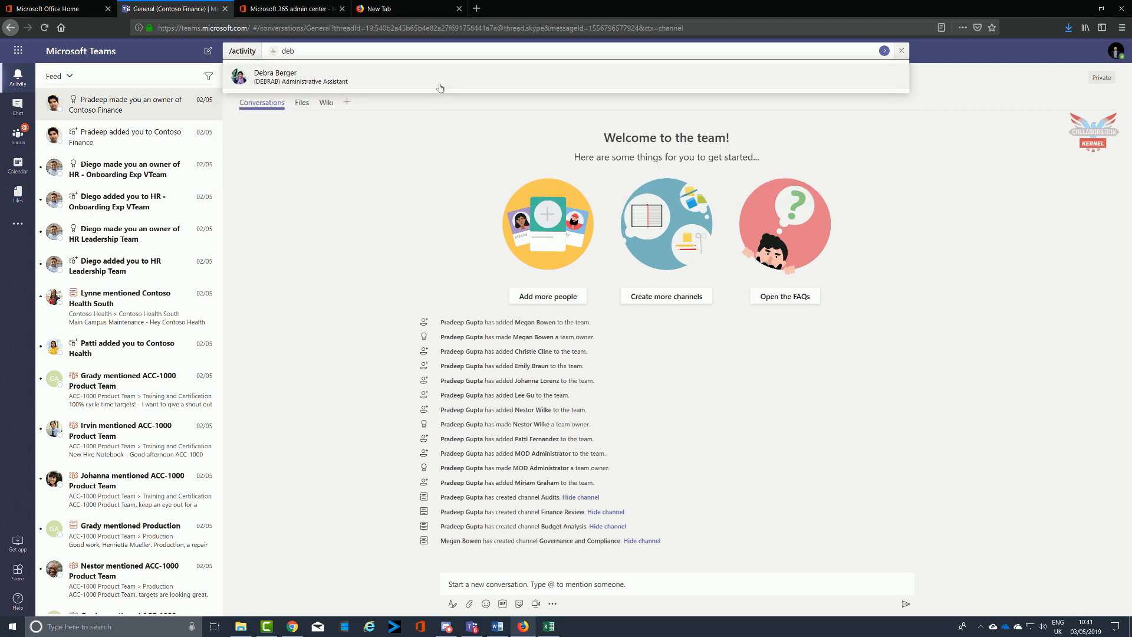
left_click(289, 78)
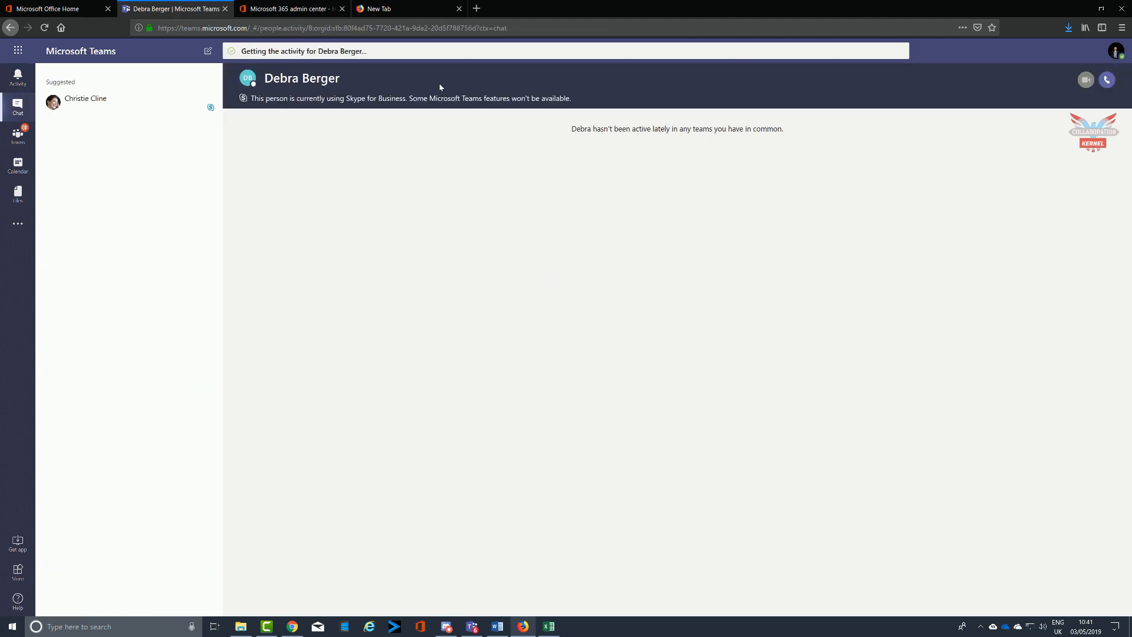
mouse_move(475, 112)
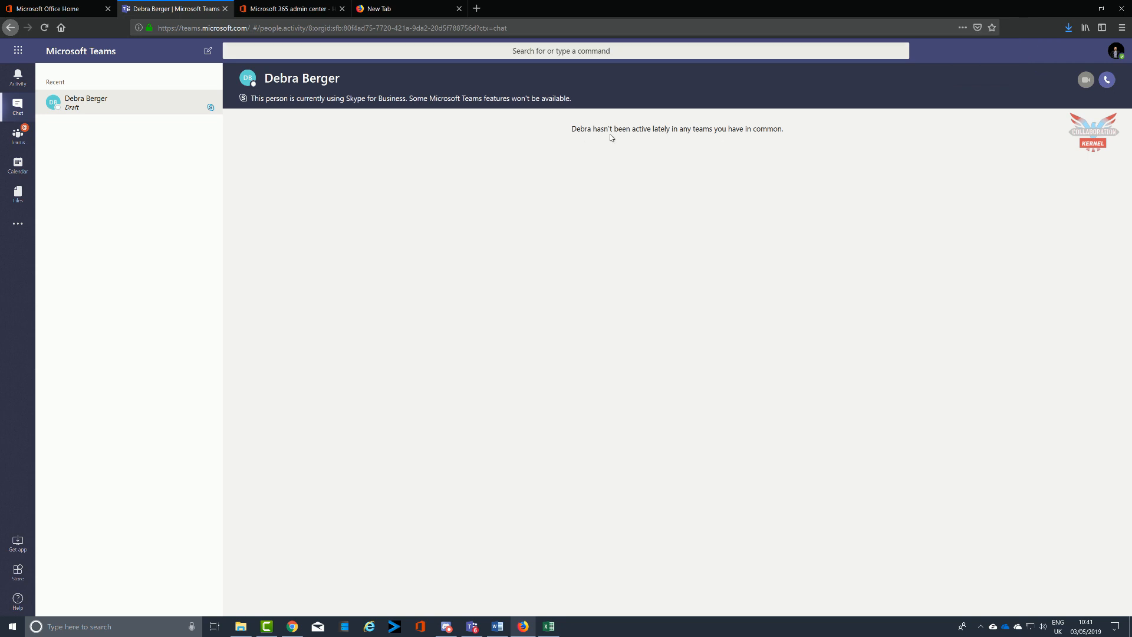
mouse_move(586, 149)
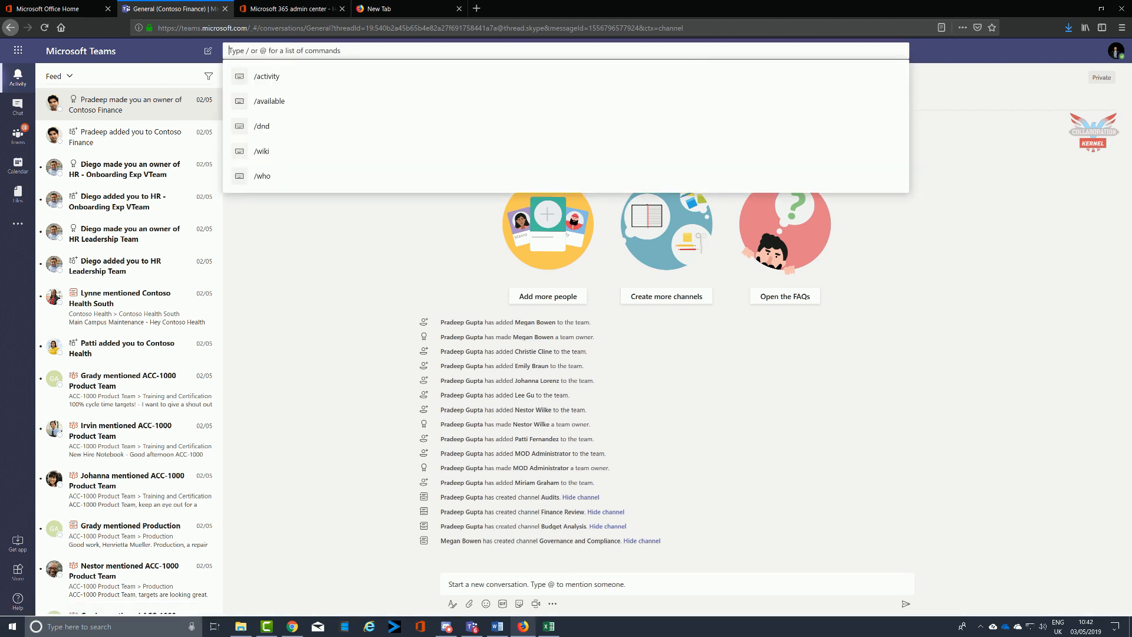
Run /help to reach the Help Topics page and scroll through its sections.
type("?")
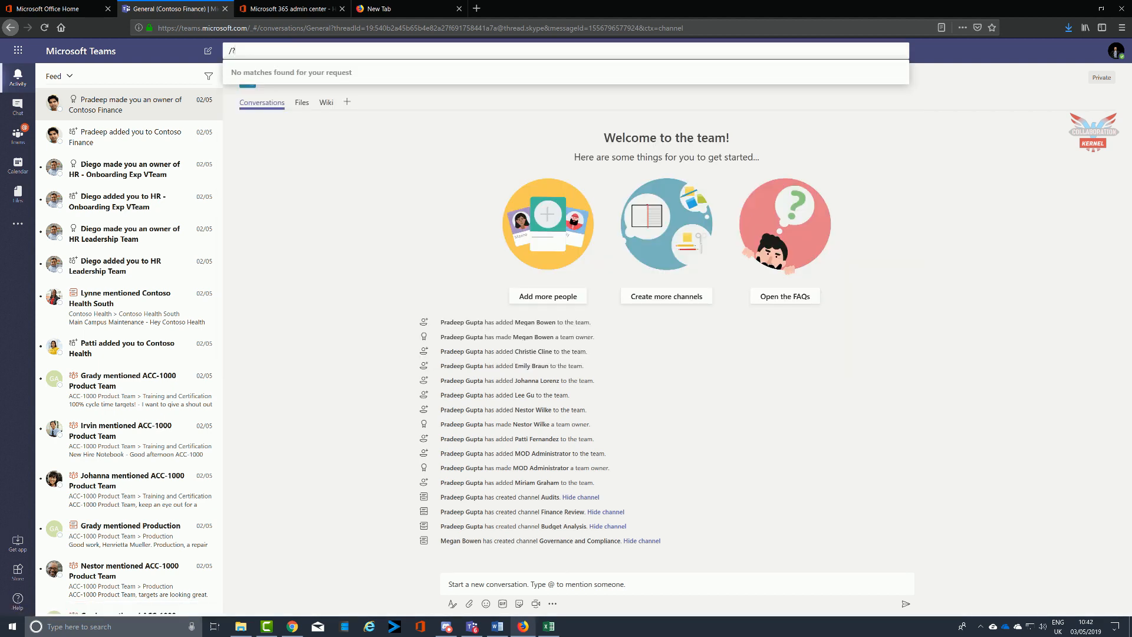
type("help")
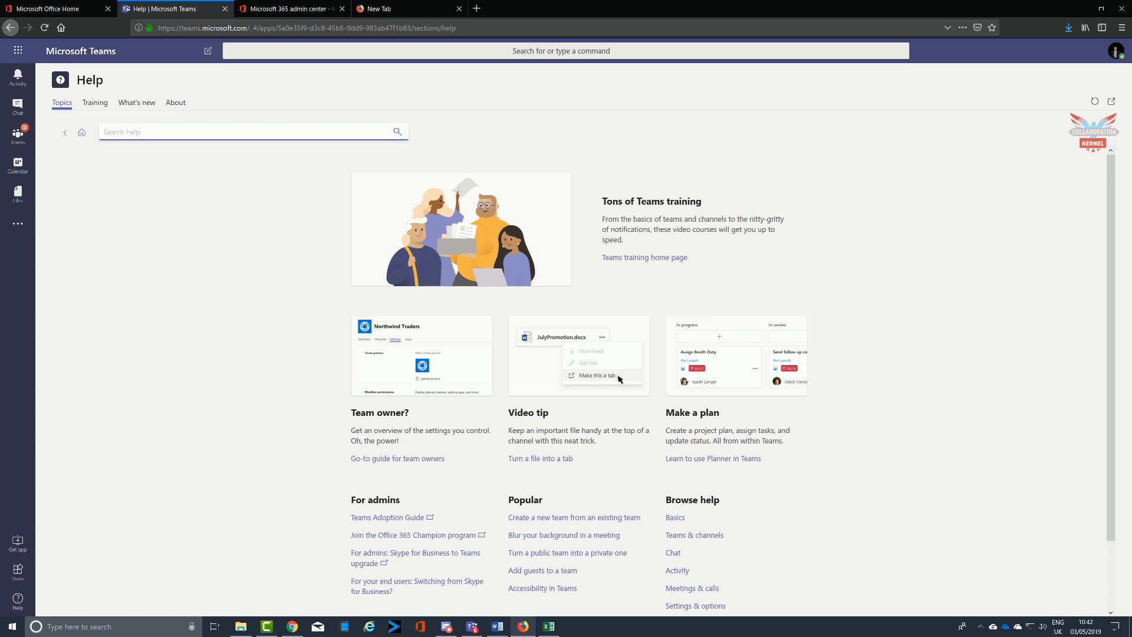
scroll("down", 3)
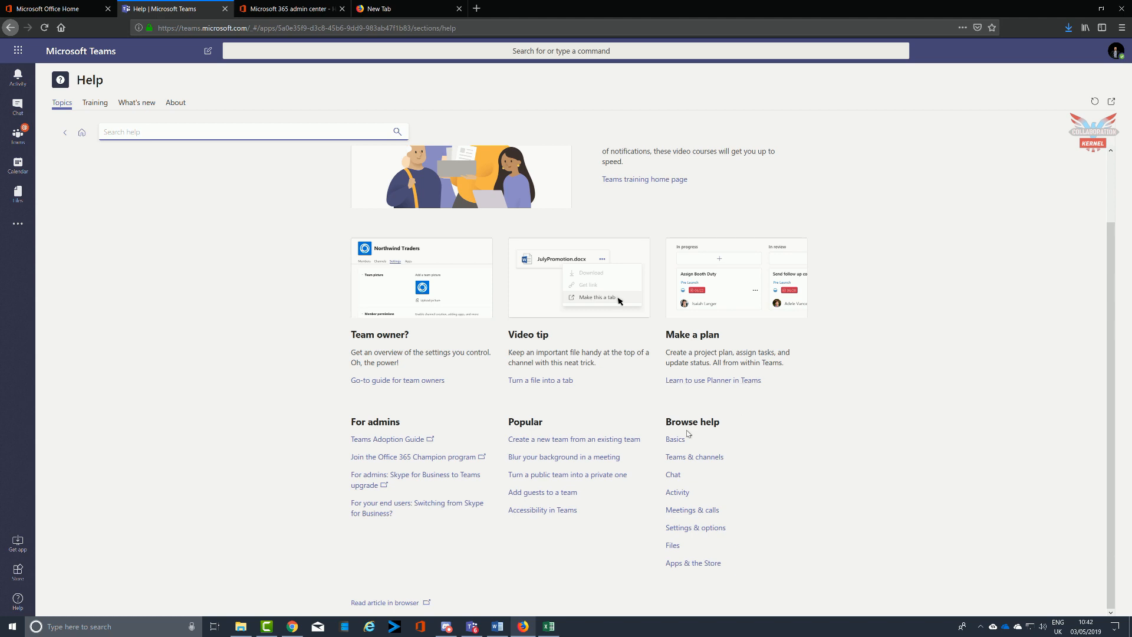
mouse_move(431, 445)
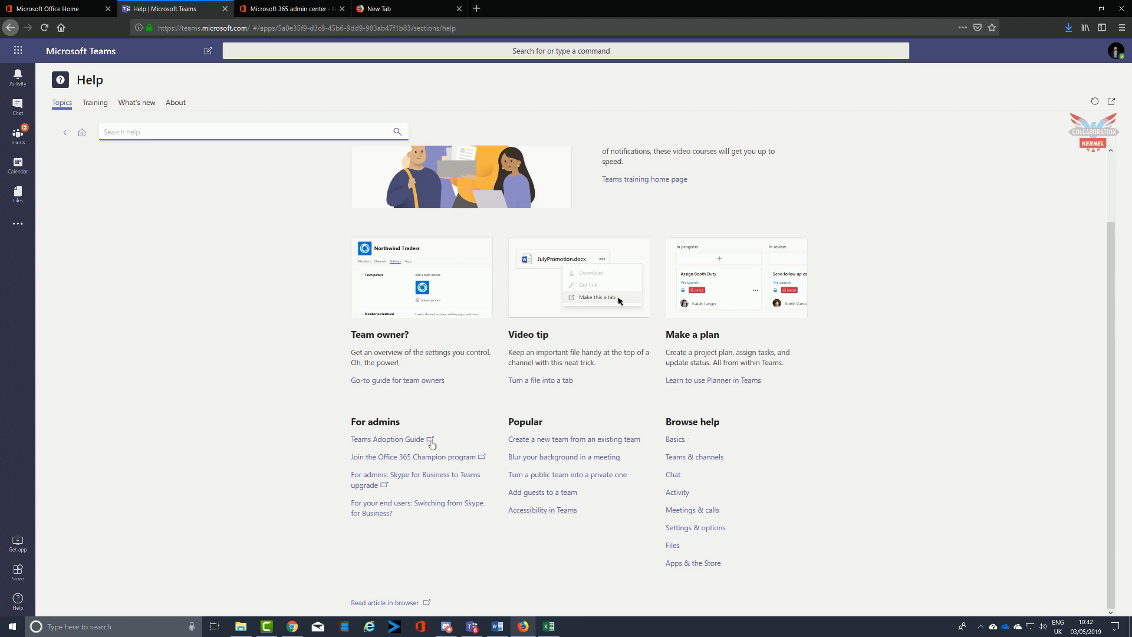
mouse_move(395, 519)
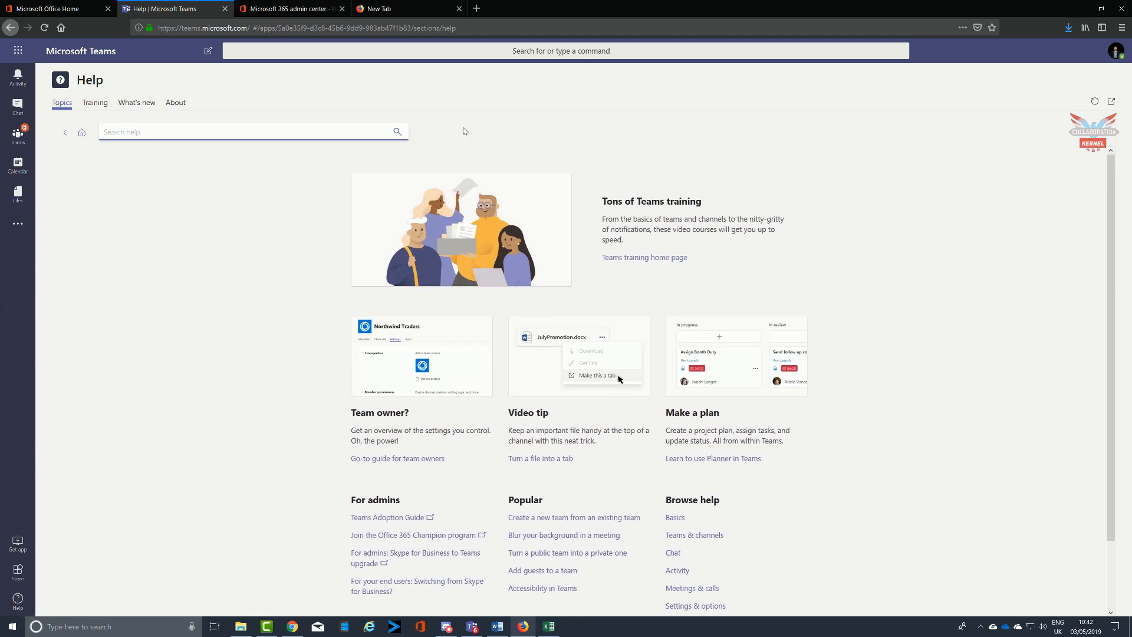
Use the /dnd command to set your status to Do not disturb.
left_click(561, 51)
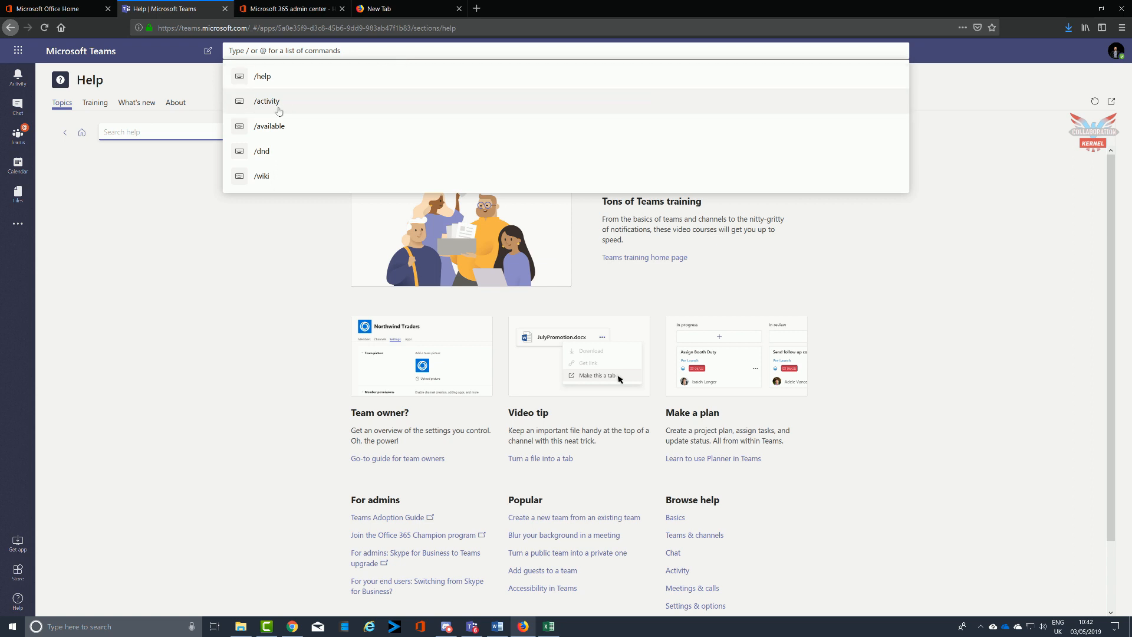
mouse_move(265, 152)
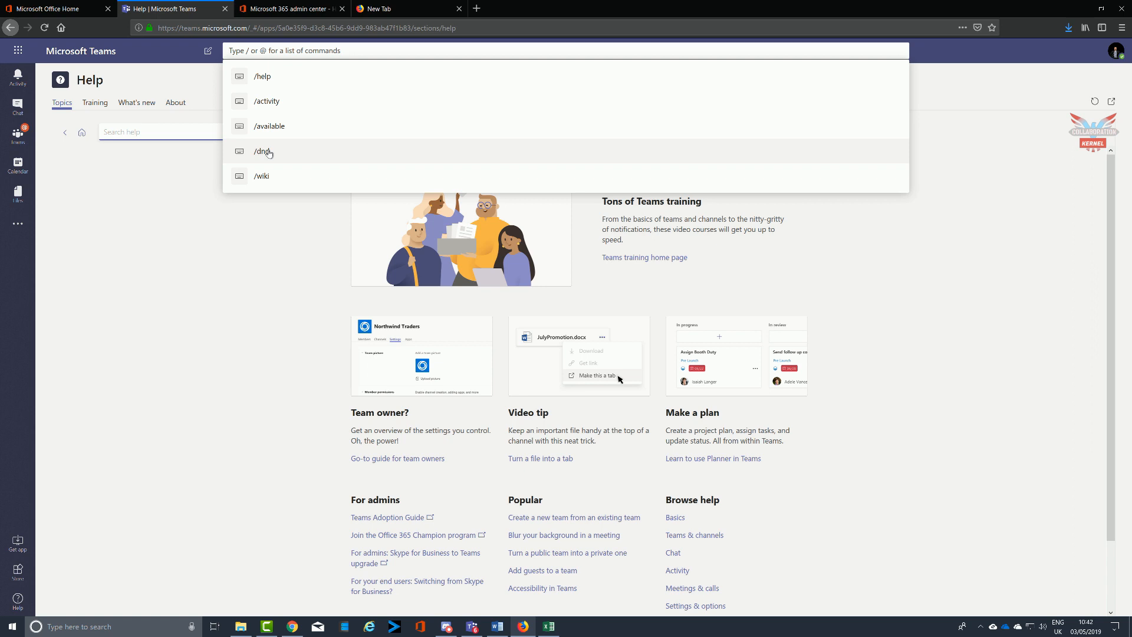
left_click(263, 152)
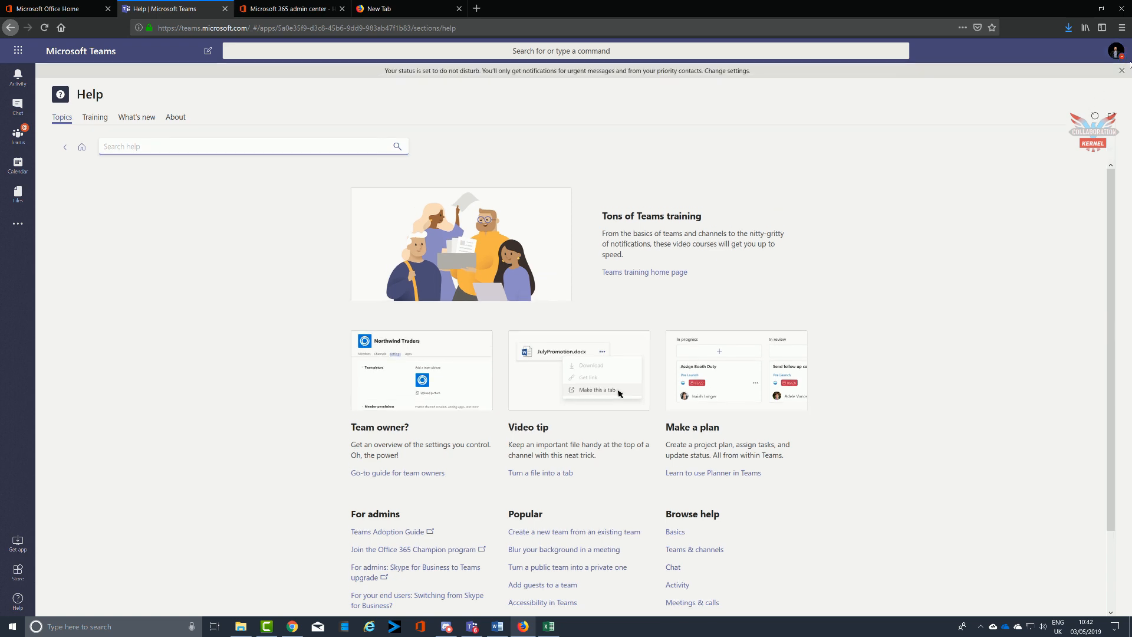
mouse_move(960, 191)
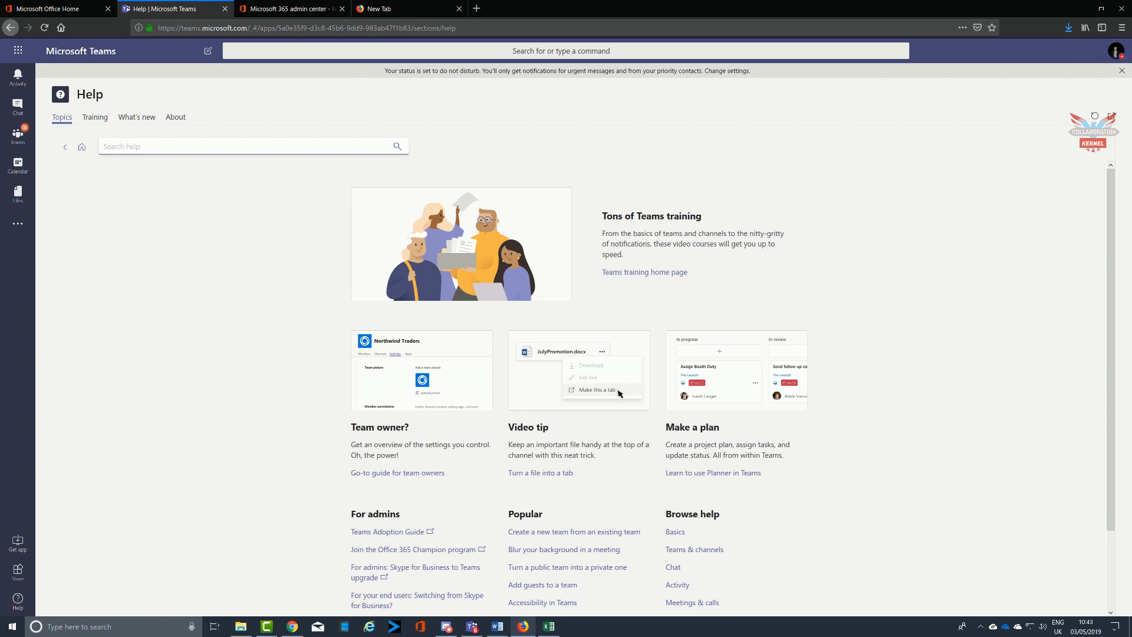
mouse_move(726, 71)
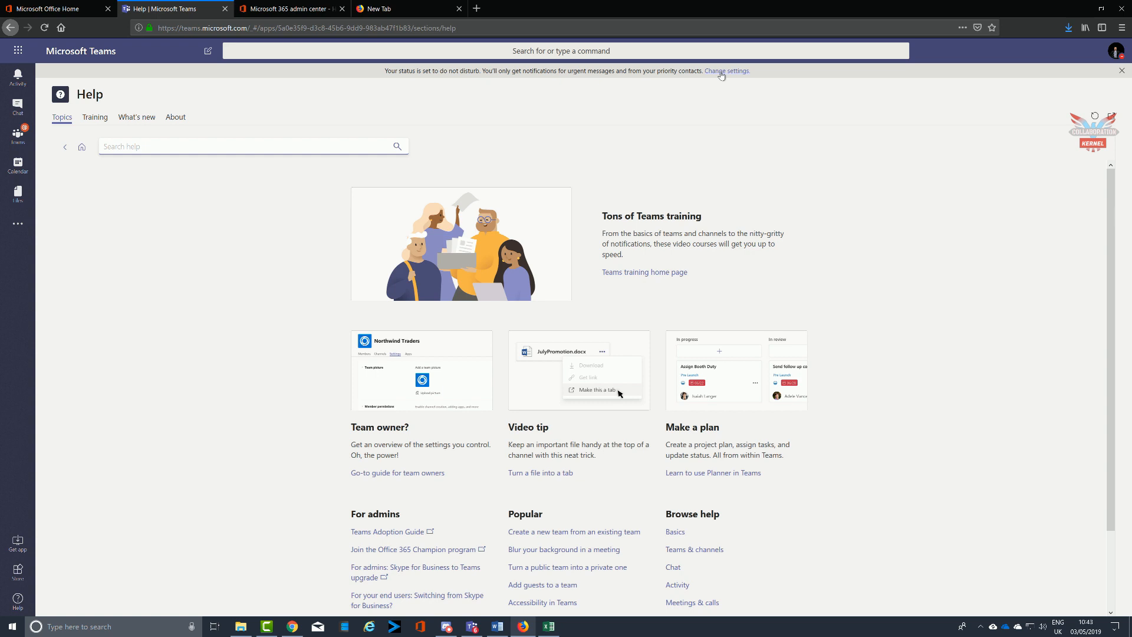
left_click(726, 71)
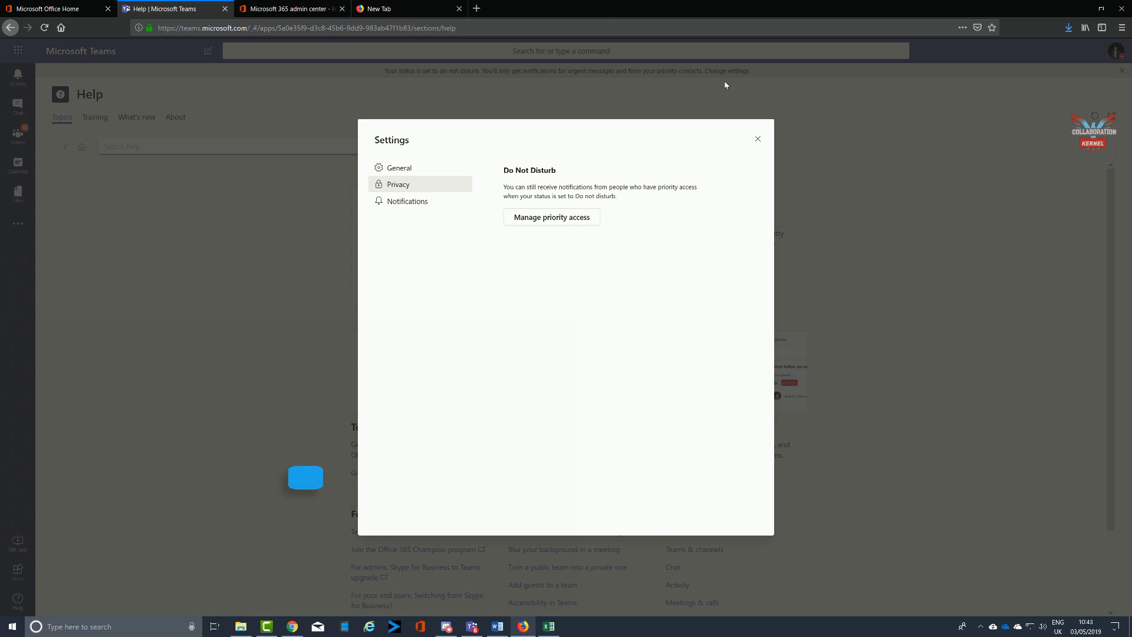
left_click(550, 217)
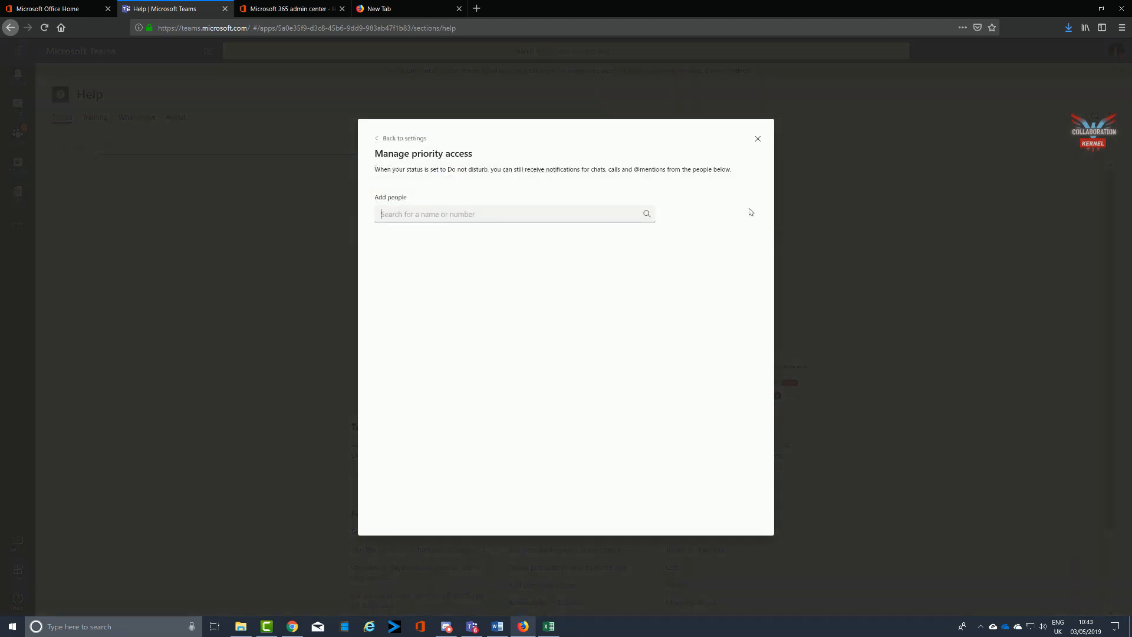
type("d")
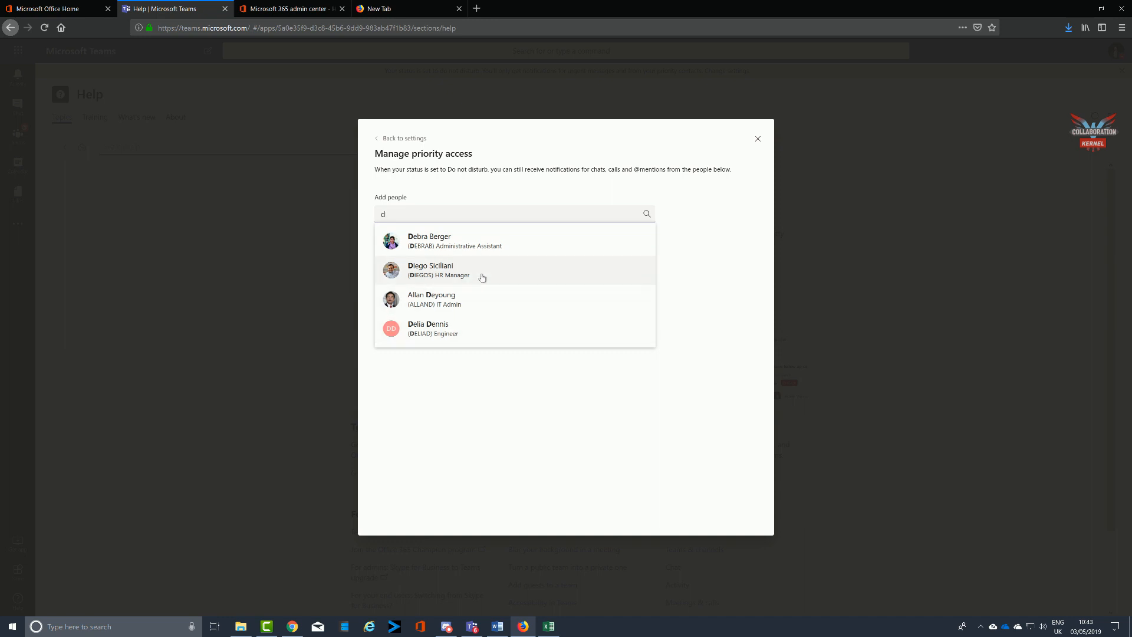
mouse_move(518, 281)
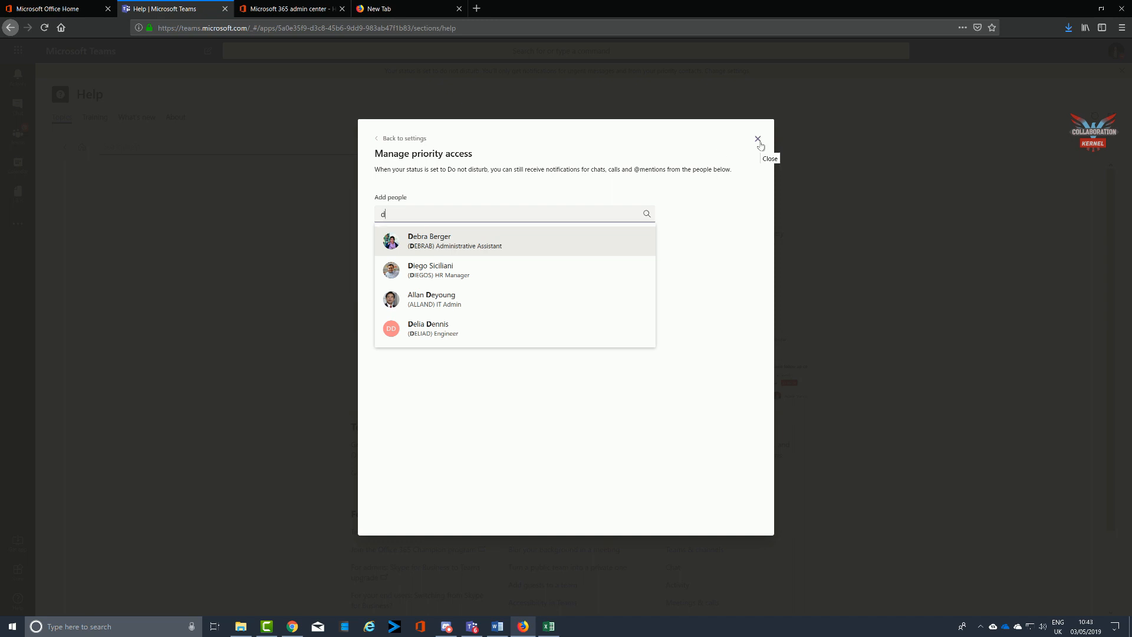
left_click(757, 139)
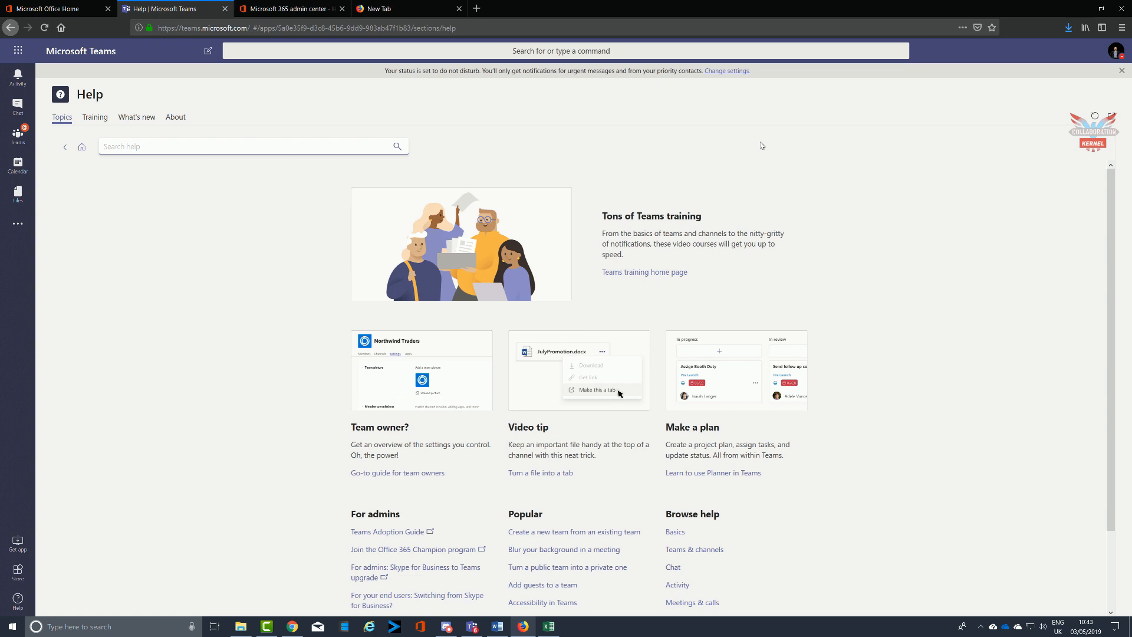
Run /available to reset your status, then reopen the command suggestions.
left_click(561, 51)
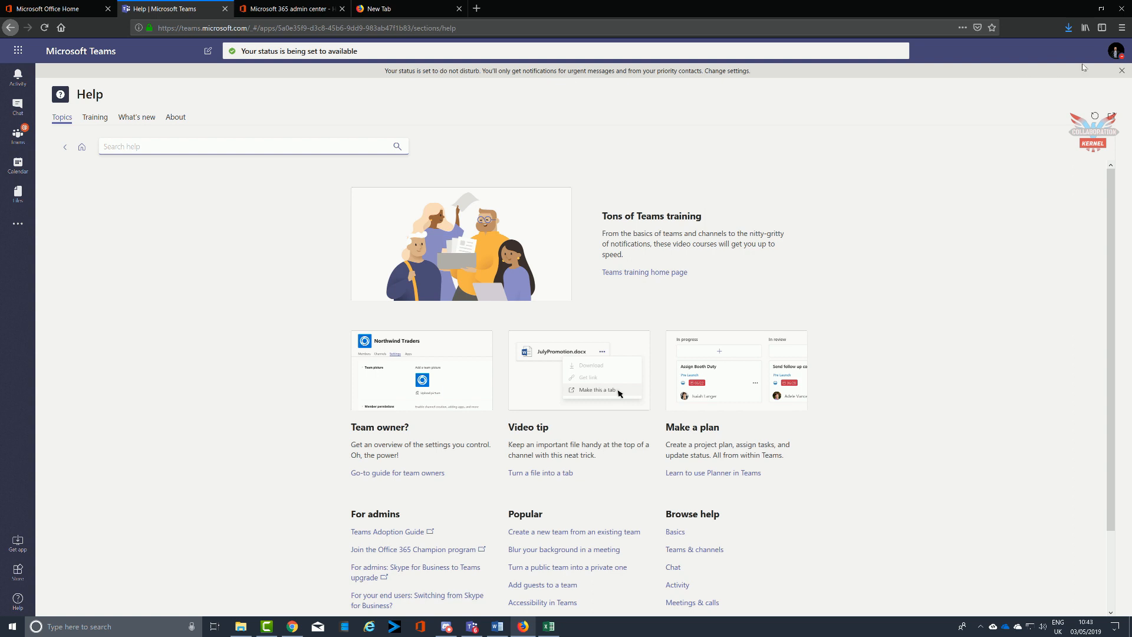
mouse_move(879, 120)
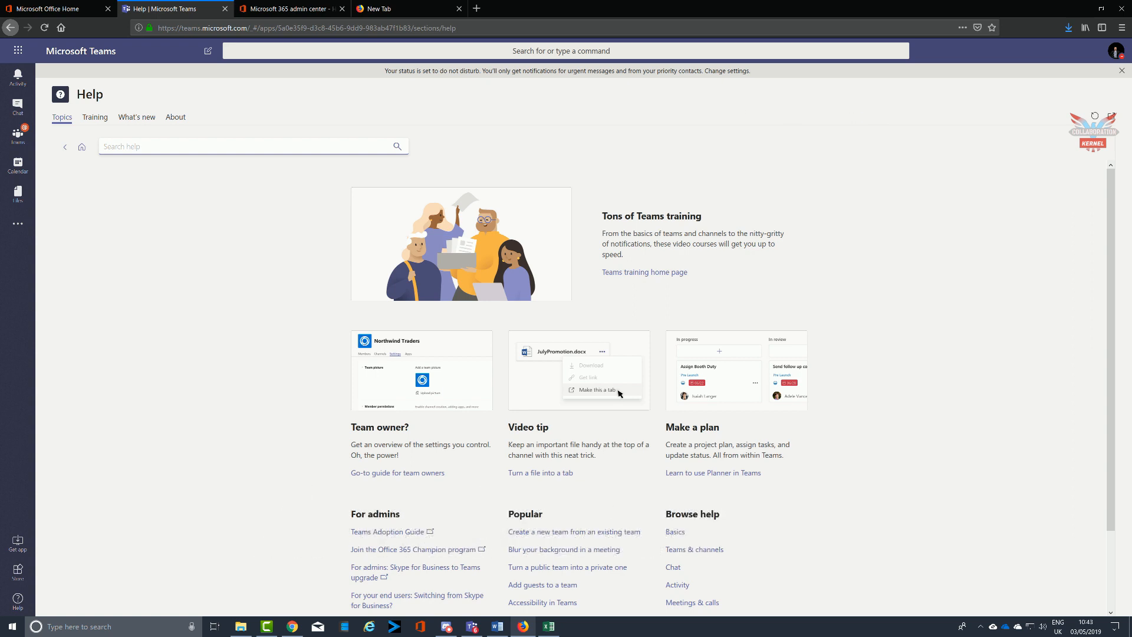
left_click(561, 51)
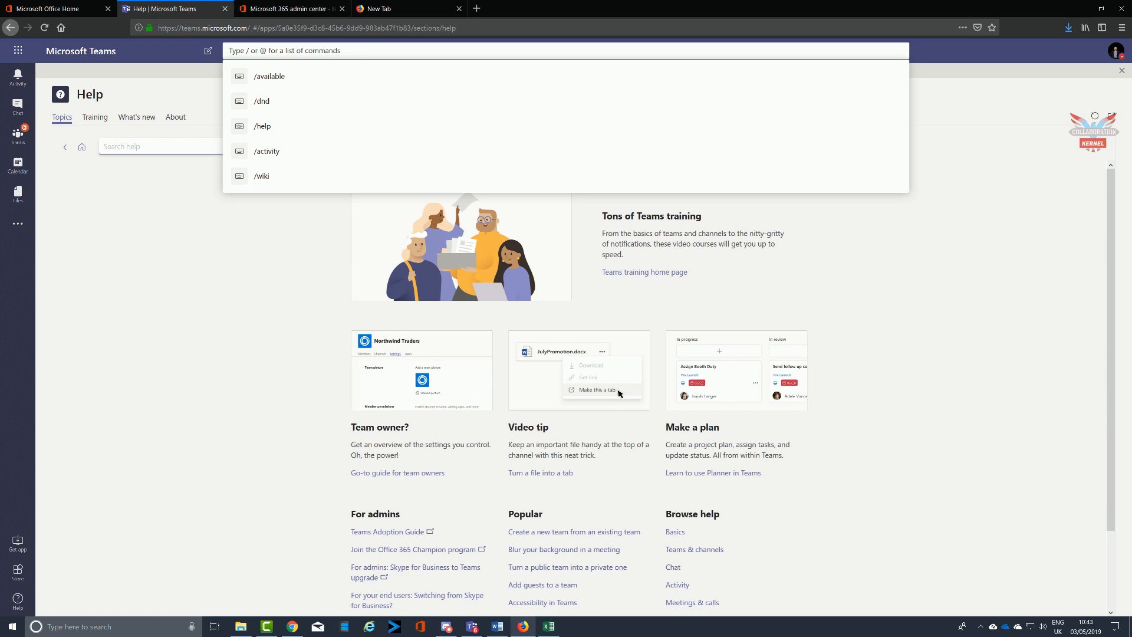
Use /chat to send 'hi' to Alex Wilber from the command bar.
type("/")
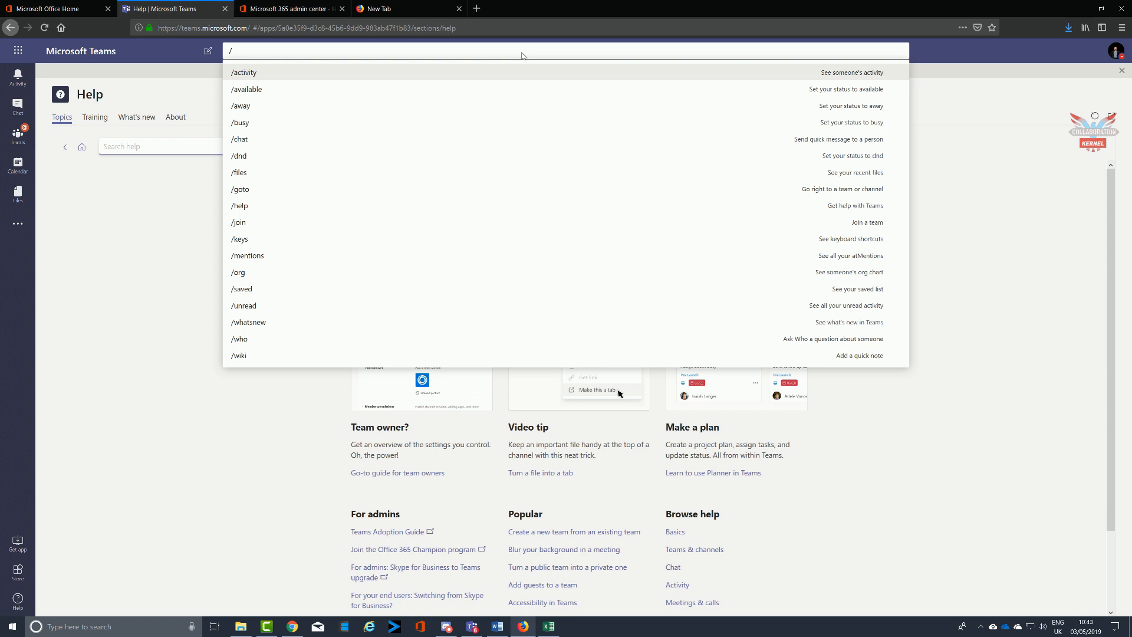
mouse_move(282, 82)
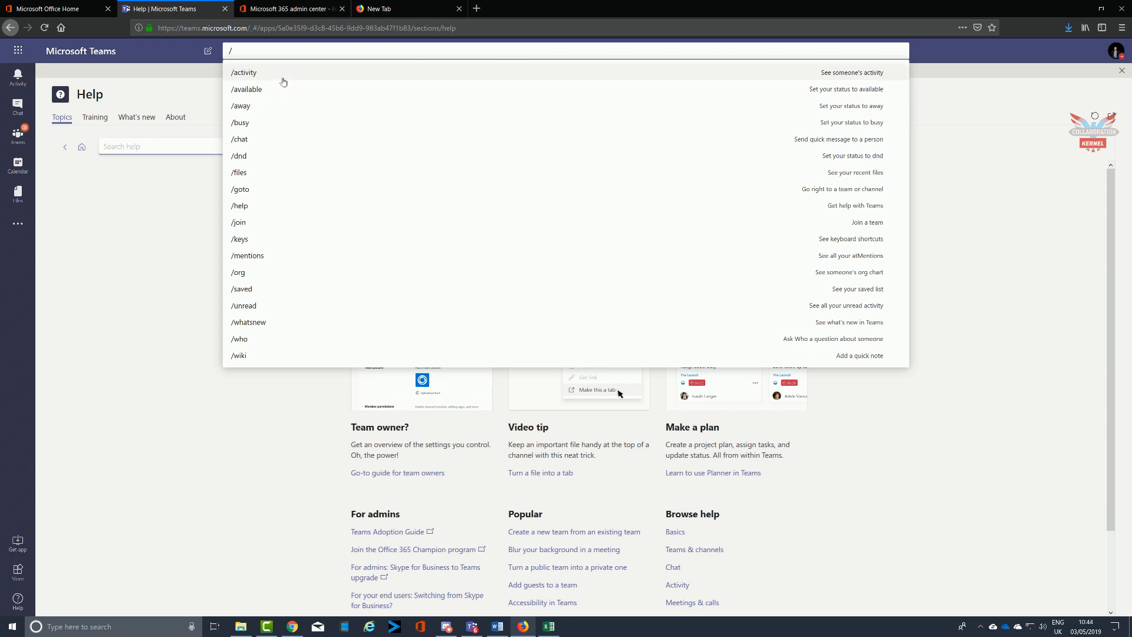
mouse_move(269, 122)
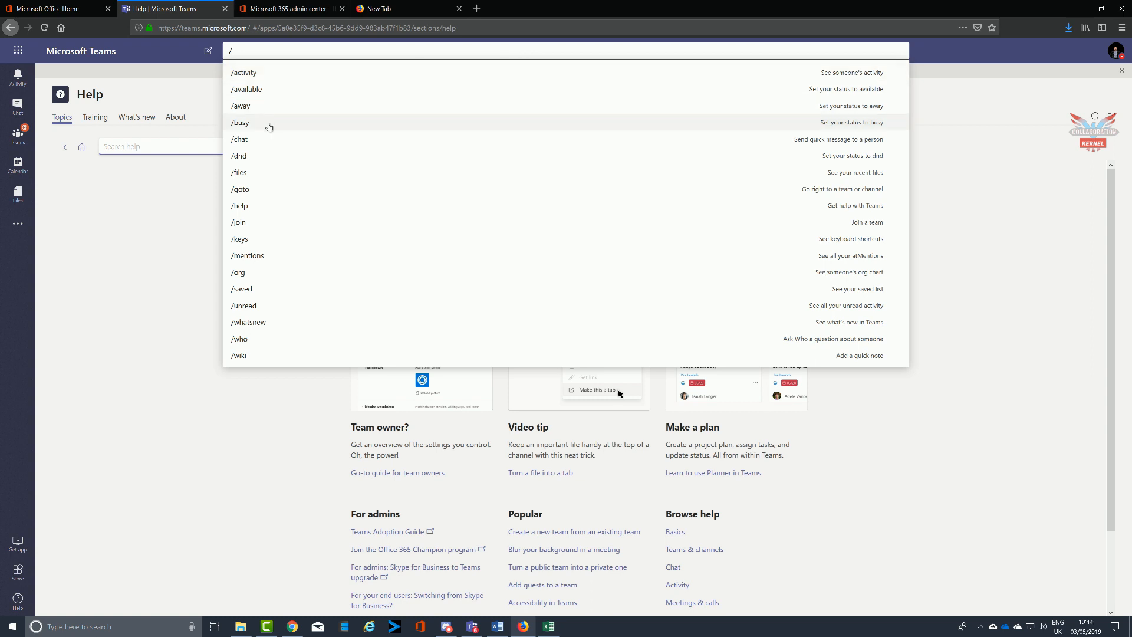
mouse_move(264, 139)
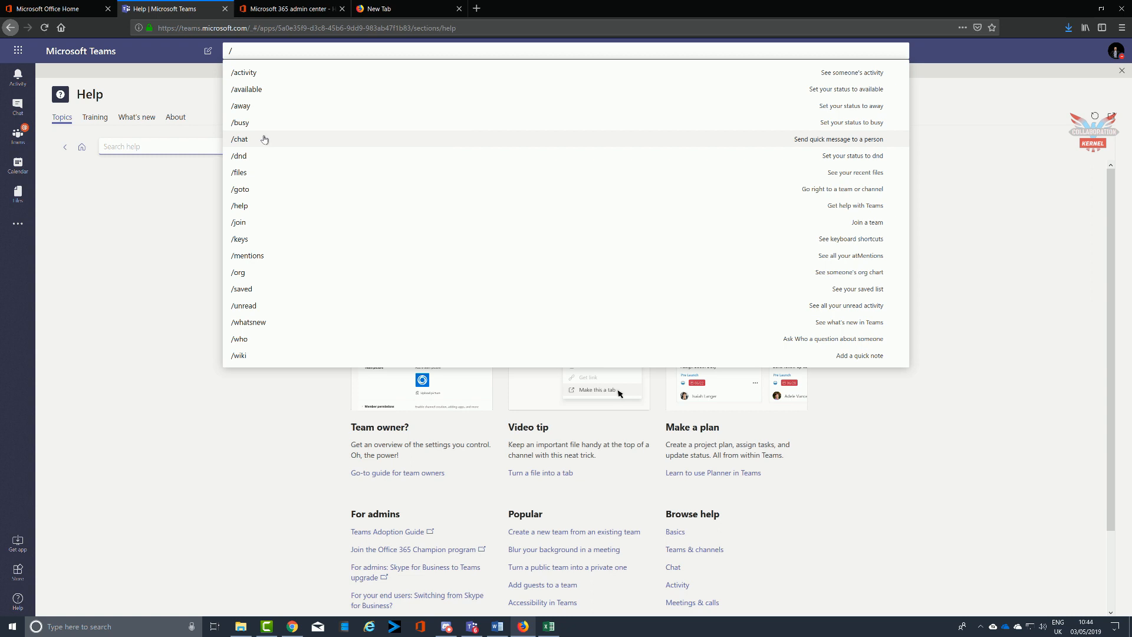
left_click(241, 139)
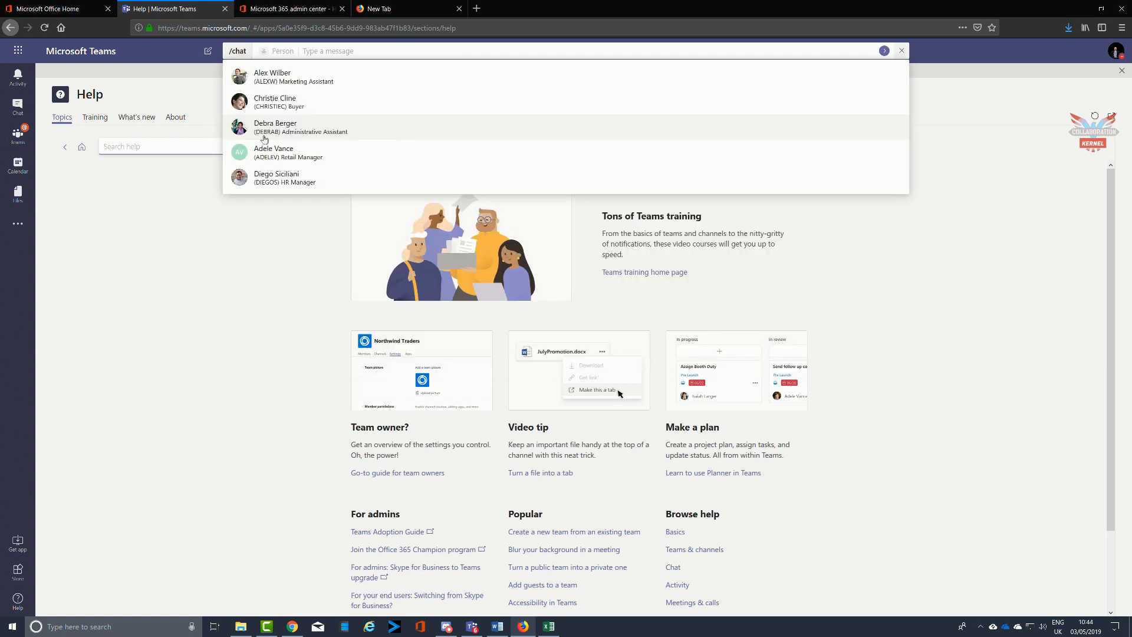
left_click(272, 76)
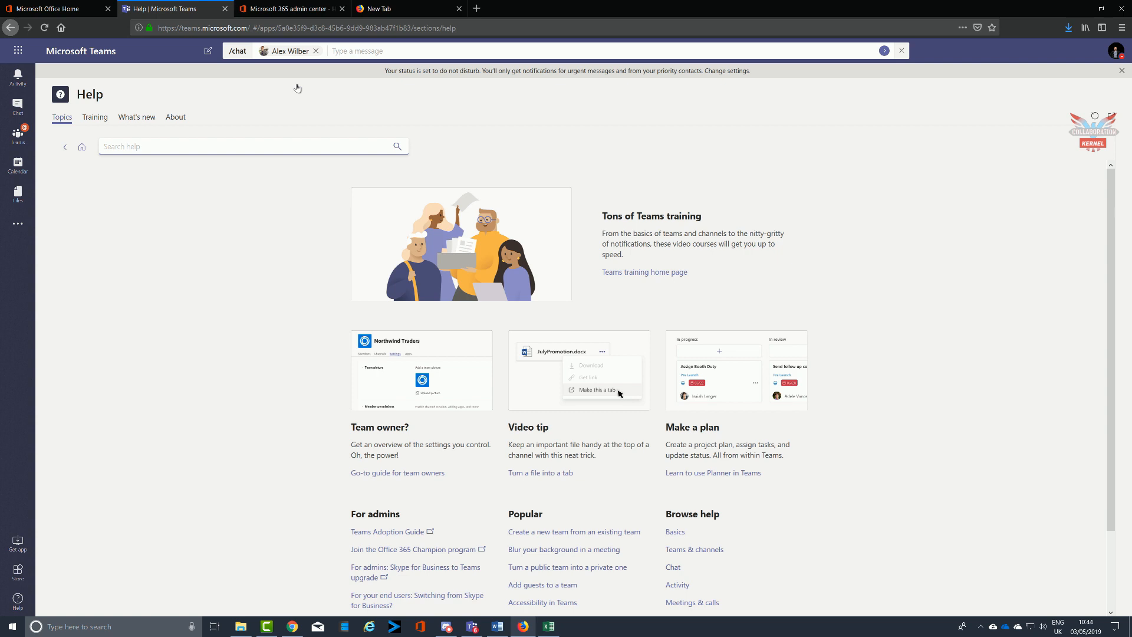
type("hi")
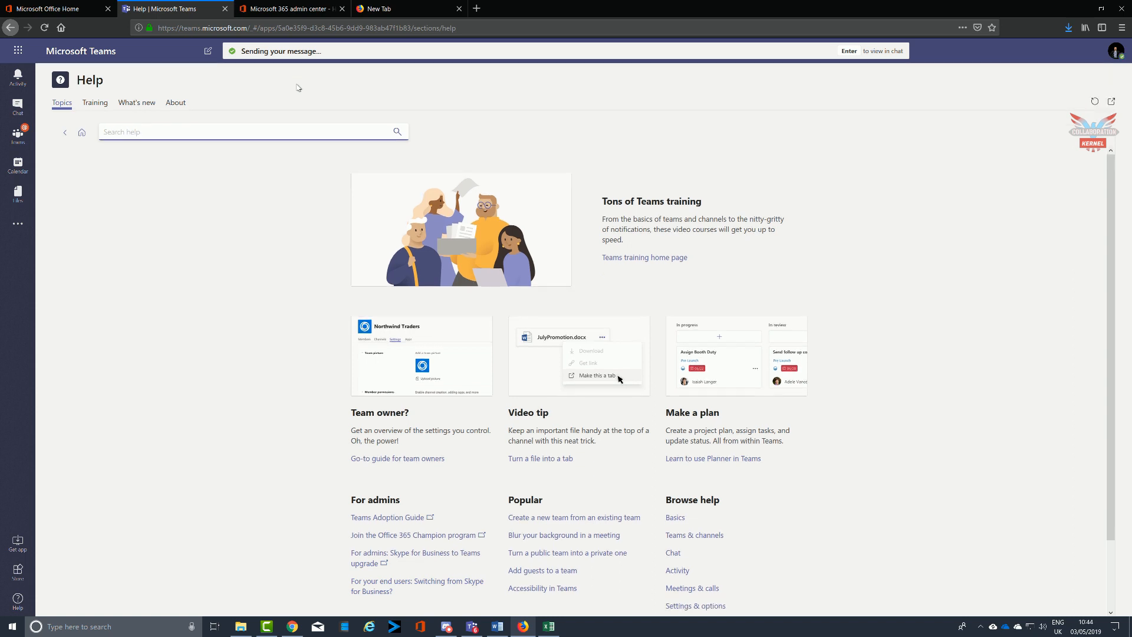
mouse_move(297, 58)
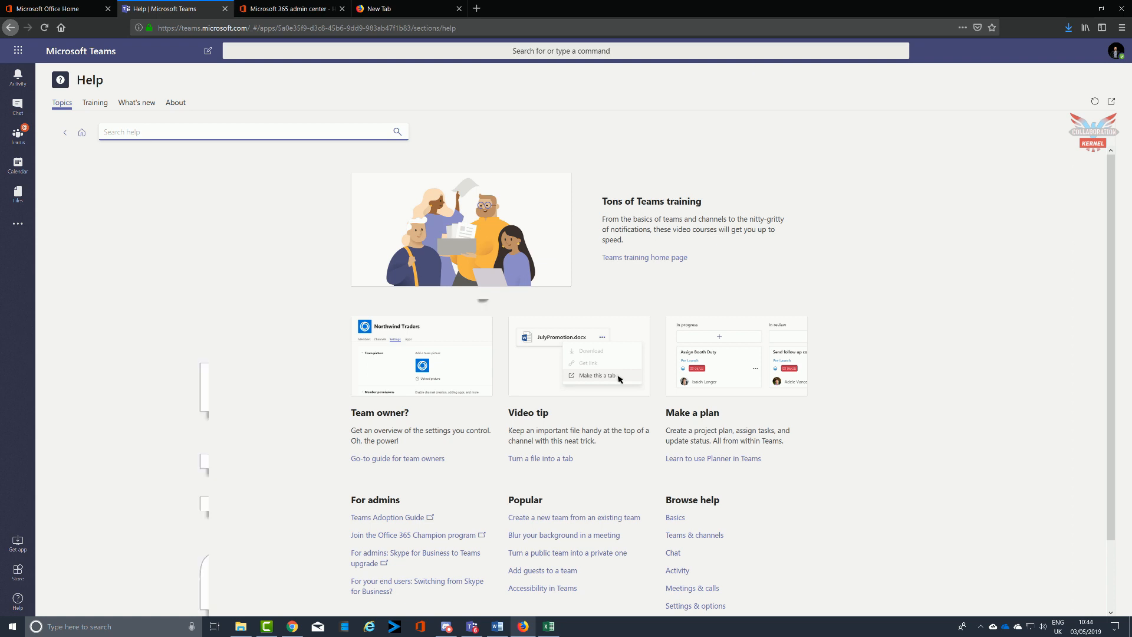
Preview Emergency Protocol.docx among the Microsoft Teams files, then close the preview.
type("/")
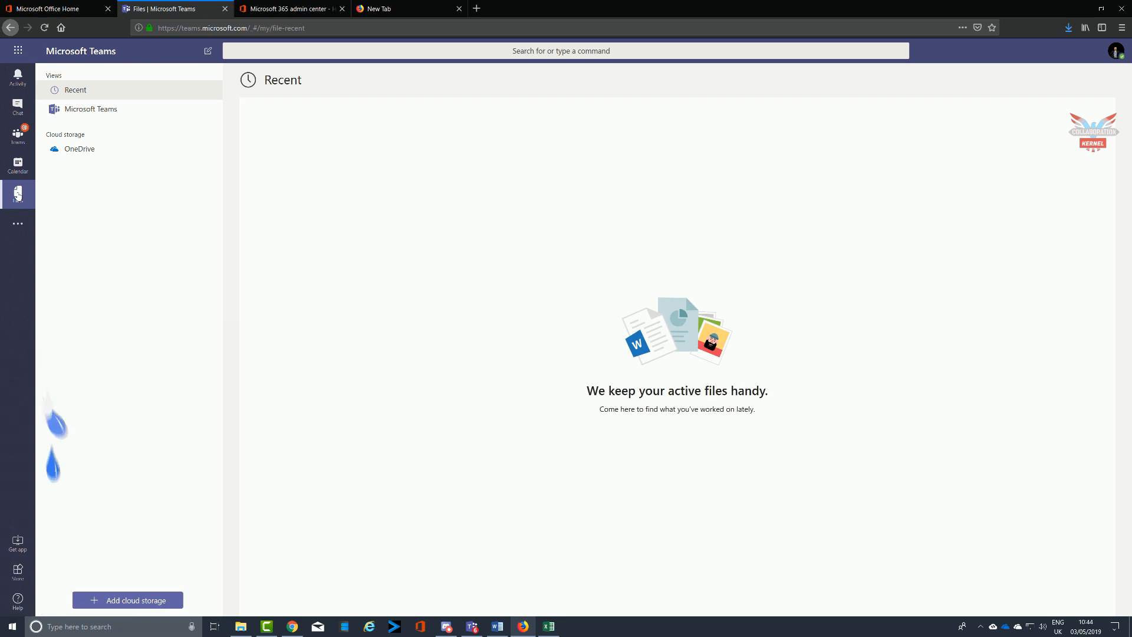
left_click(91, 108)
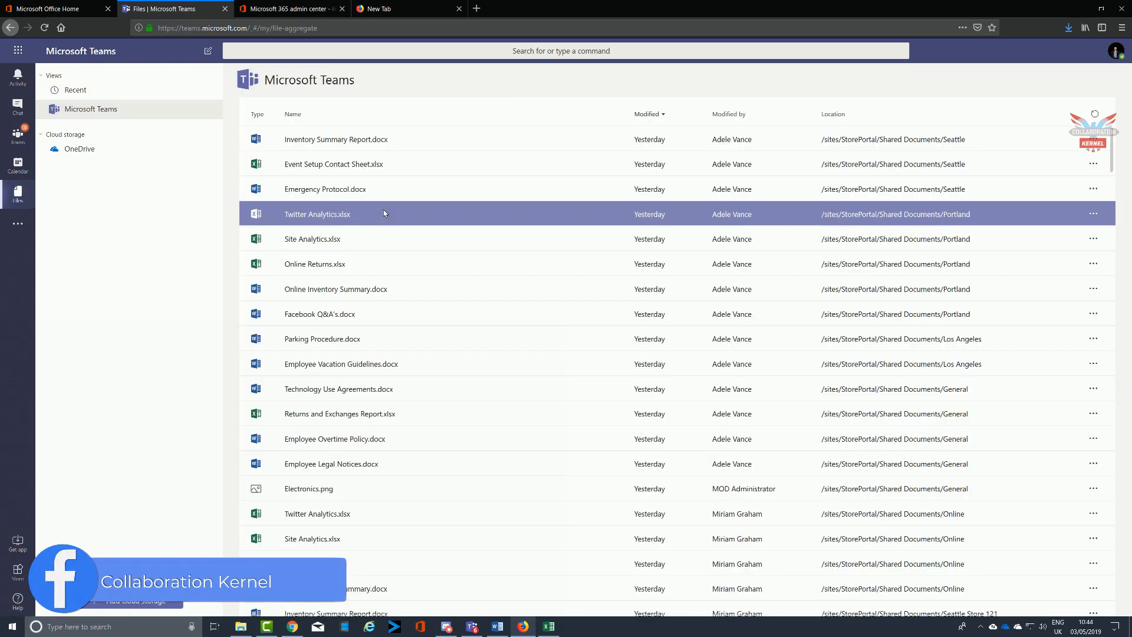
left_click(322, 339)
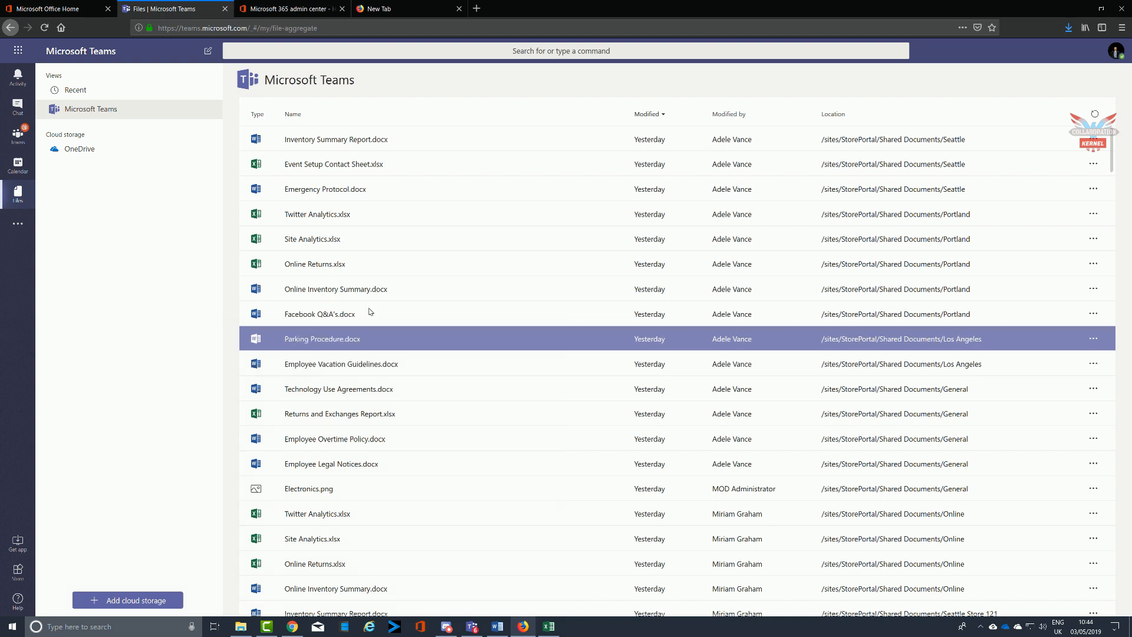
left_click(311, 240)
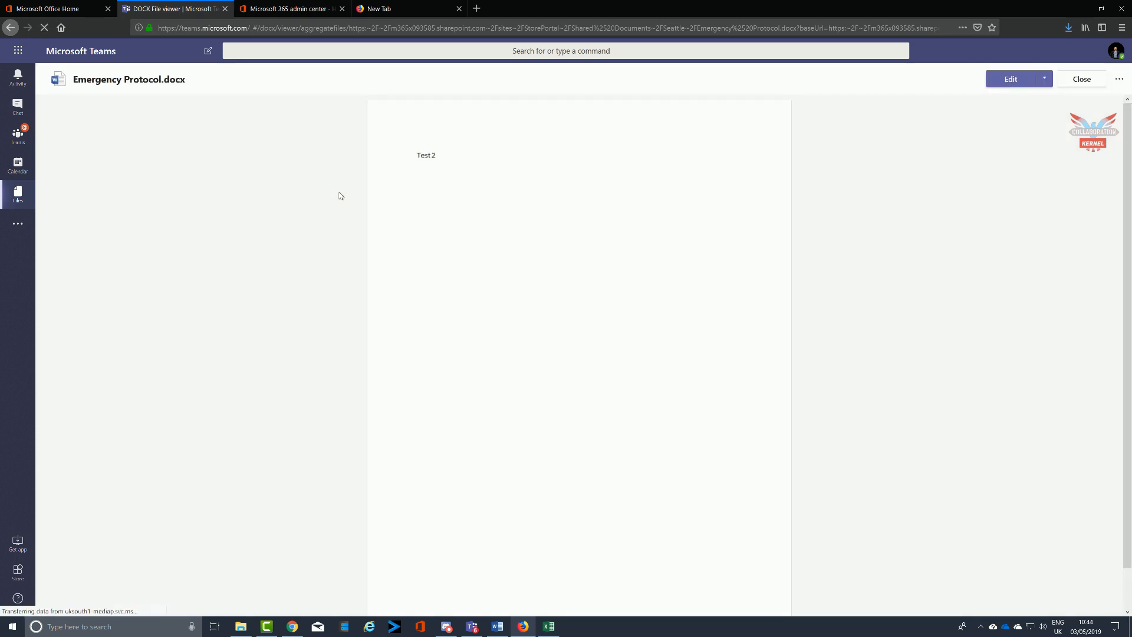
left_click(1082, 79)
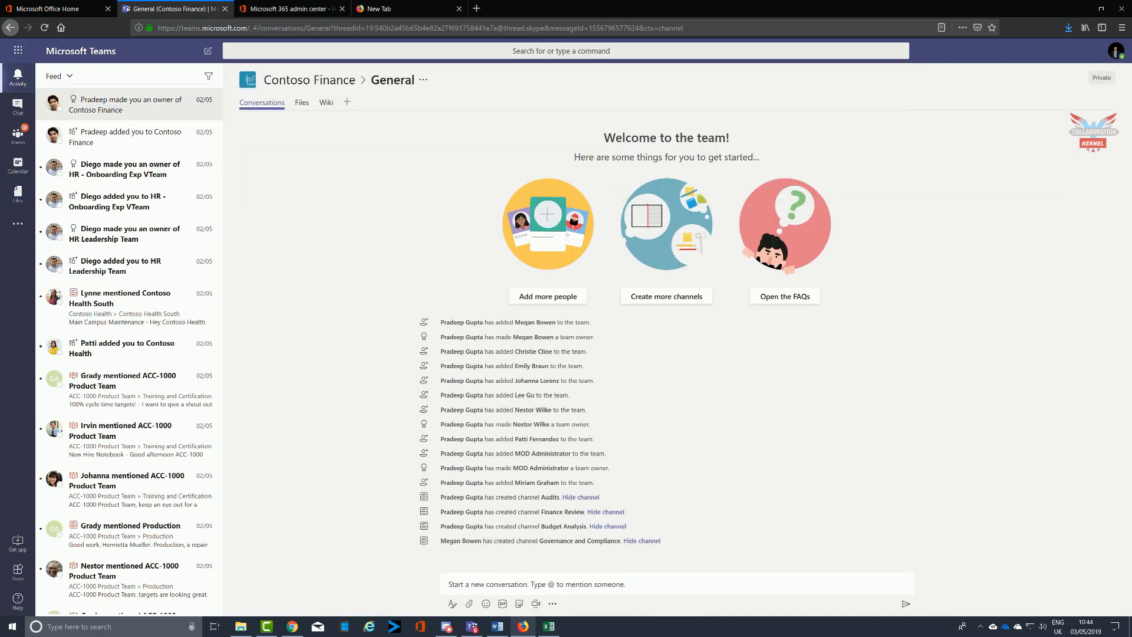
Try the /files command in the command box.
left_click(561, 51)
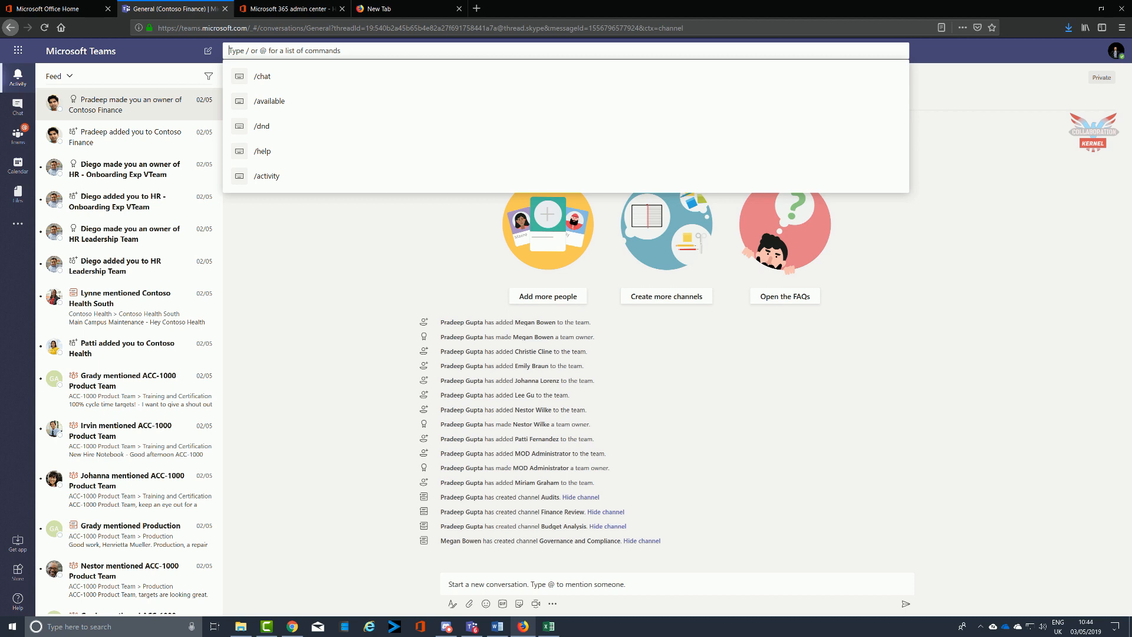
type("/files")
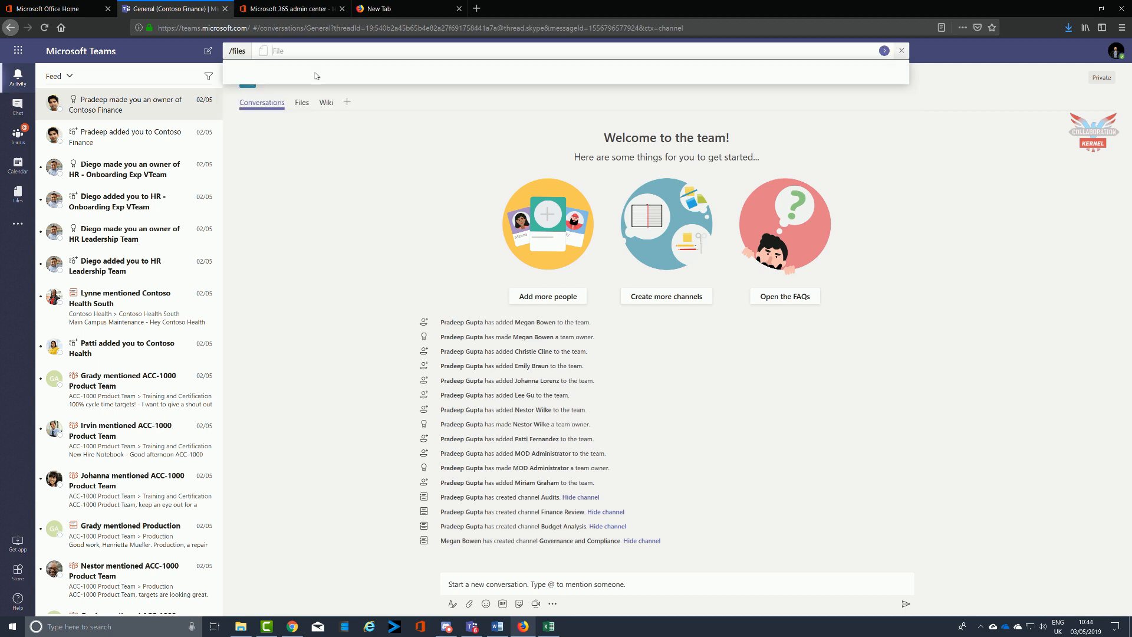
mouse_move(294, 55)
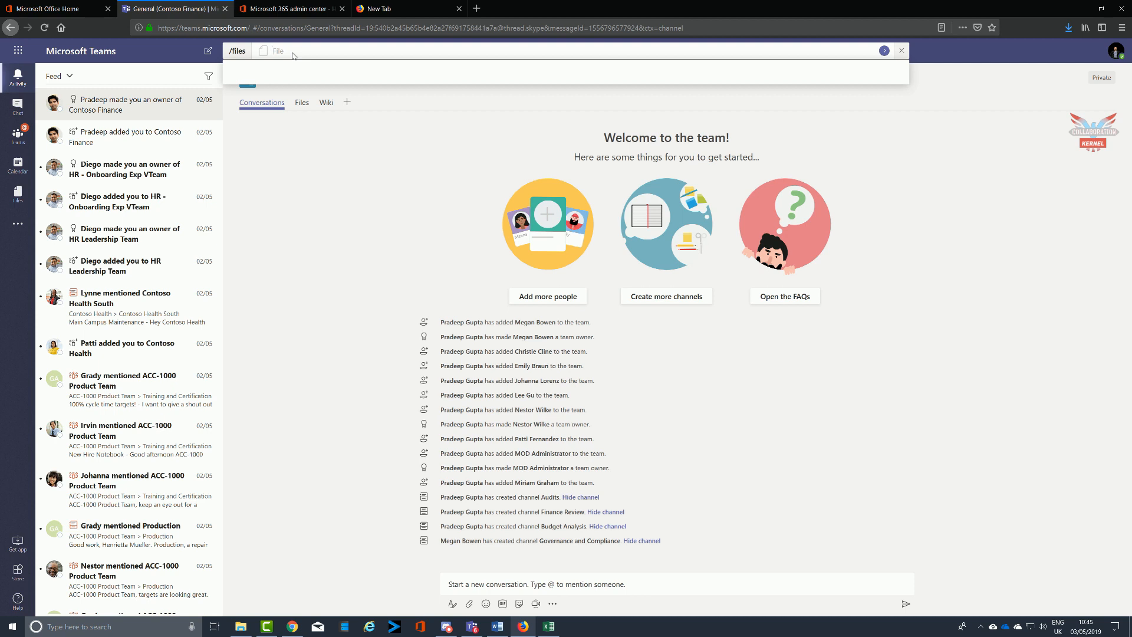
type("t")
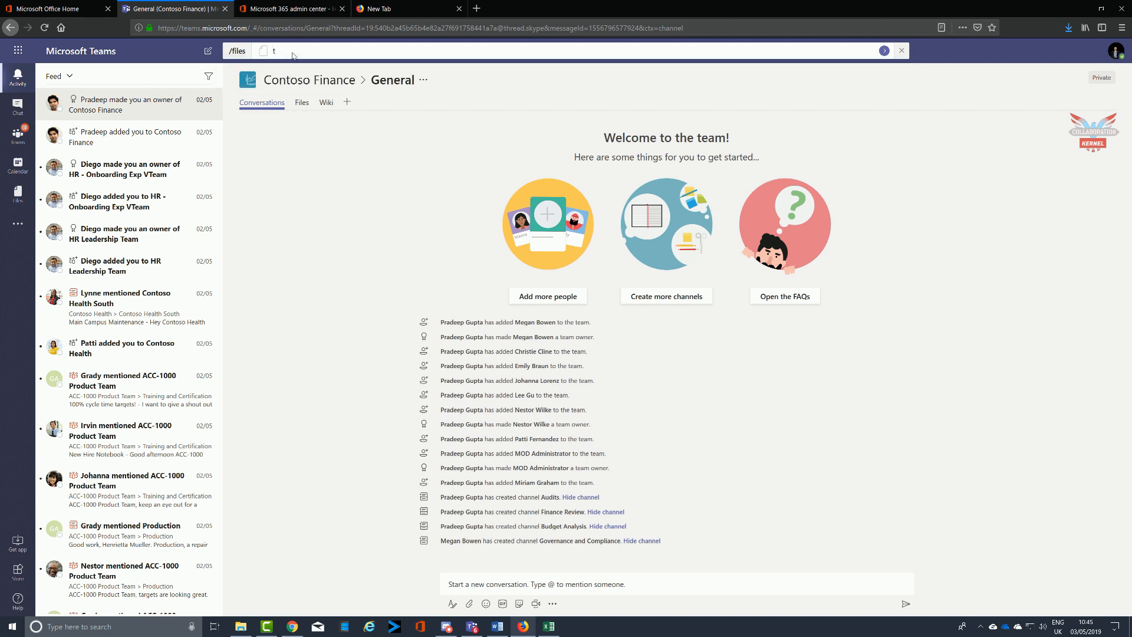
type("p")
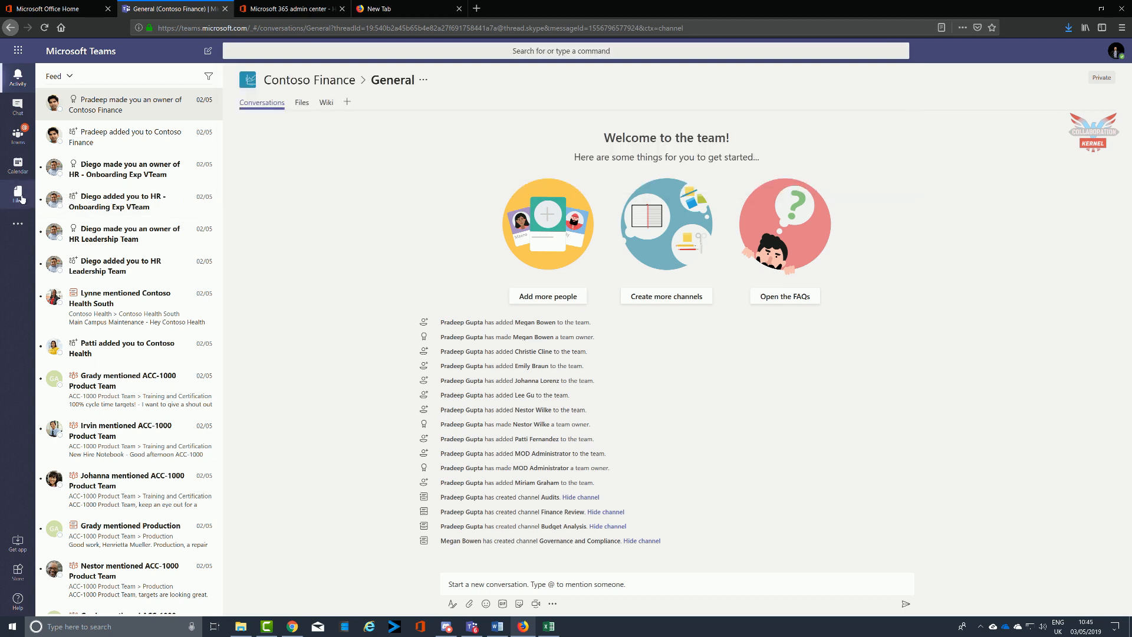
Go to the Files area and list all files stored across Microsoft Teams.
left_click(18, 194)
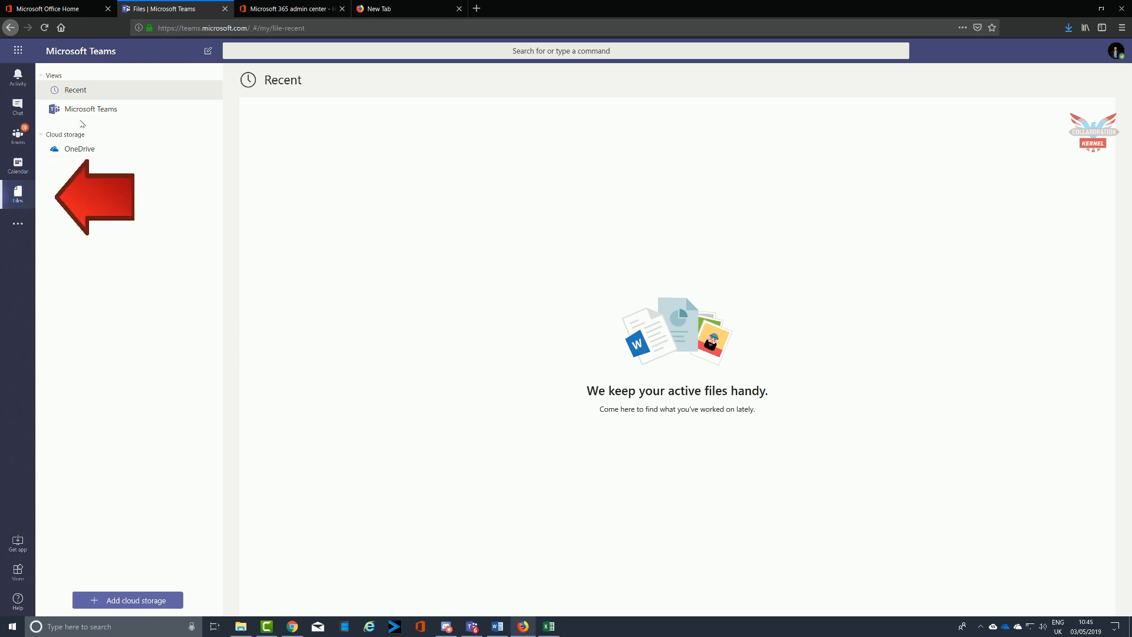
left_click(90, 109)
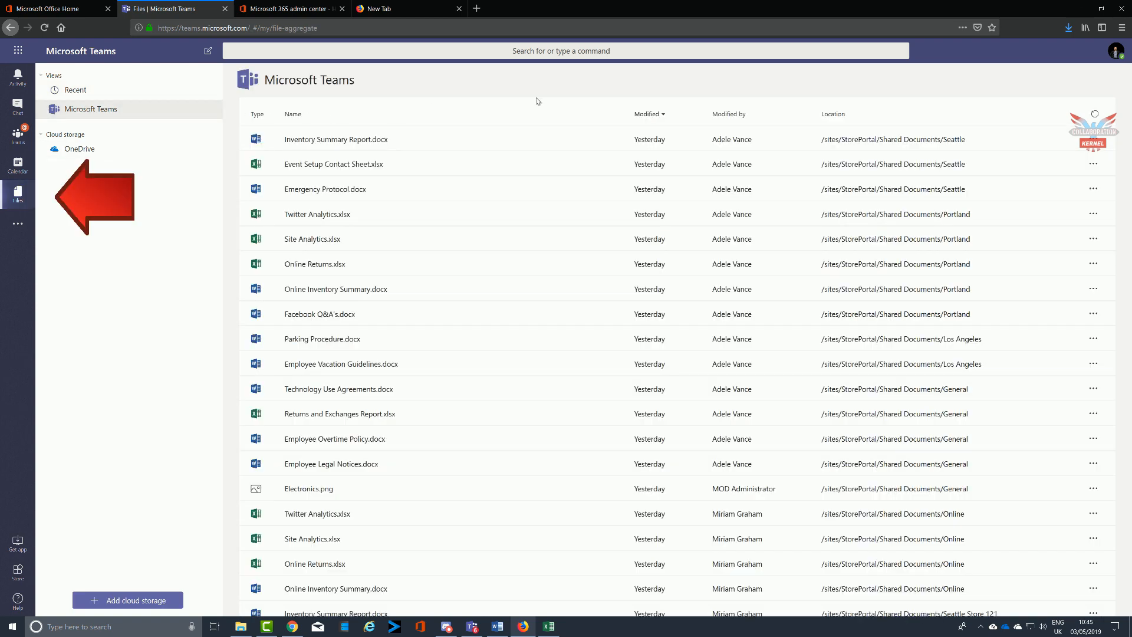
left_click(326, 189)
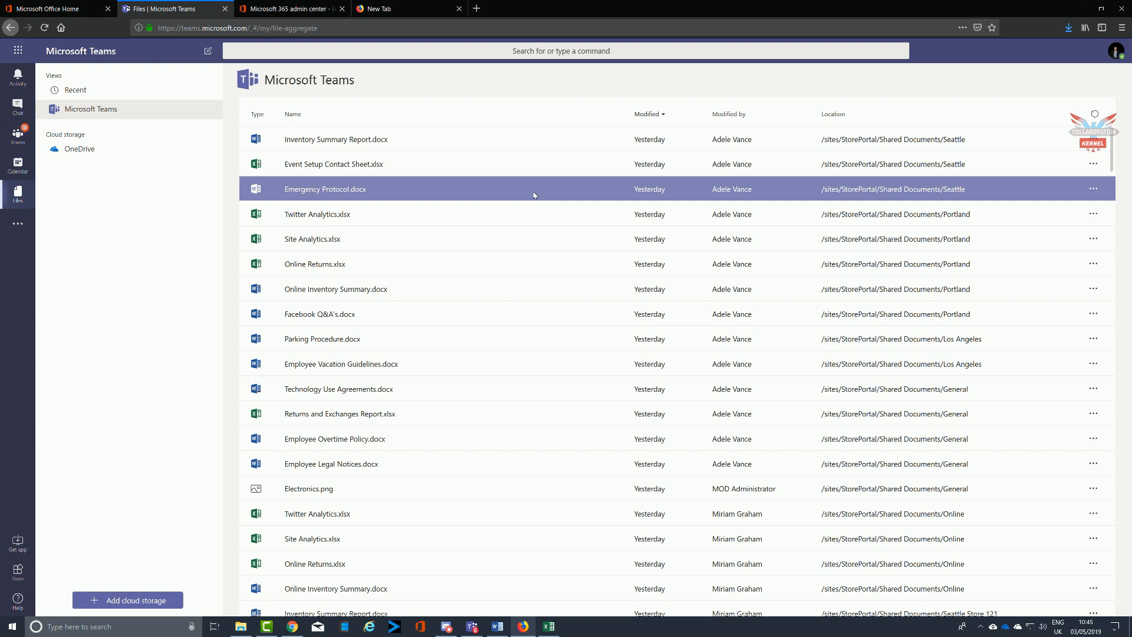
Use /goto to jump to the Audits channel of Contoso Finance.
left_click(562, 51)
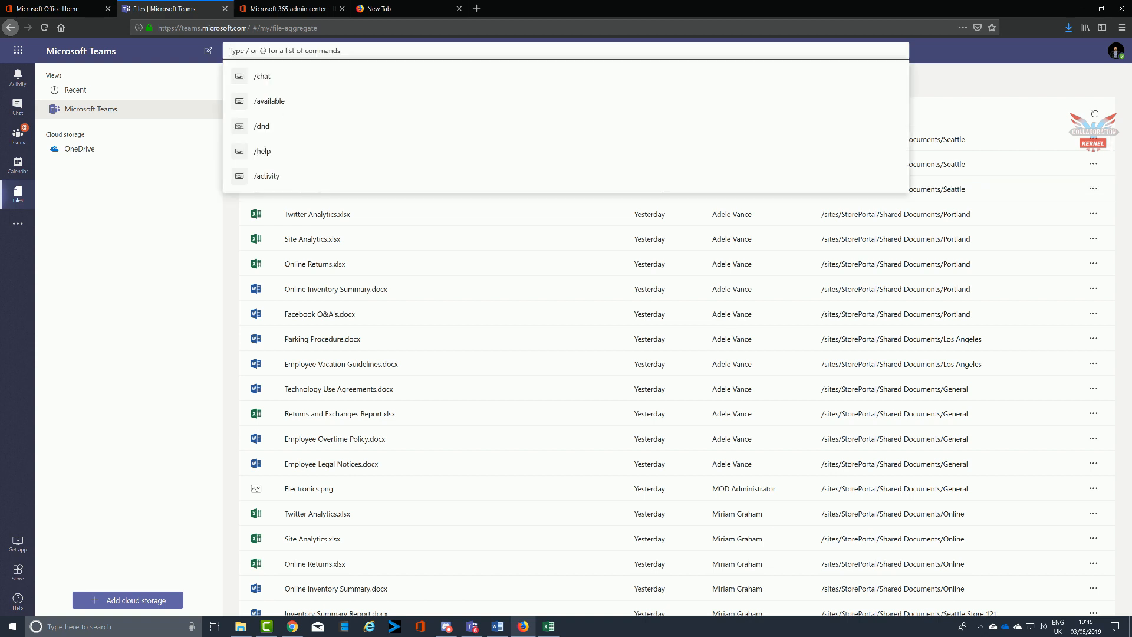
type("/")
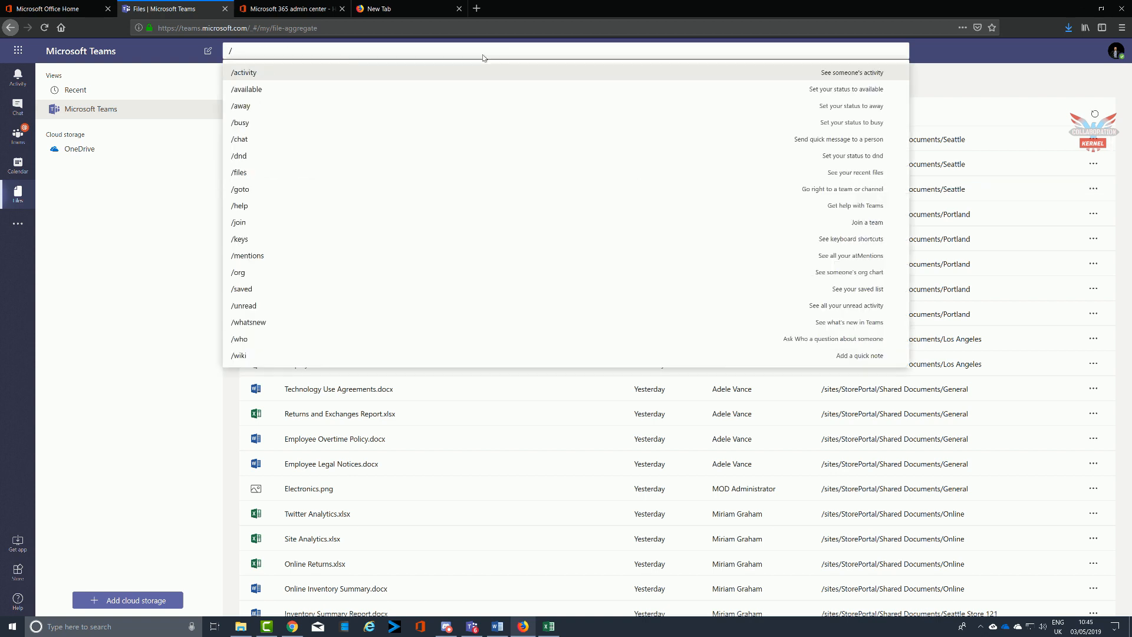
mouse_move(271, 189)
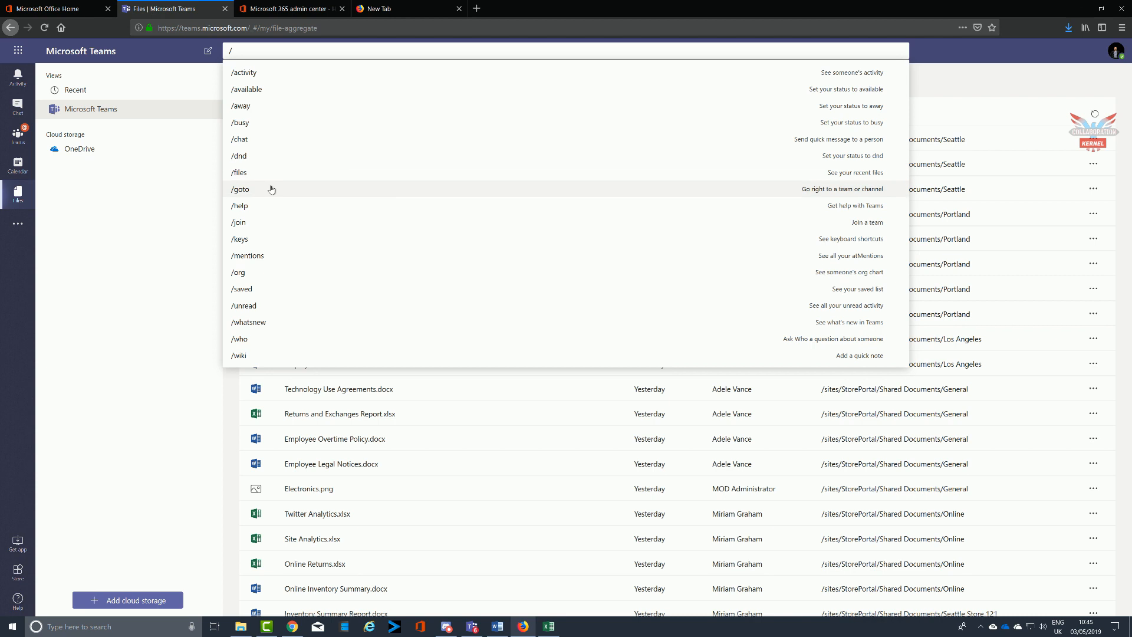
left_click(241, 188)
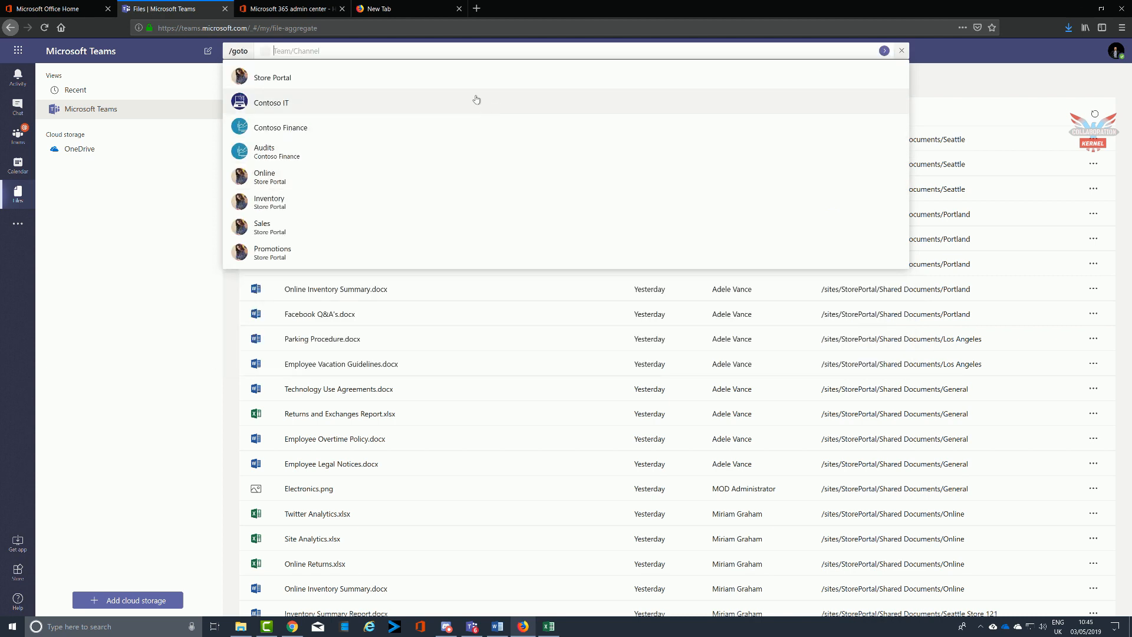
mouse_move(437, 130)
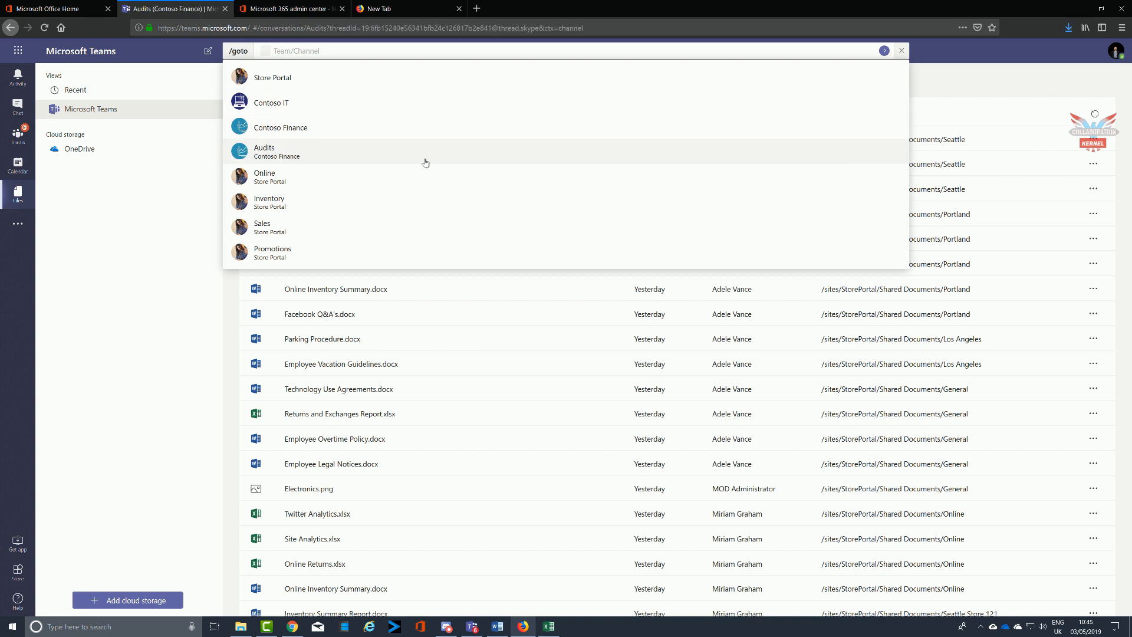
left_click(296, 153)
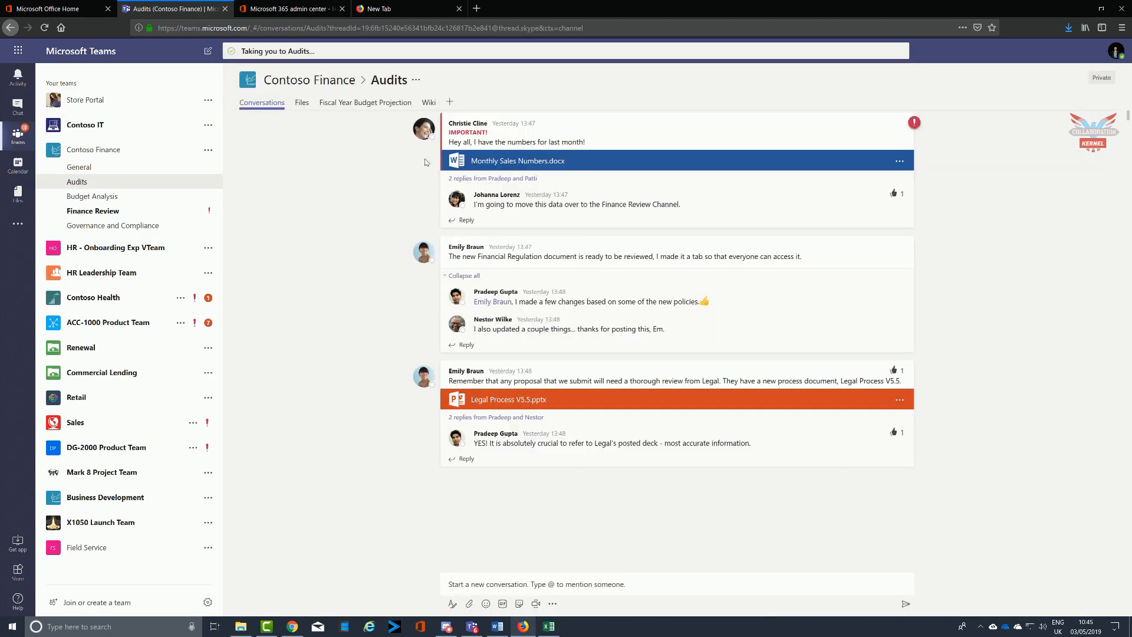
mouse_move(107, 454)
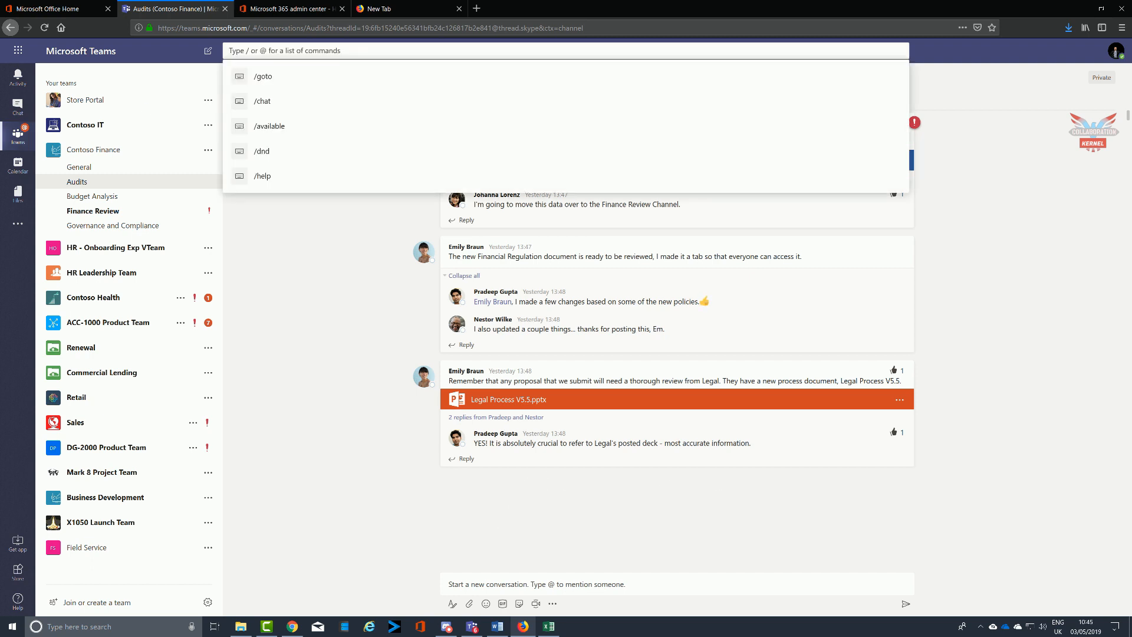
type("/")
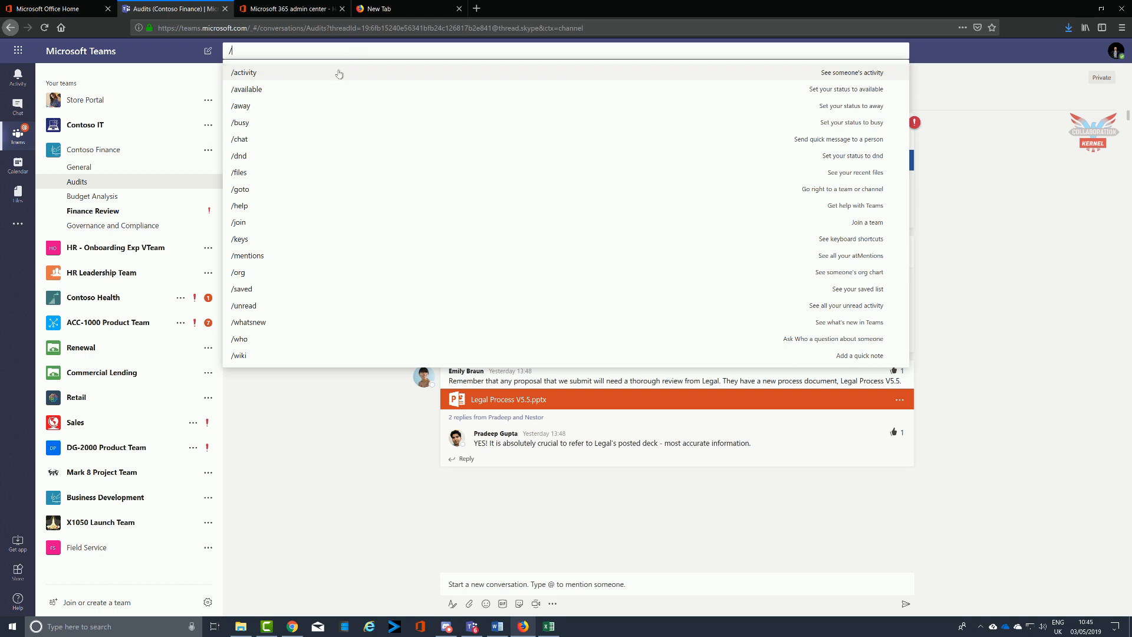
mouse_move(280, 210)
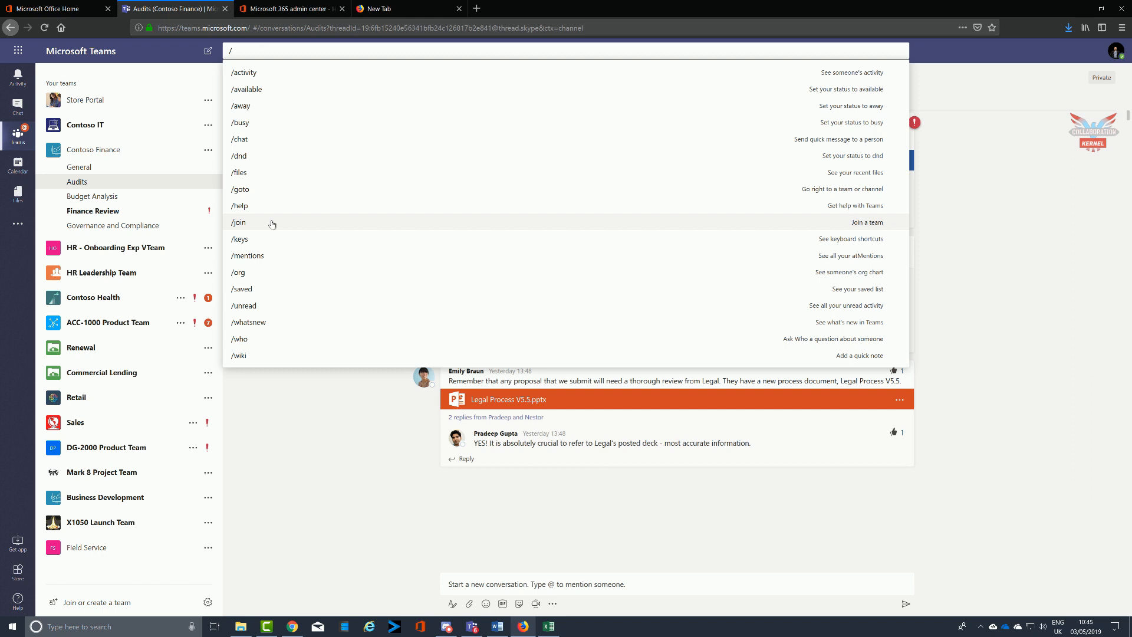
left_click(238, 221)
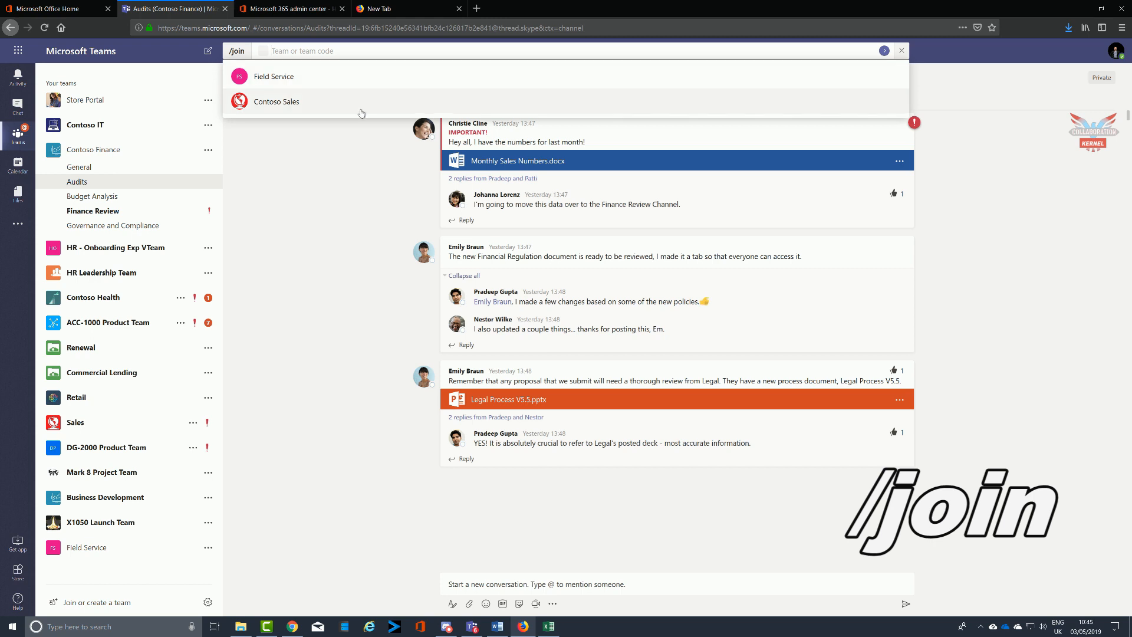
mouse_move(752, 109)
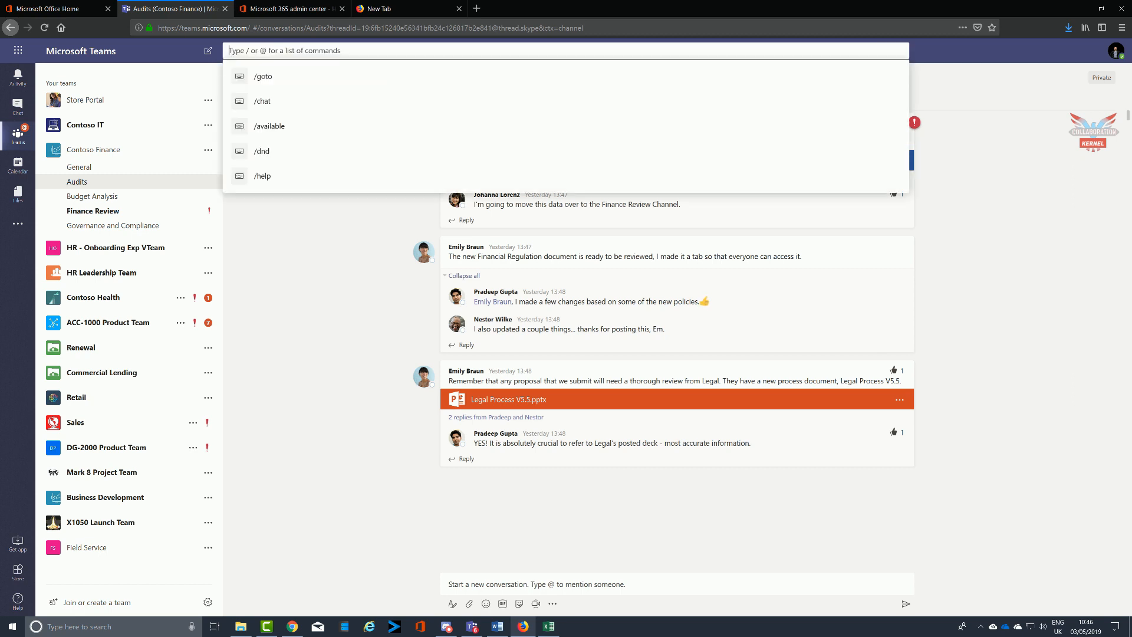
Bring up the keyboard shortcuts list with /keys, then close it.
type("/")
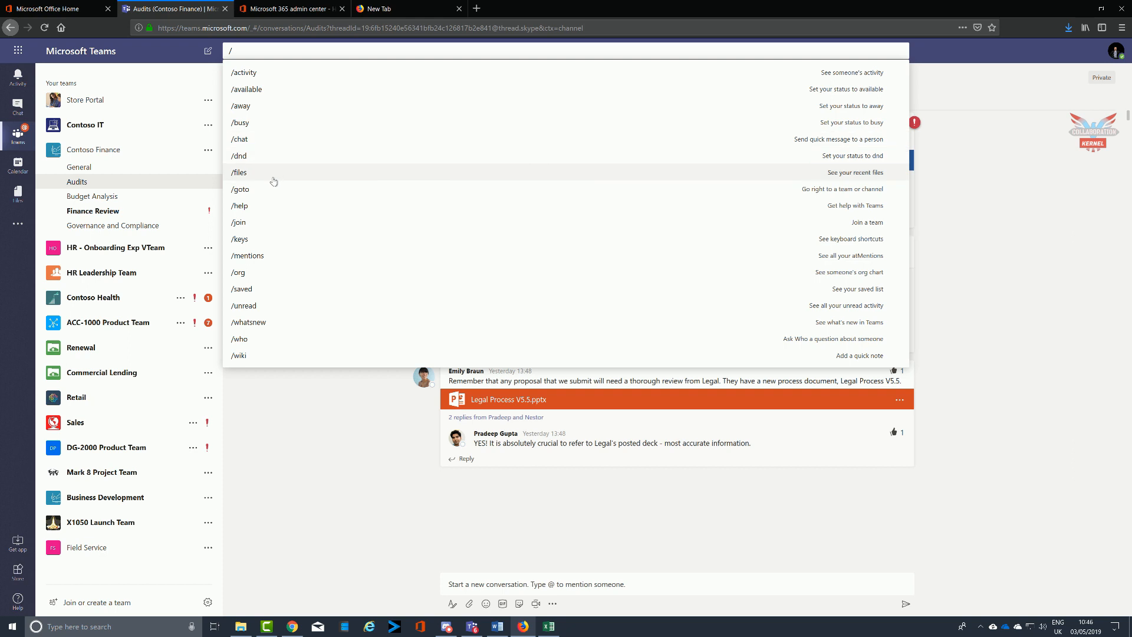
mouse_move(273, 243)
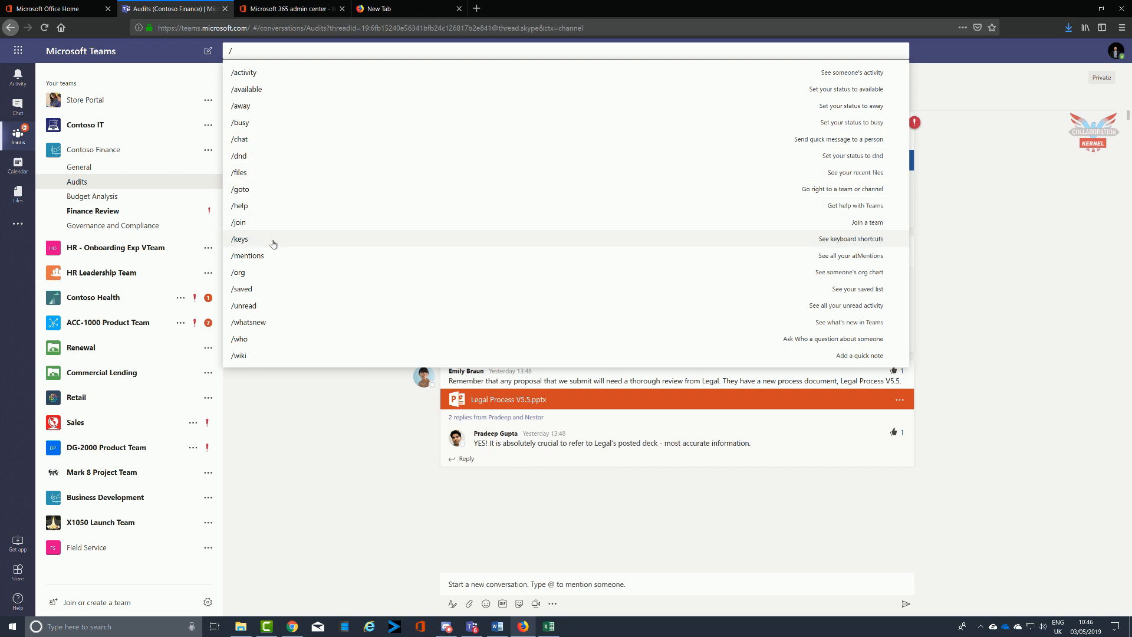
left_click(239, 239)
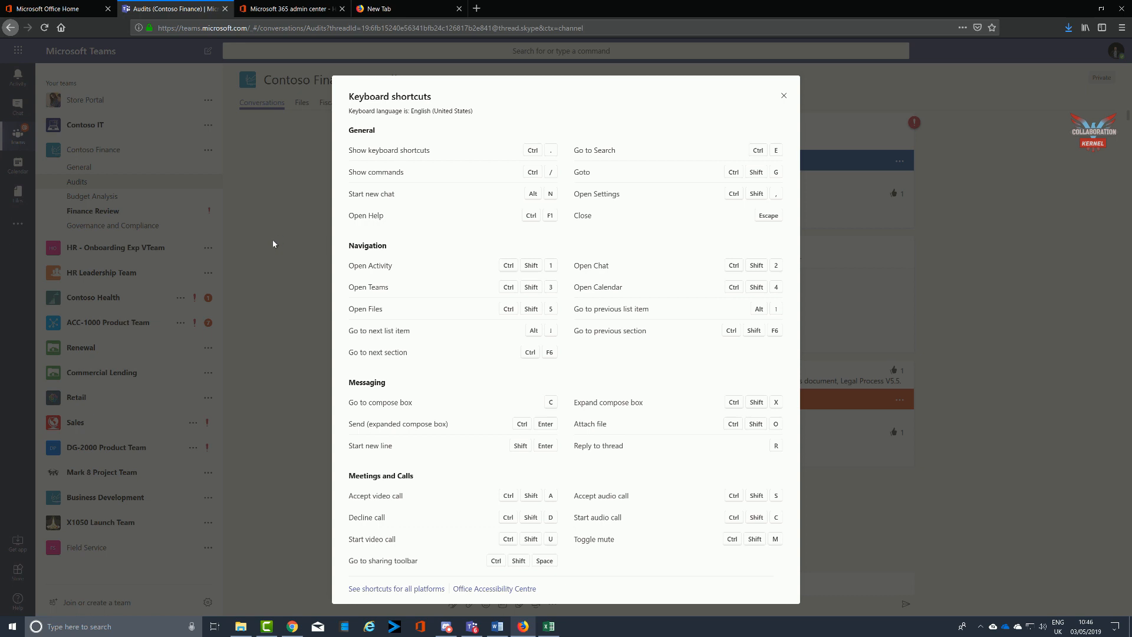
mouse_move(376, 591)
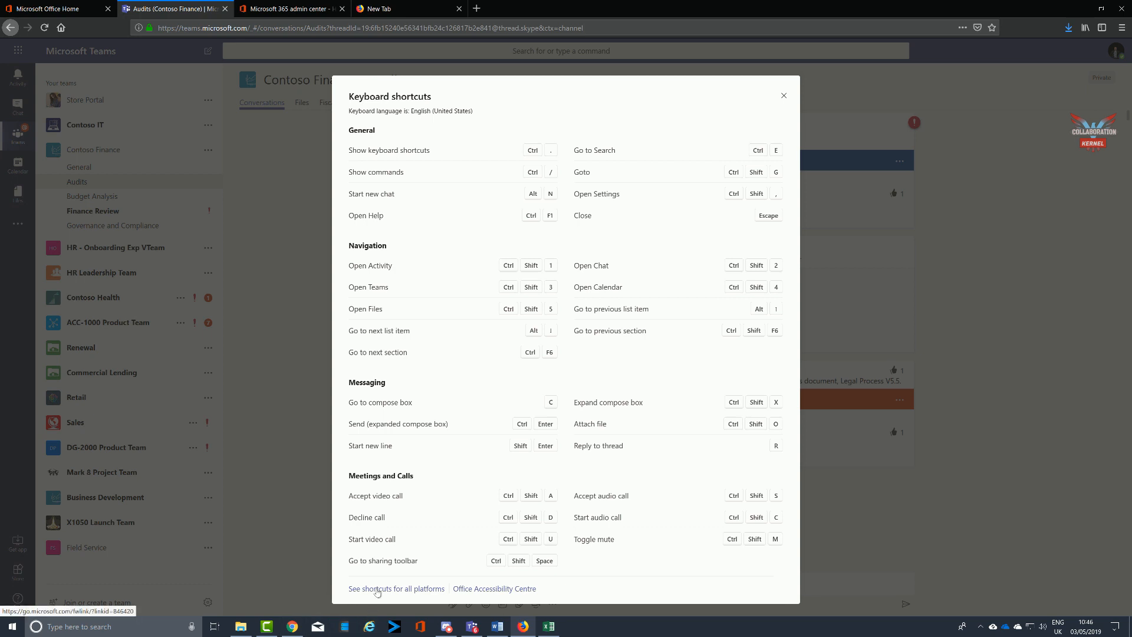
mouse_move(486, 592)
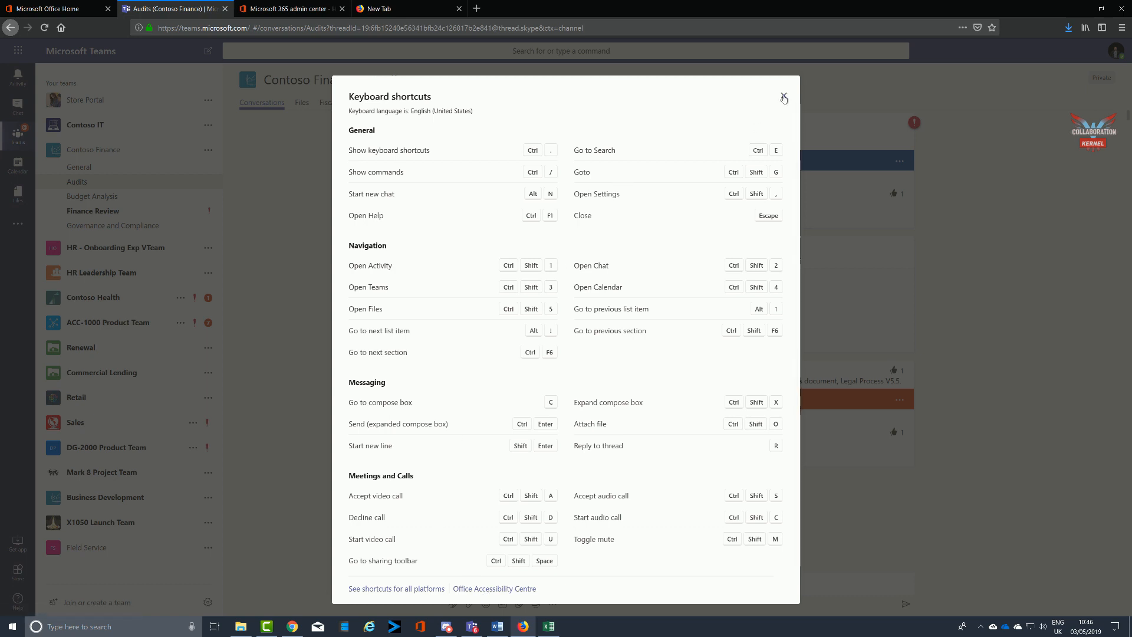
left_click(783, 98)
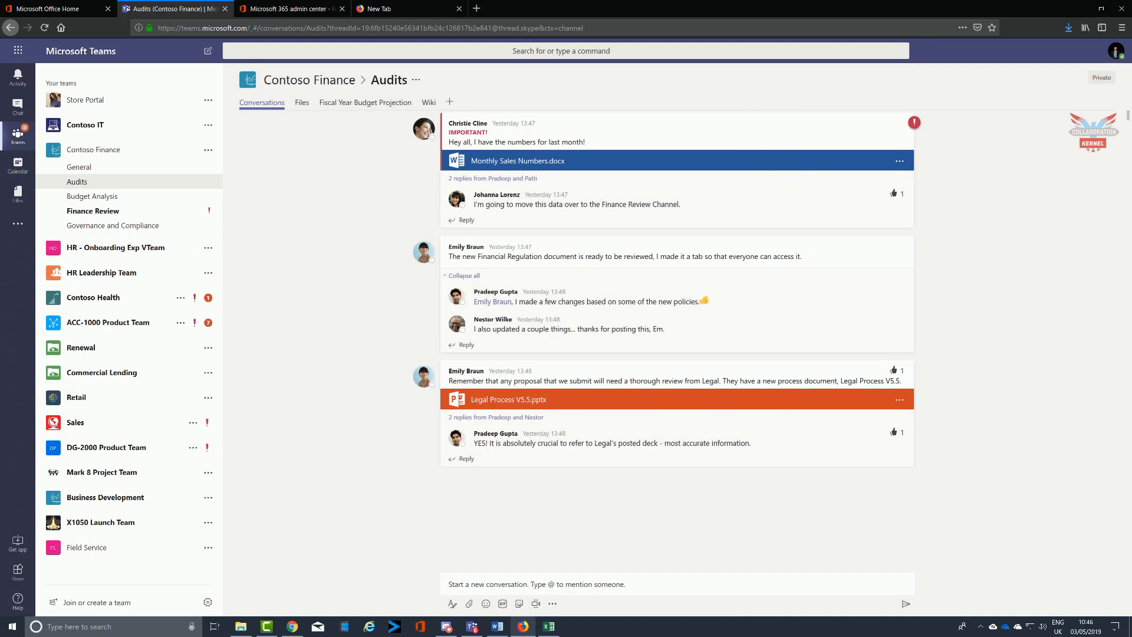
Run the /mentions command to filter the activity feed to mentions.
left_click(561, 51)
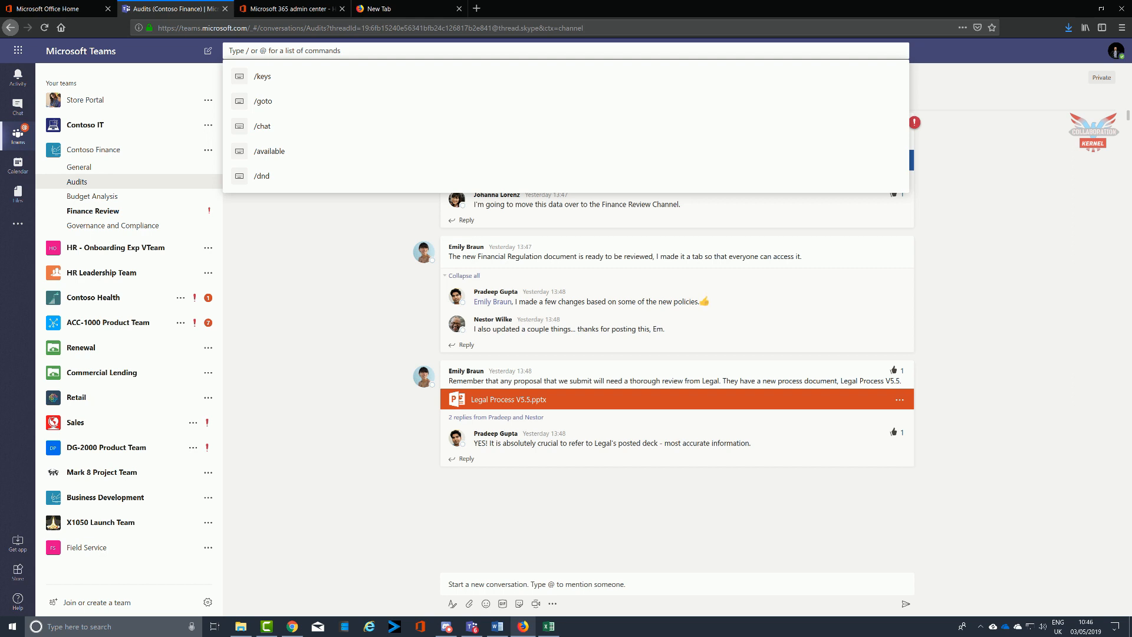
type("/")
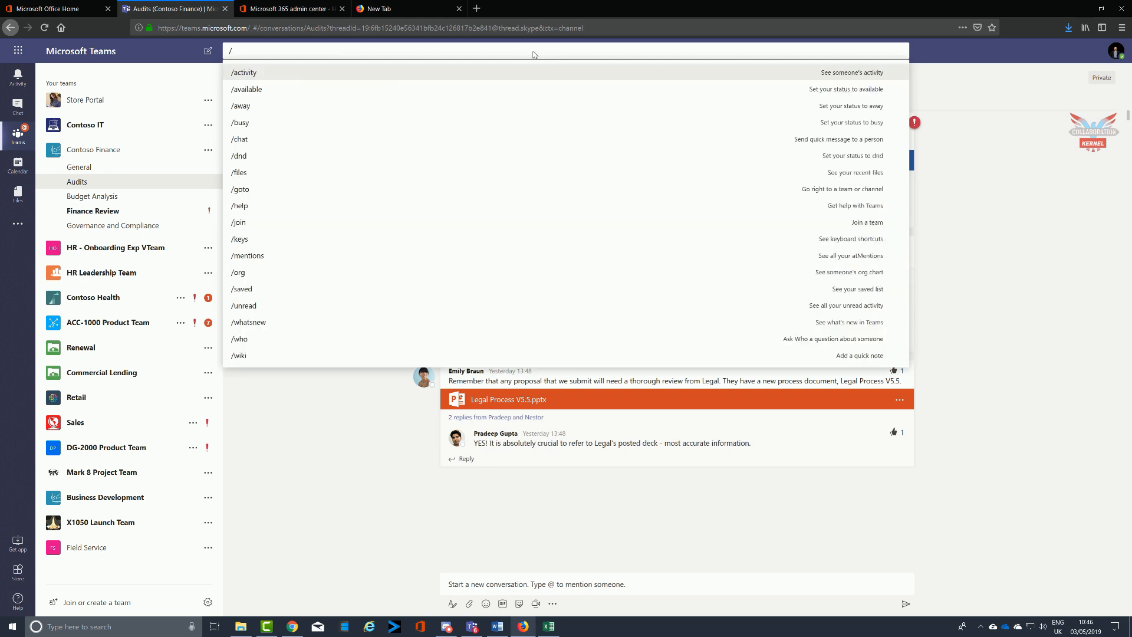
mouse_move(265, 239)
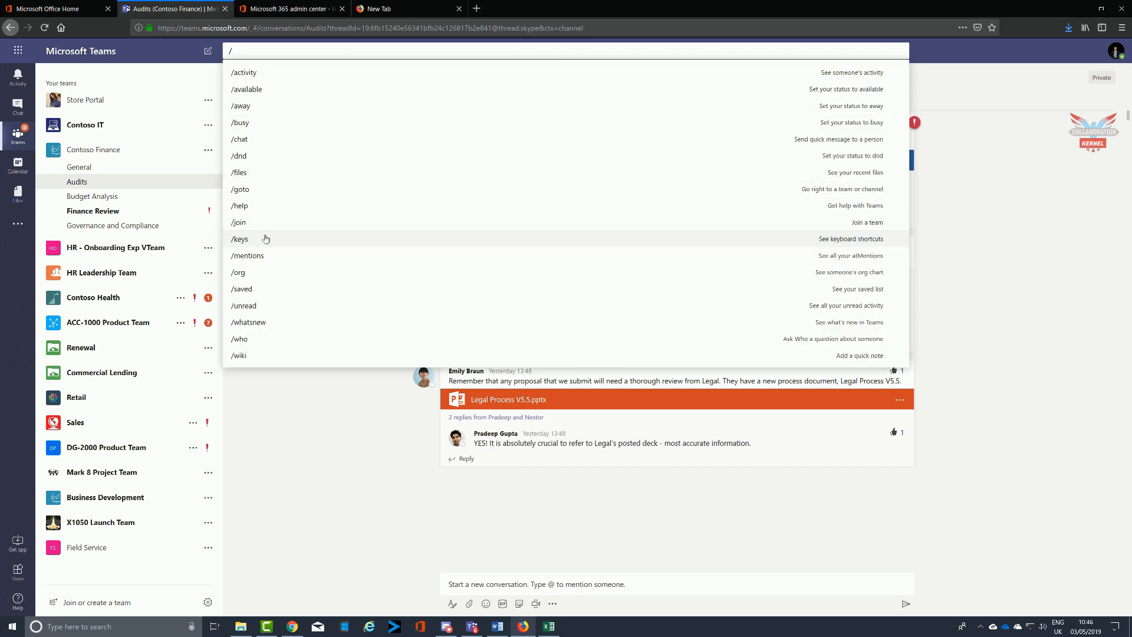
mouse_move(265, 259)
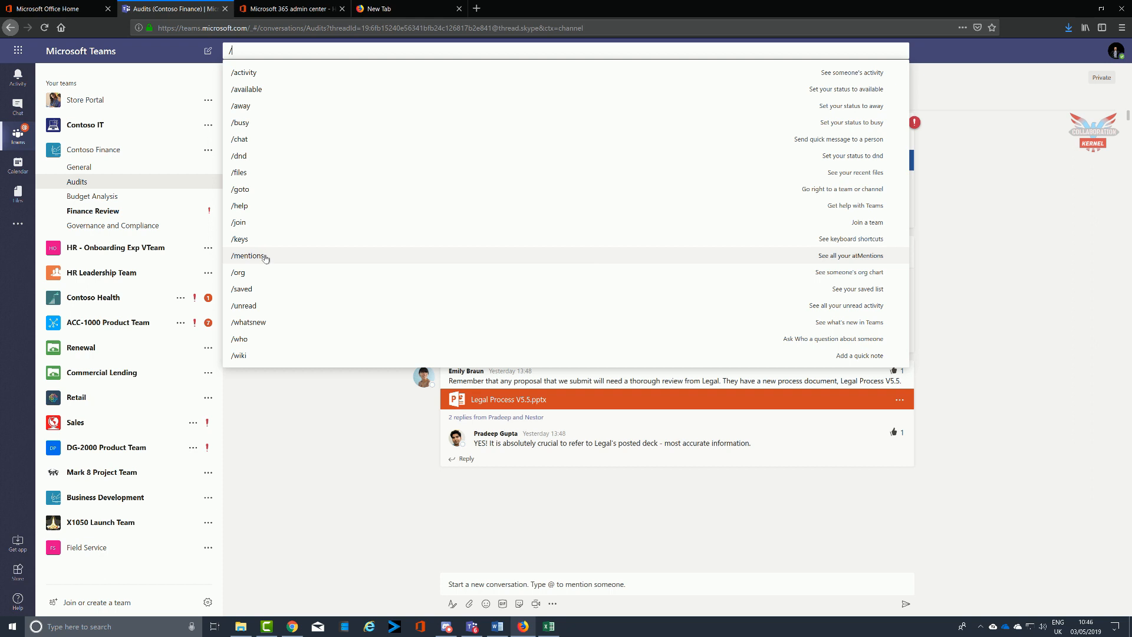
left_click(248, 255)
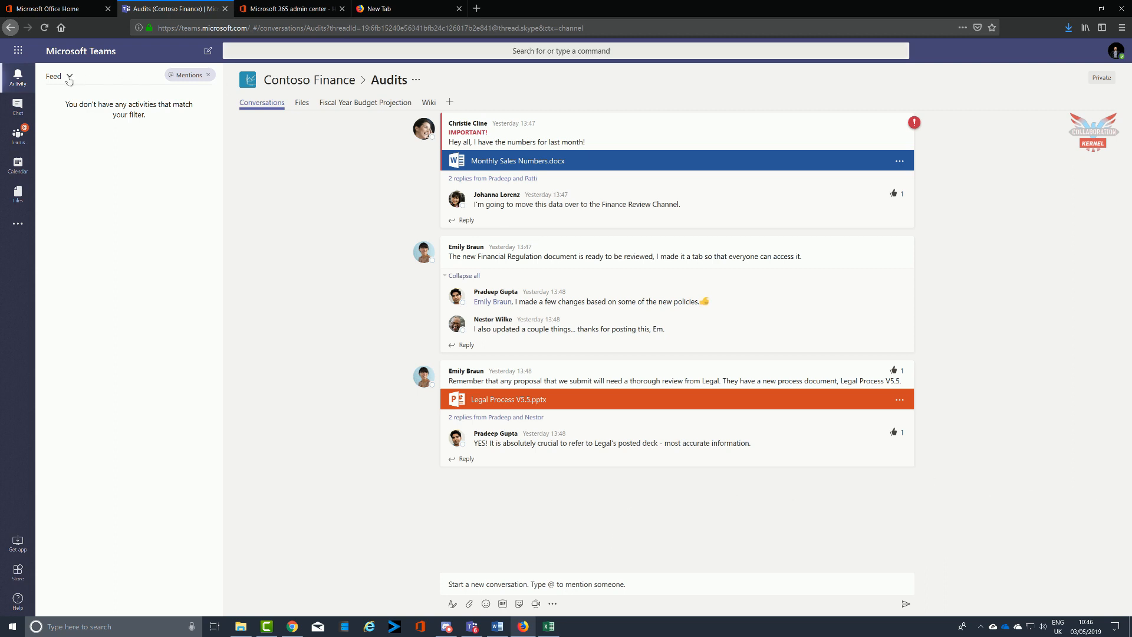
Switch the activity view to My Activity, return to Feed, and start a new / command.
left_click(59, 75)
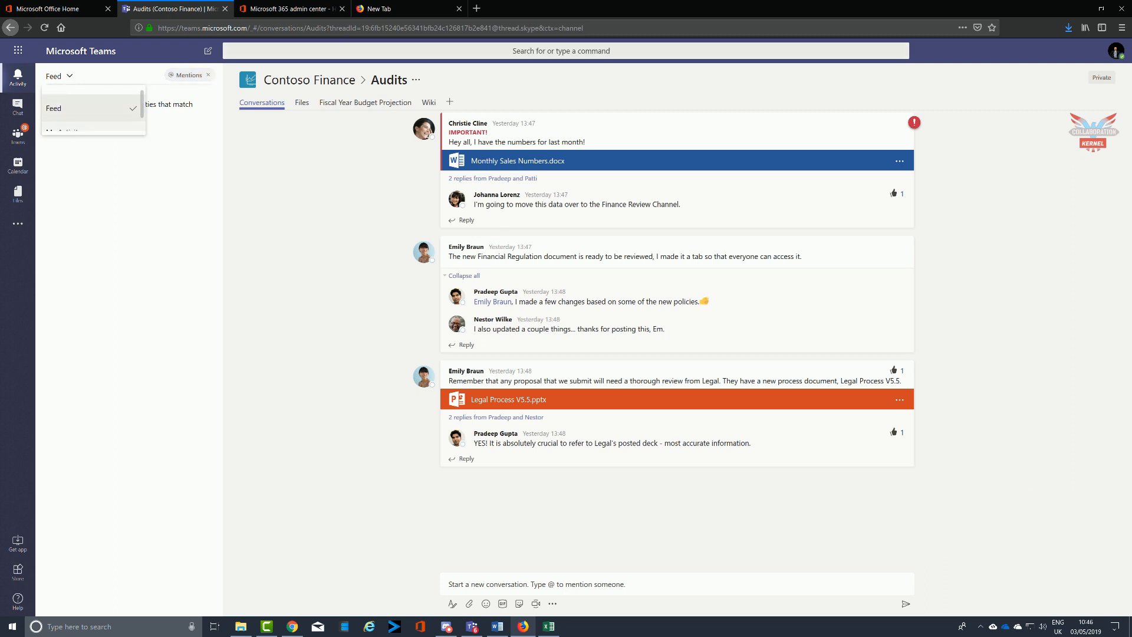
left_click(53, 109)
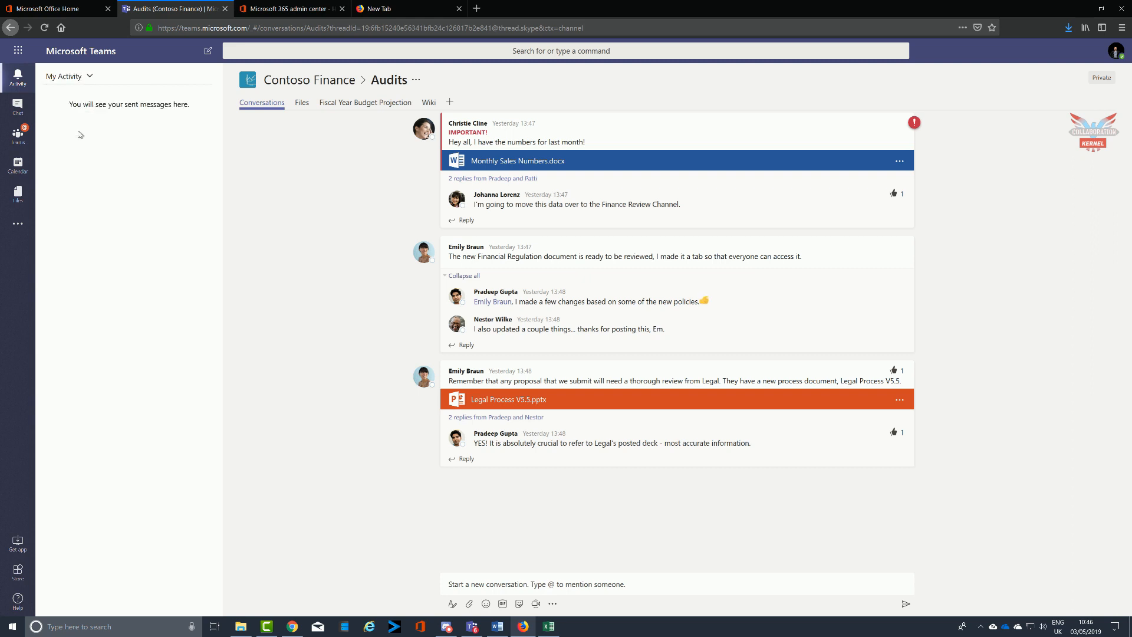
left_click(65, 75)
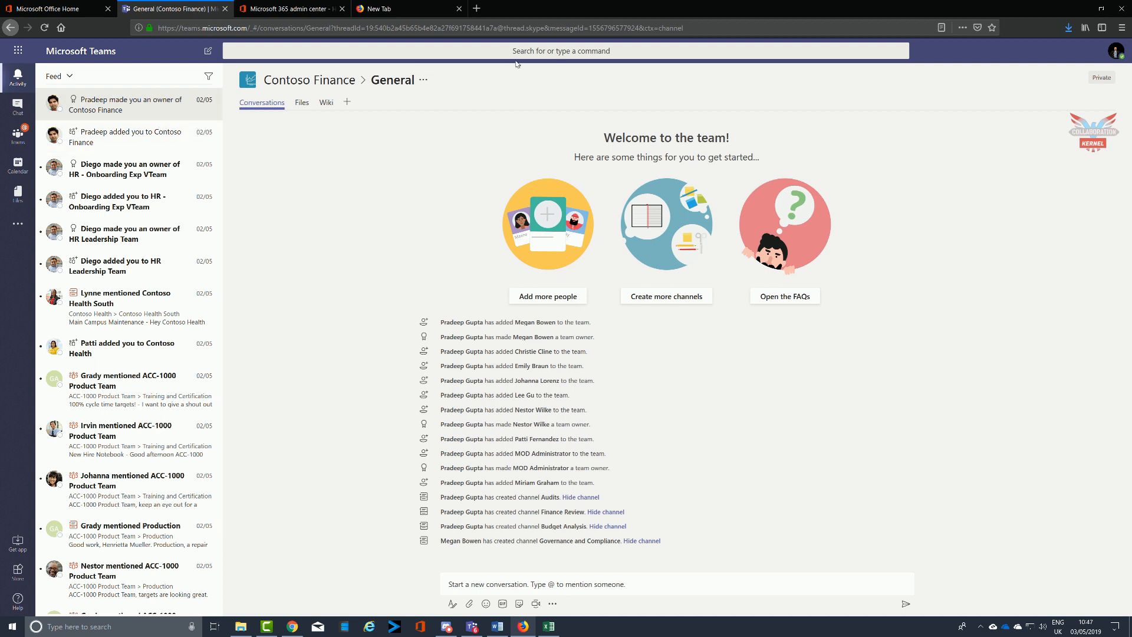
left_click(561, 50)
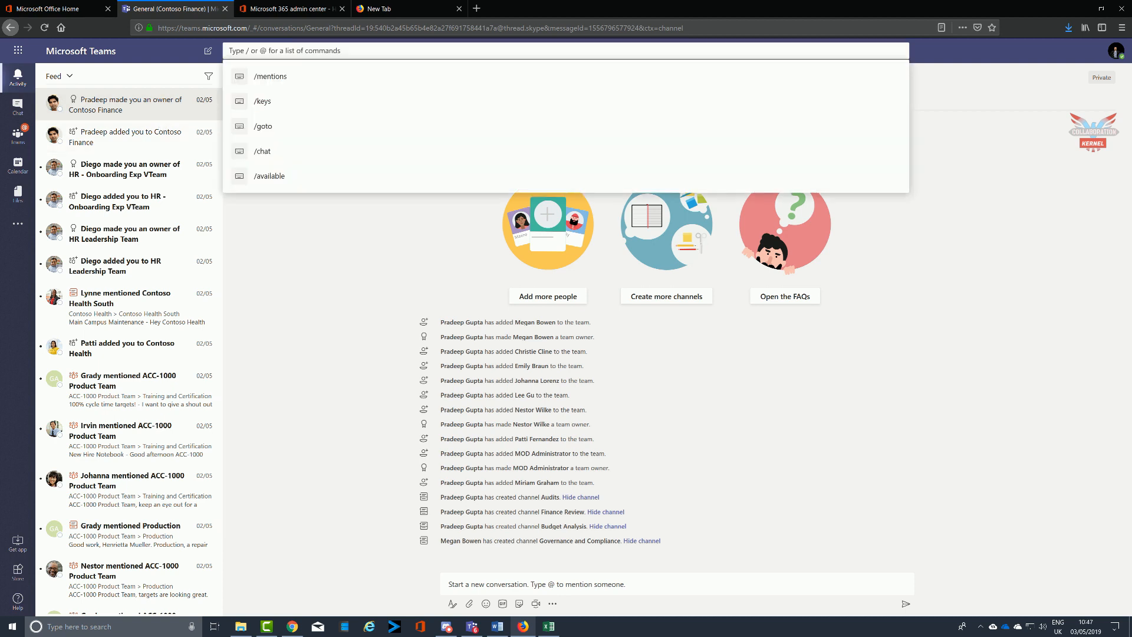
type("/")
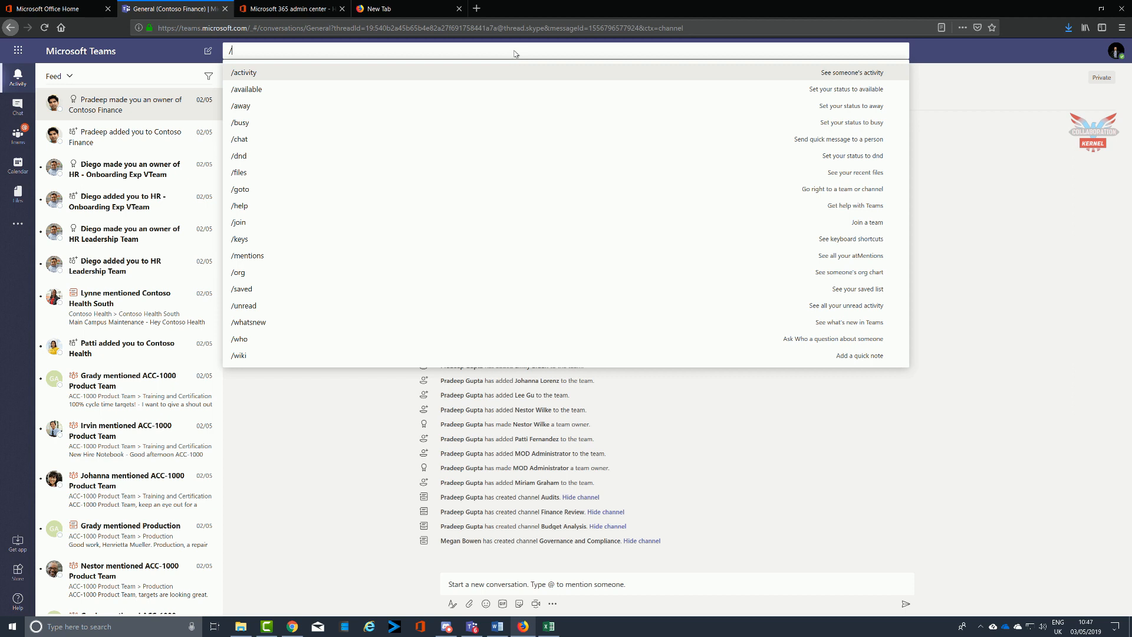
mouse_move(337, 273)
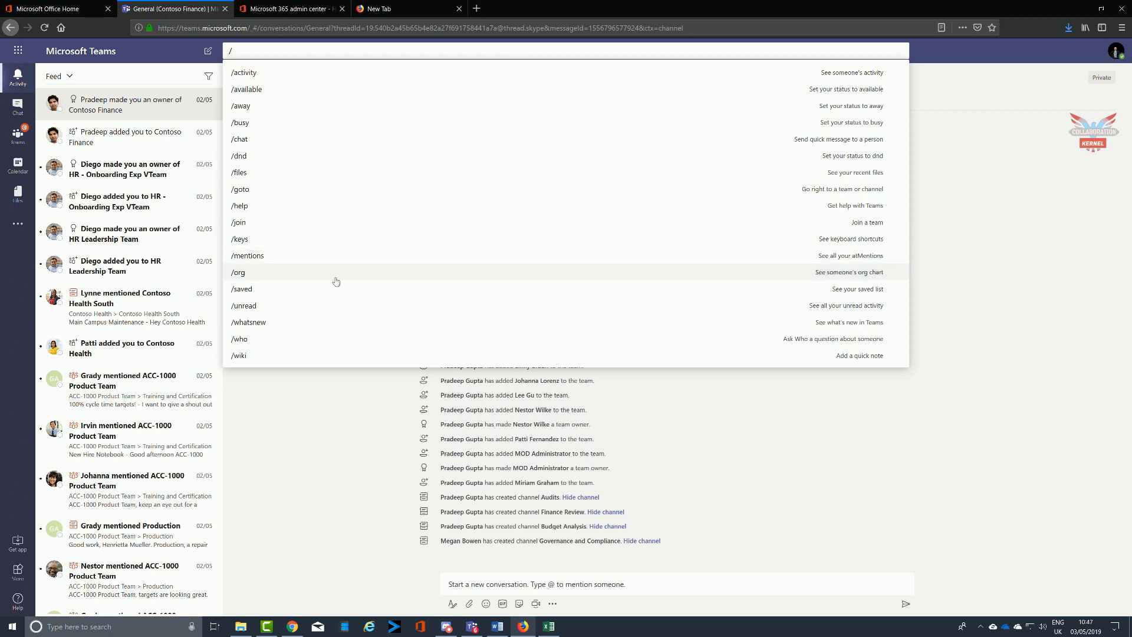
Start the /org command to bring up the person picker.
left_click(239, 272)
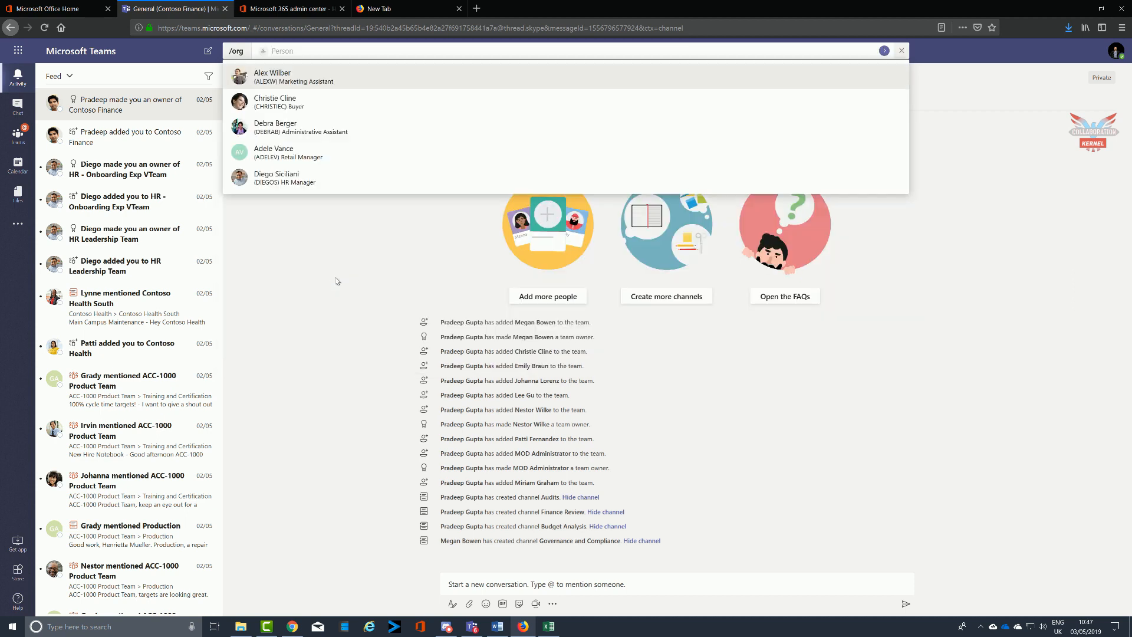
mouse_move(330, 191)
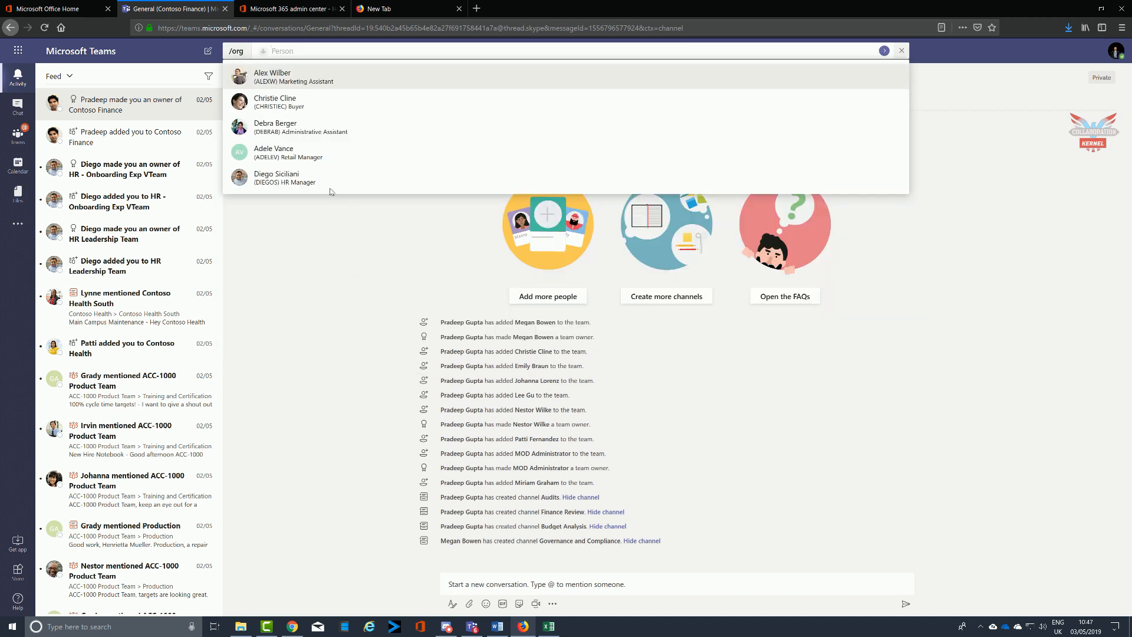
mouse_move(325, 152)
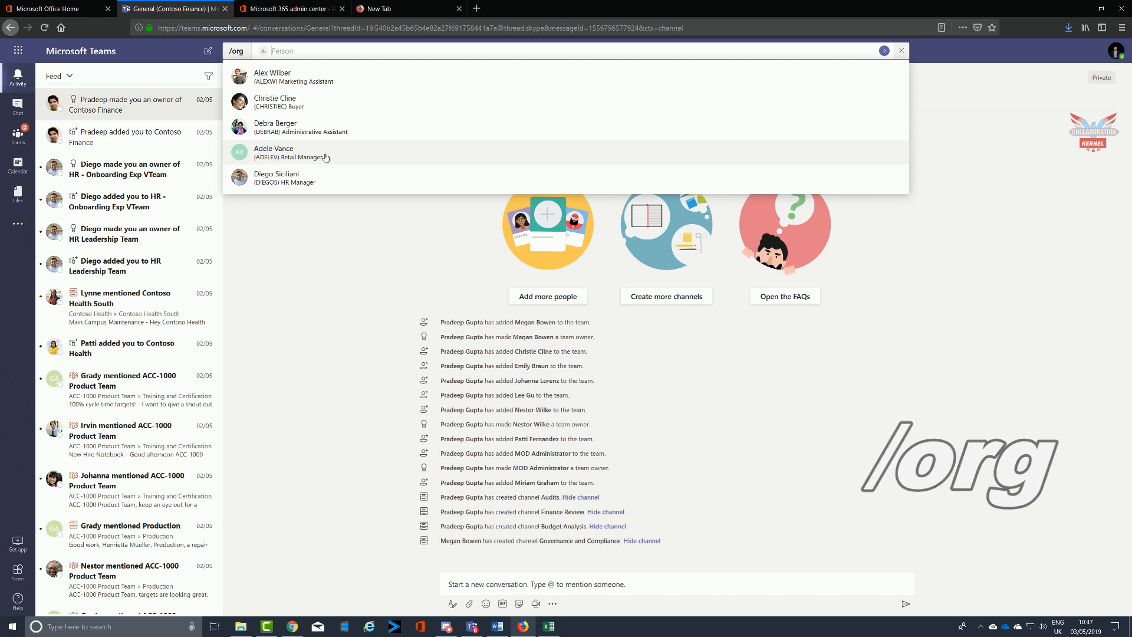
Show Adele Vance's org chart and view Director Miriam Graham's contact card.
left_click(274, 152)
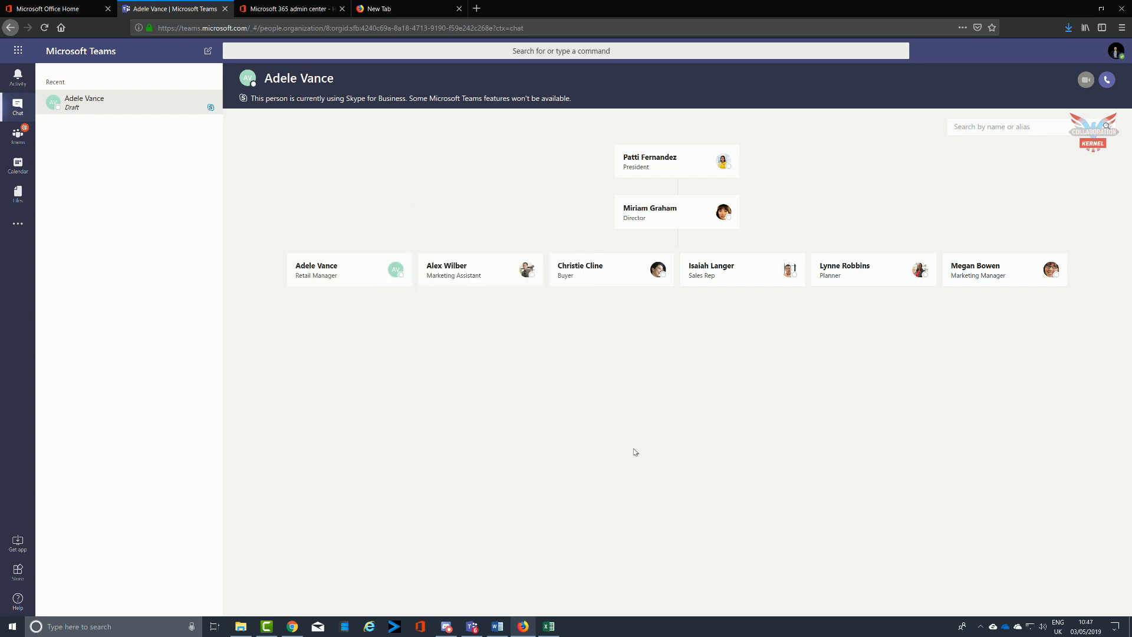
mouse_move(372, 314)
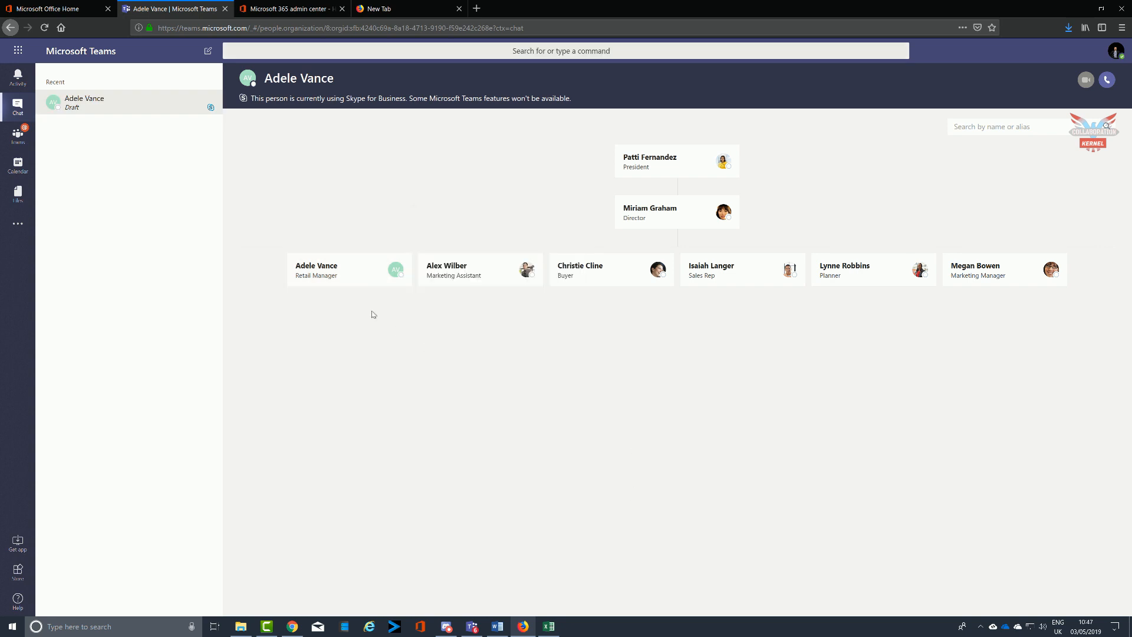
mouse_move(751, 219)
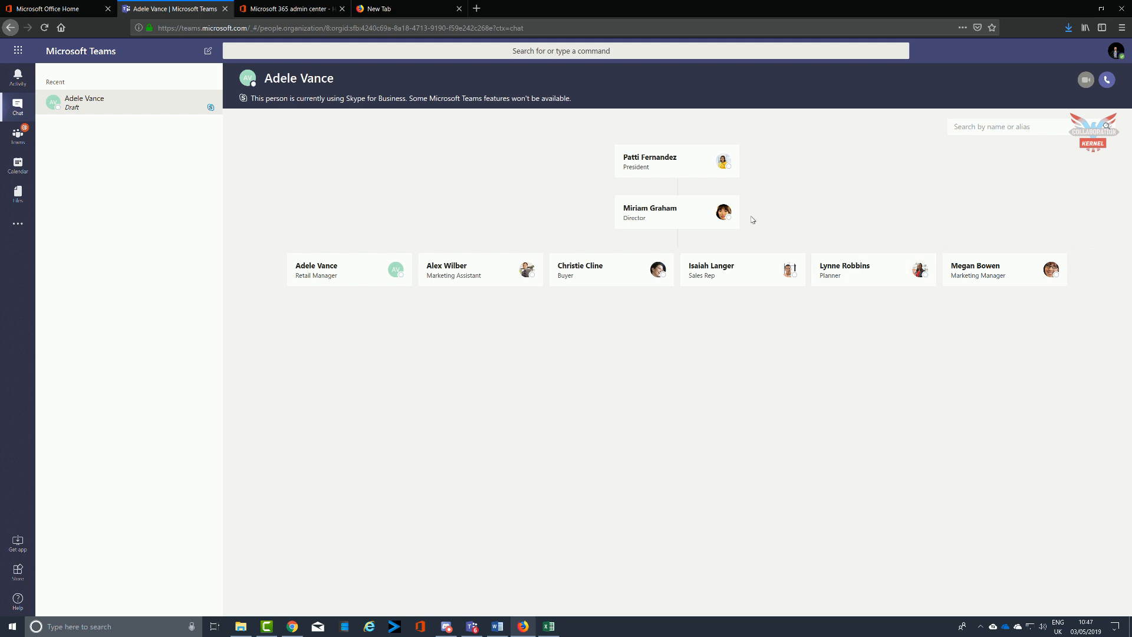
left_click(724, 160)
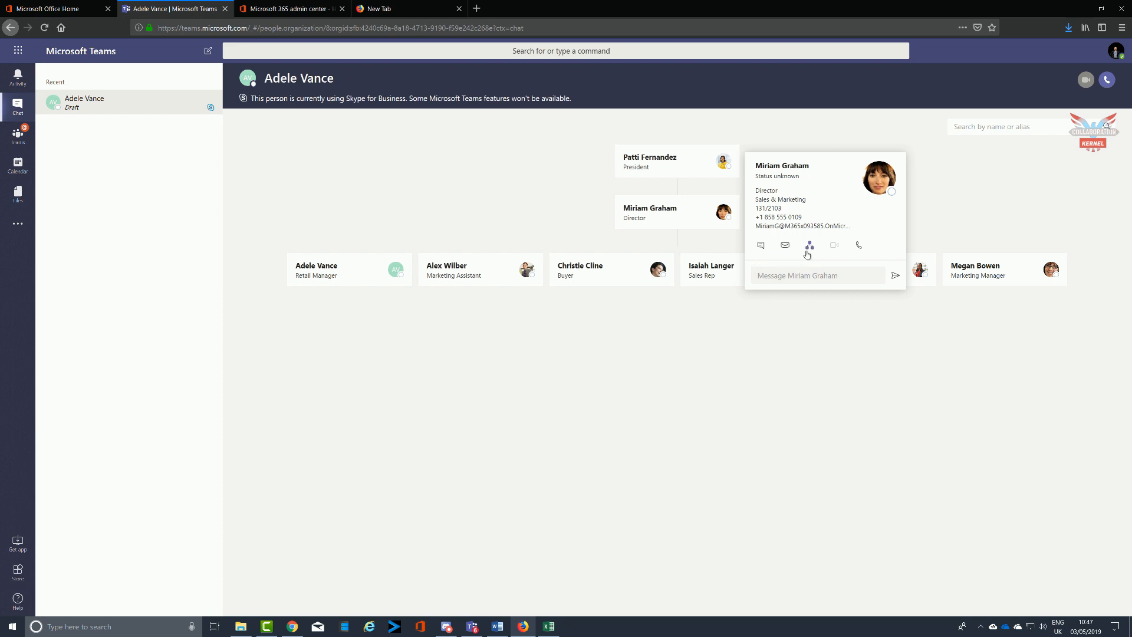
mouse_move(809, 245)
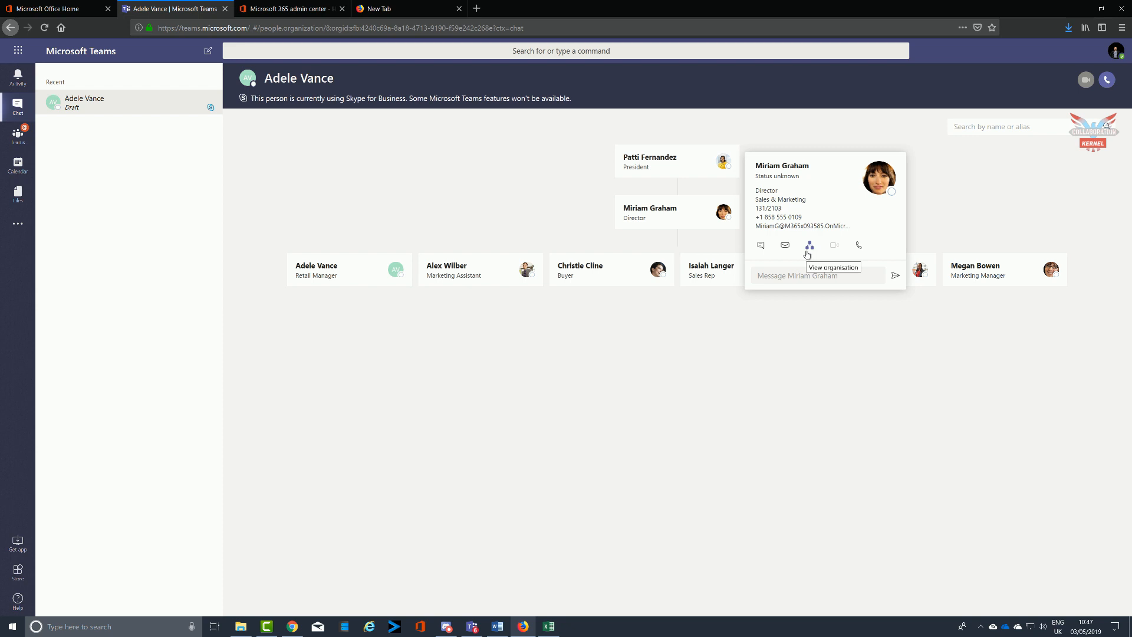
mouse_move(858, 245)
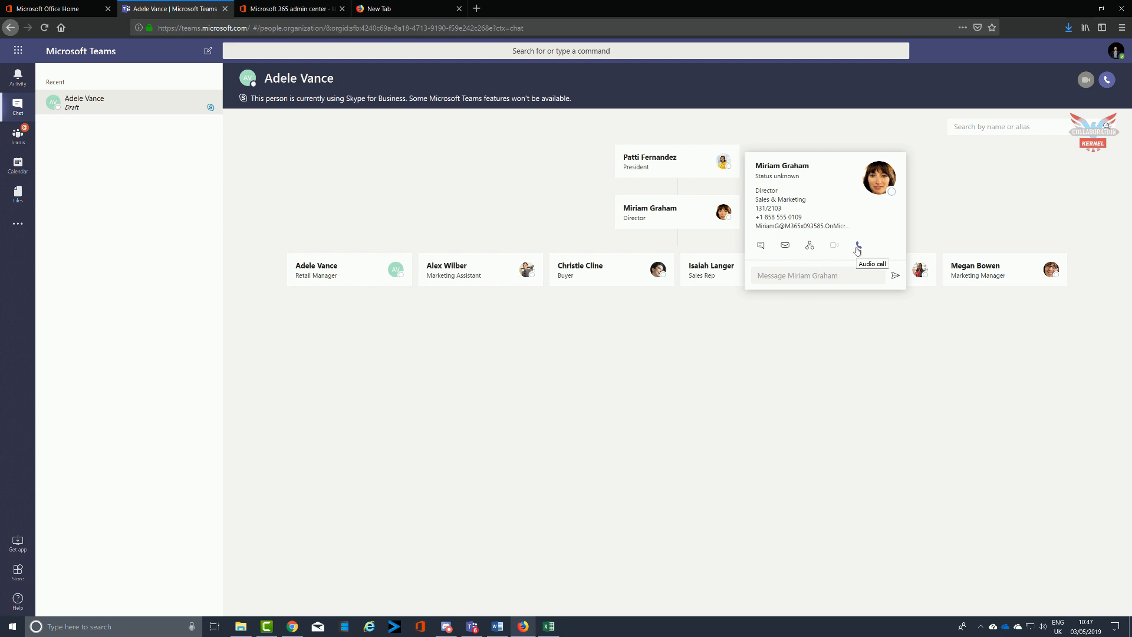
mouse_move(786, 245)
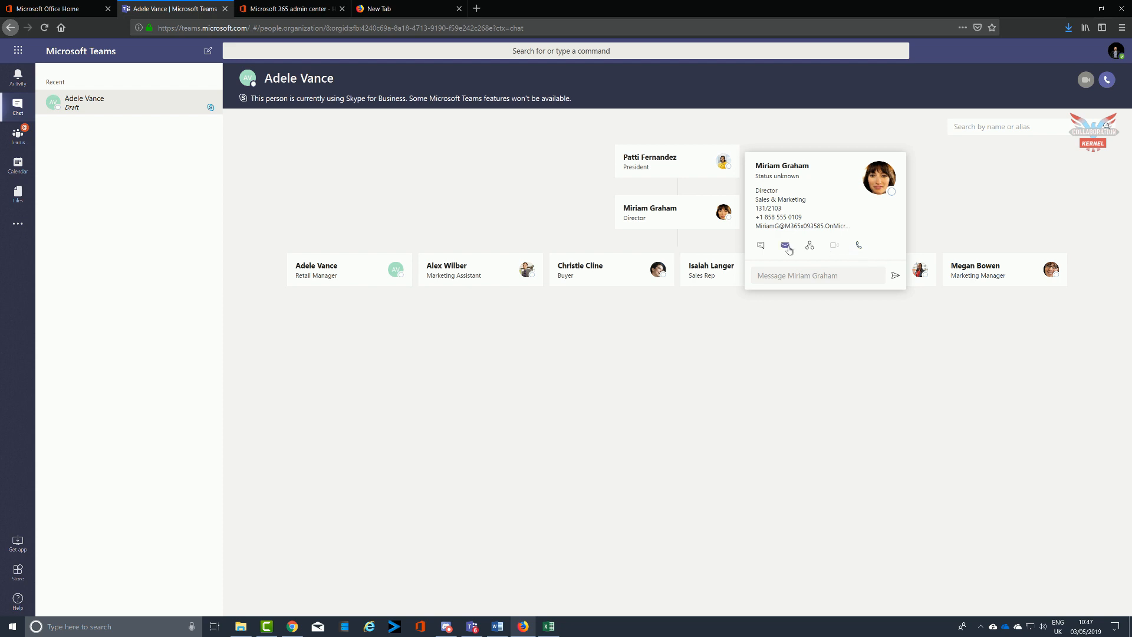
mouse_move(761, 245)
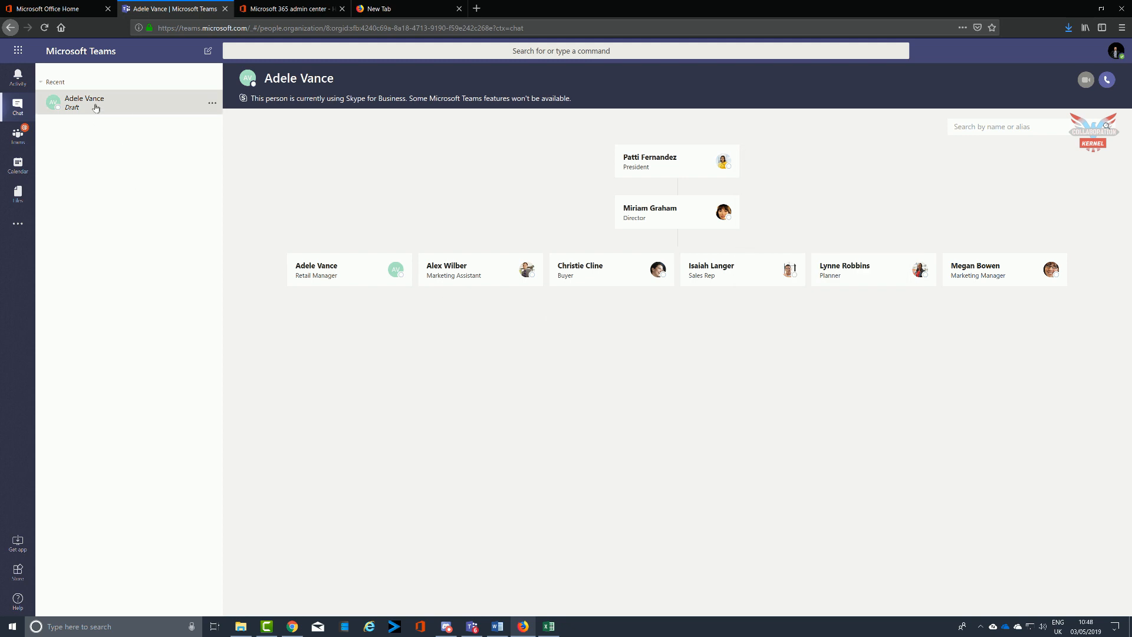
Run /saved to show the empty Saved list, then start another / command.
left_click(561, 51)
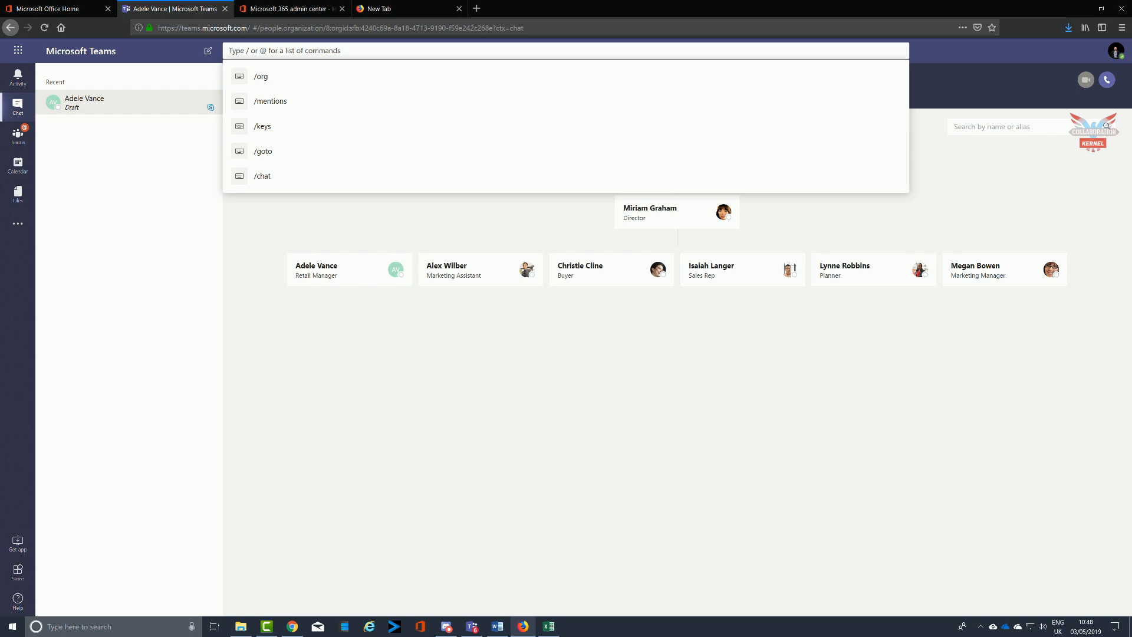
type("/")
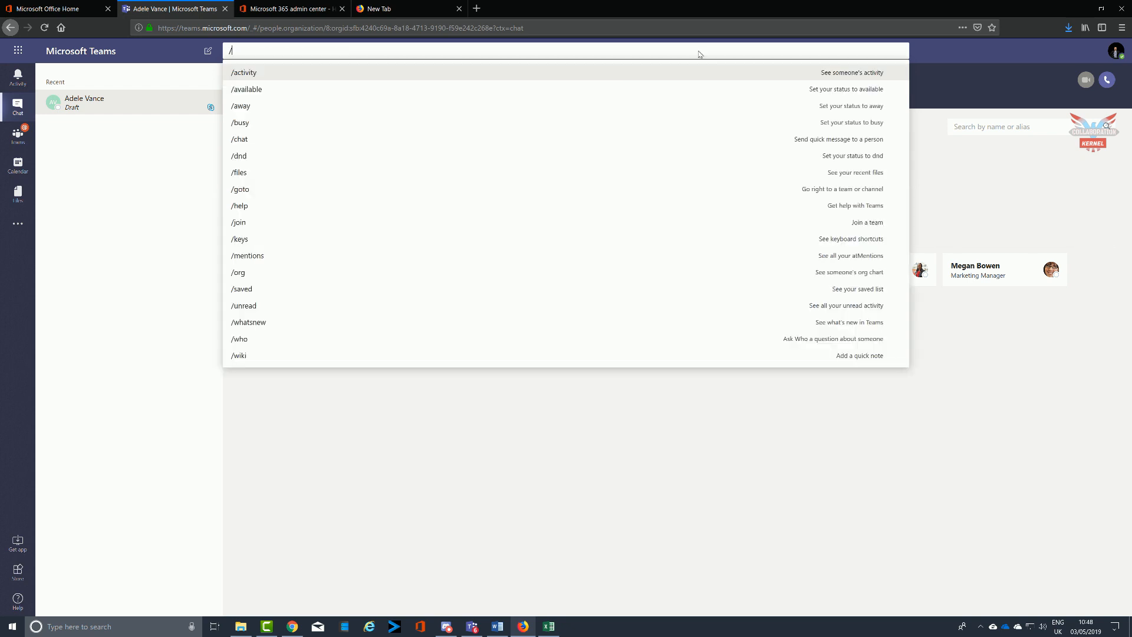
mouse_move(304, 303)
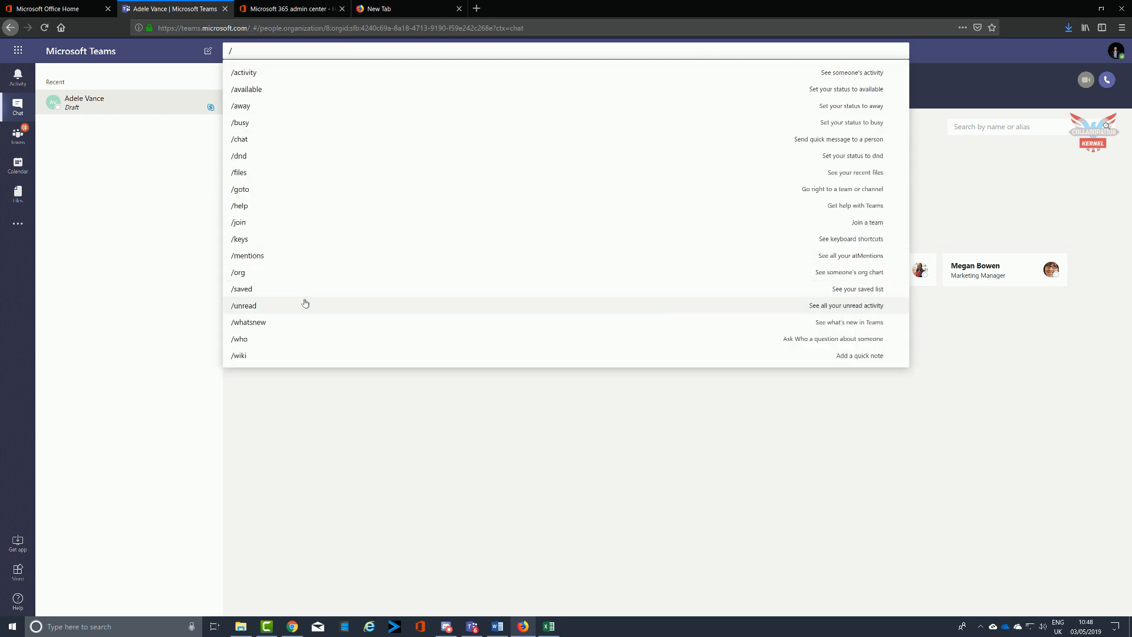
left_click(240, 289)
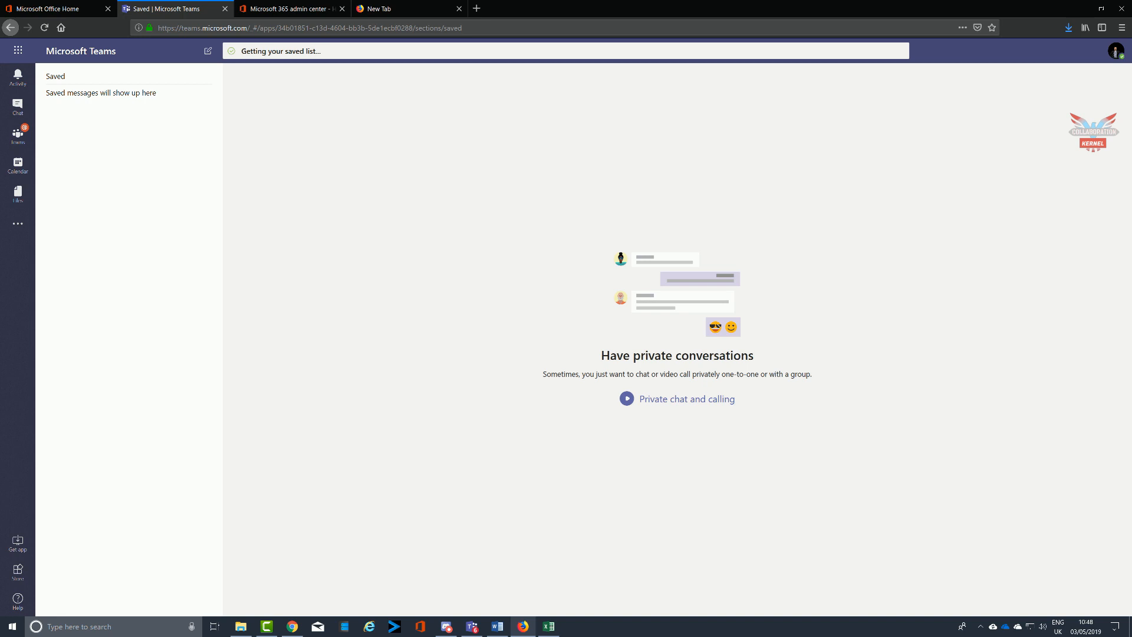
left_click(567, 51)
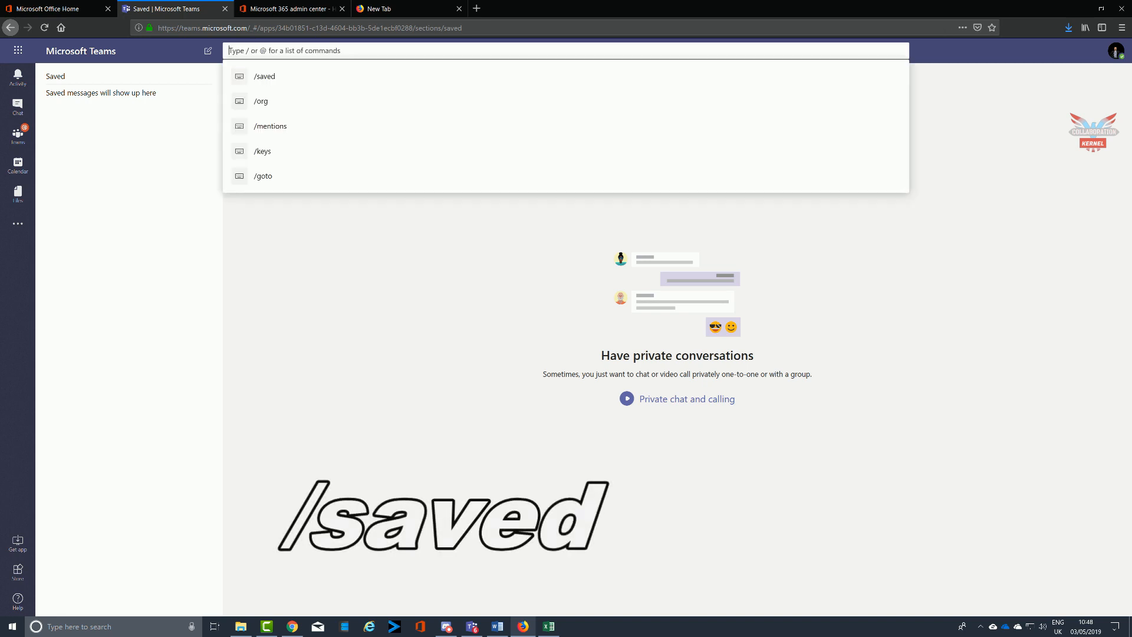
type("/")
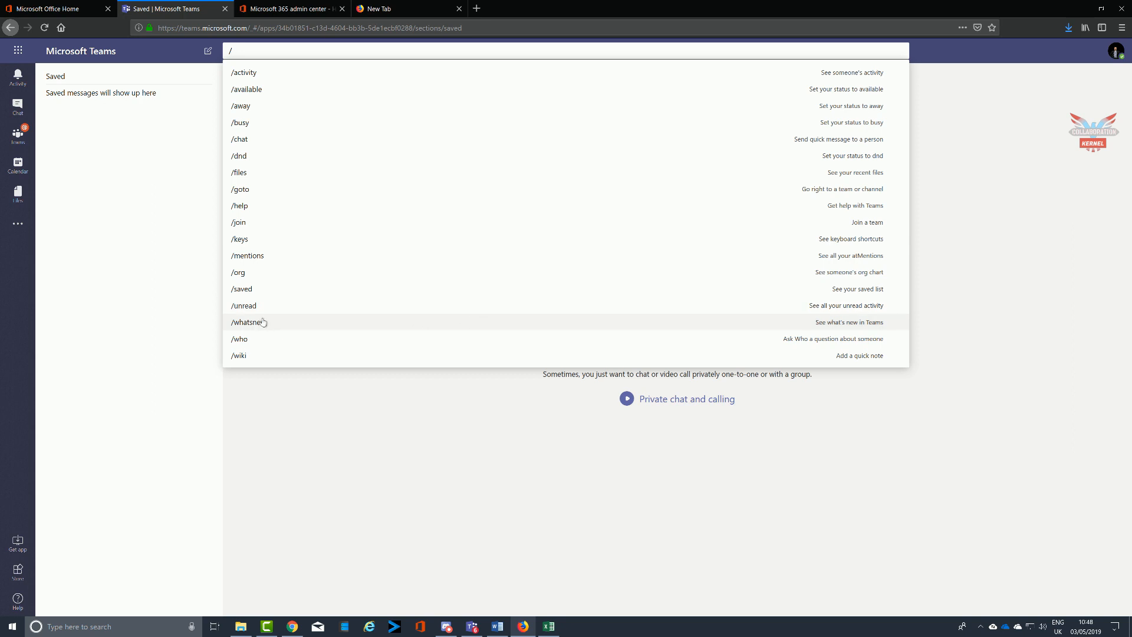
Run /whatsnew to show the What's new release notes in Help.
left_click(243, 322)
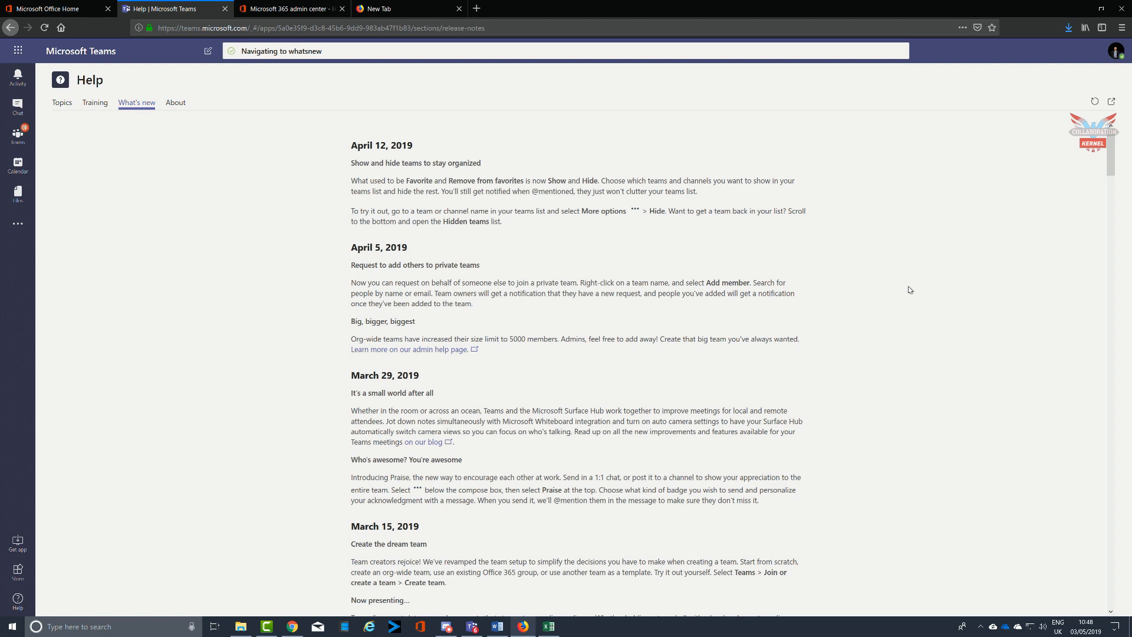
mouse_move(838, 211)
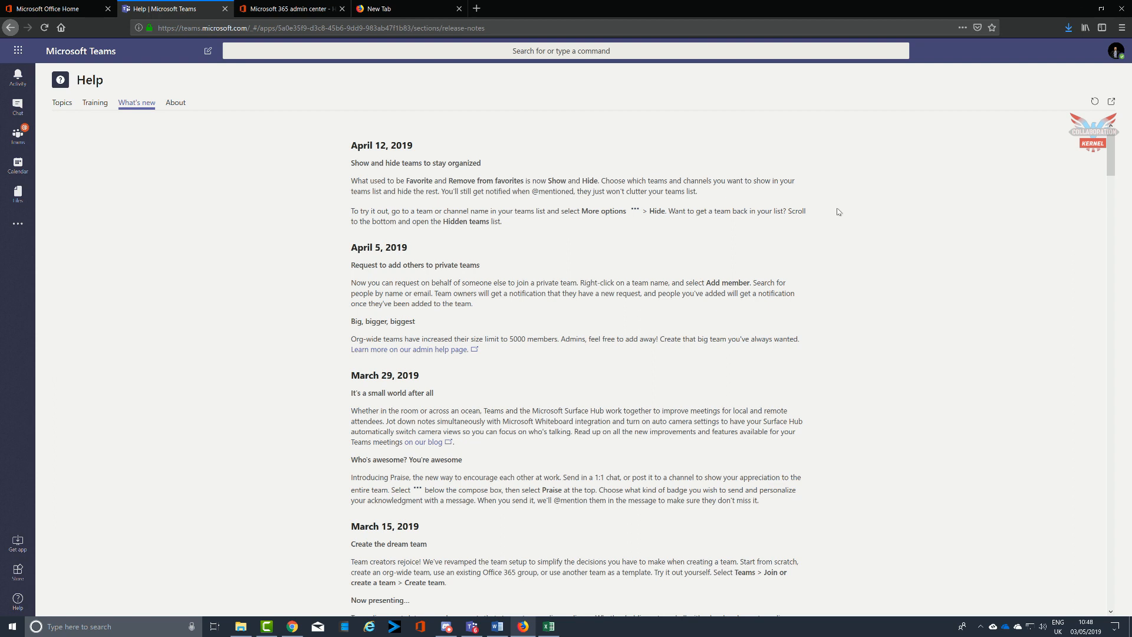
mouse_move(838, 217)
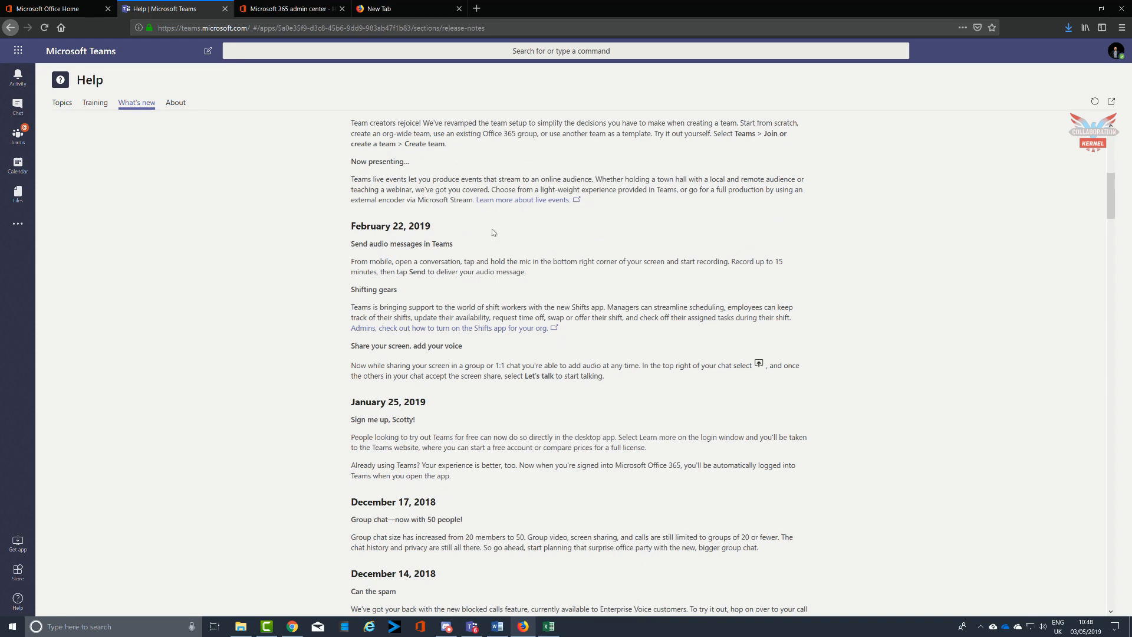
Follow the 'Learn more about live events' link and read the support article.
left_click(522, 201)
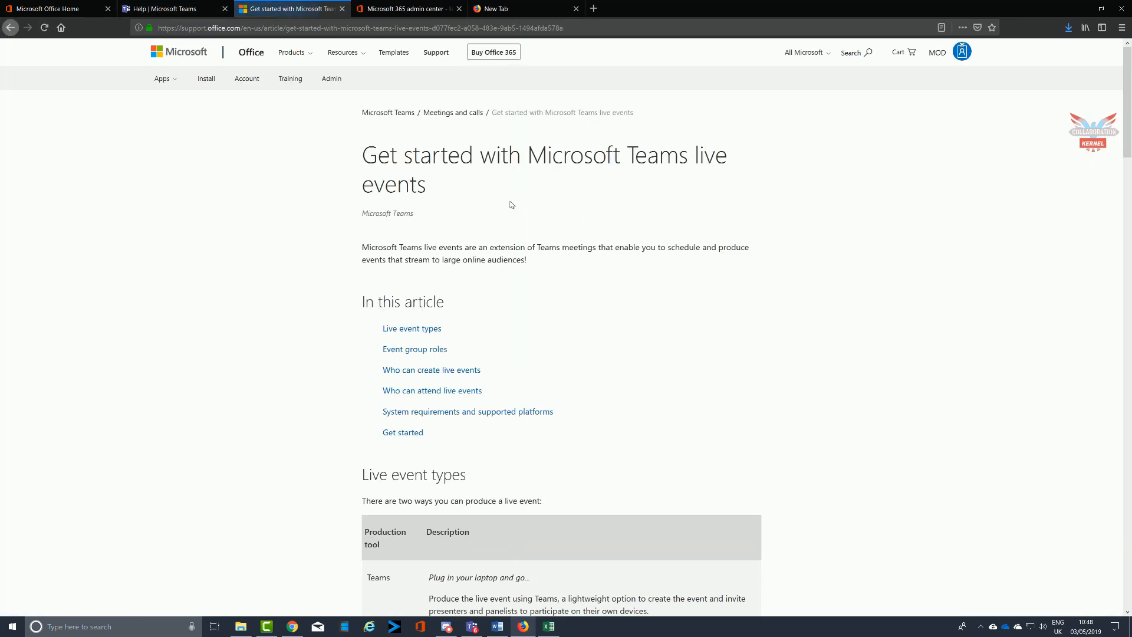
scroll("down", 3)
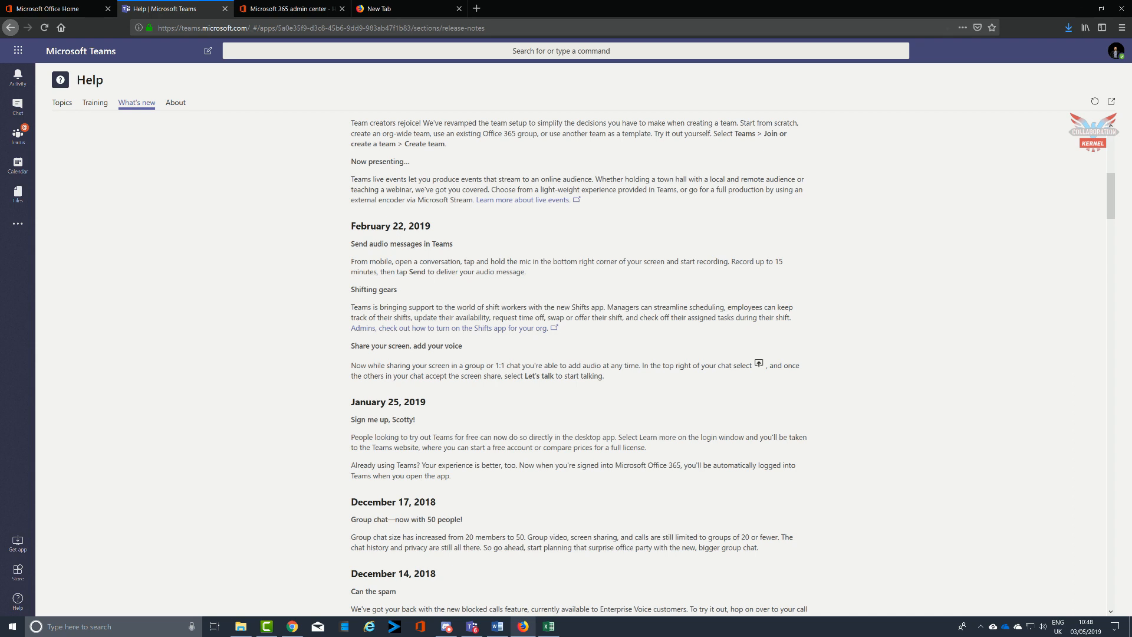
Start the /who command and enter the question 'who is'.
left_click(562, 51)
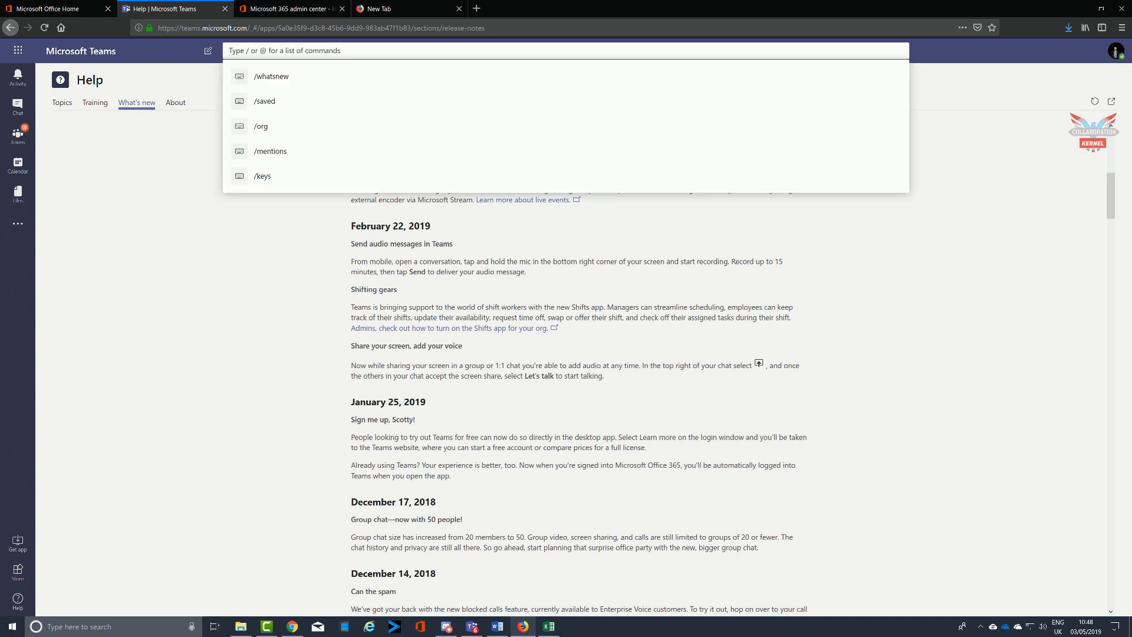
type("/")
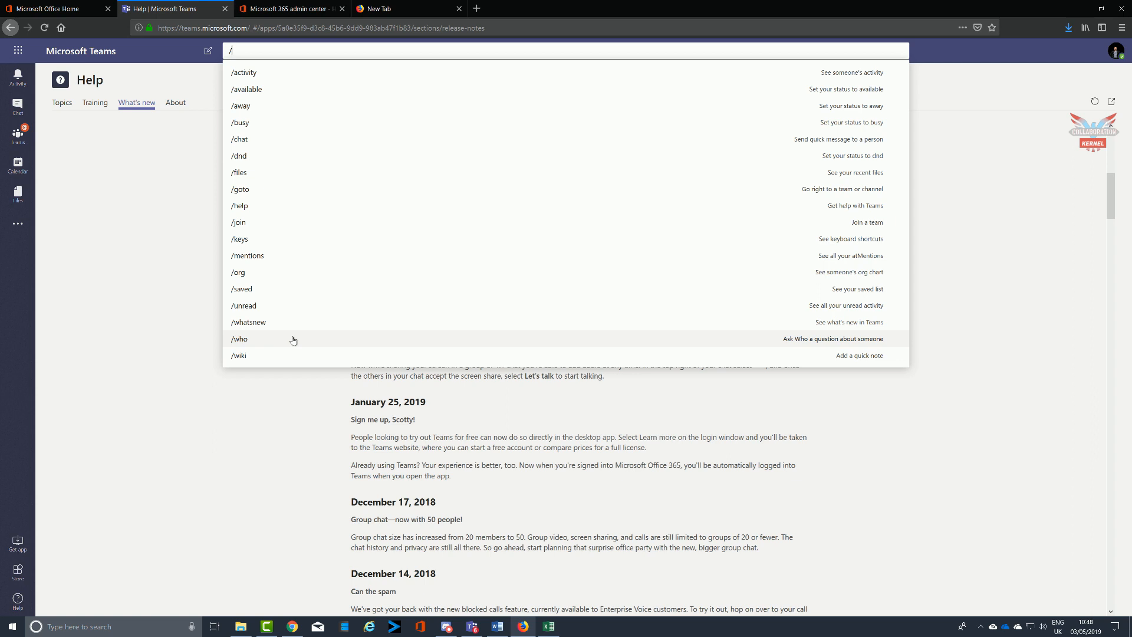
left_click(240, 338)
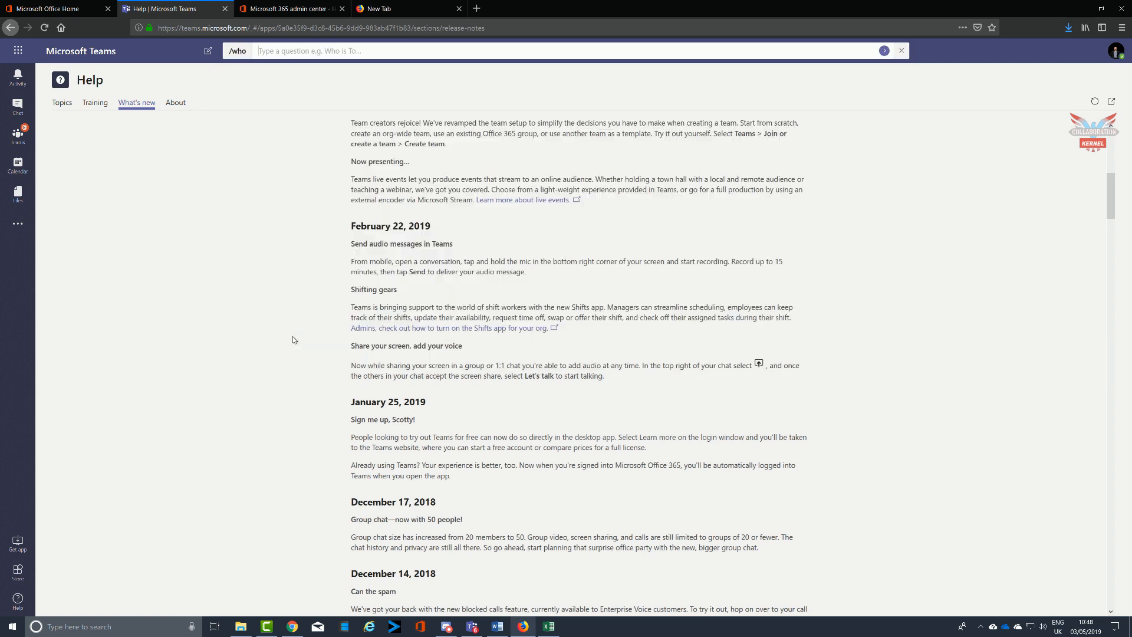
mouse_move(379, 108)
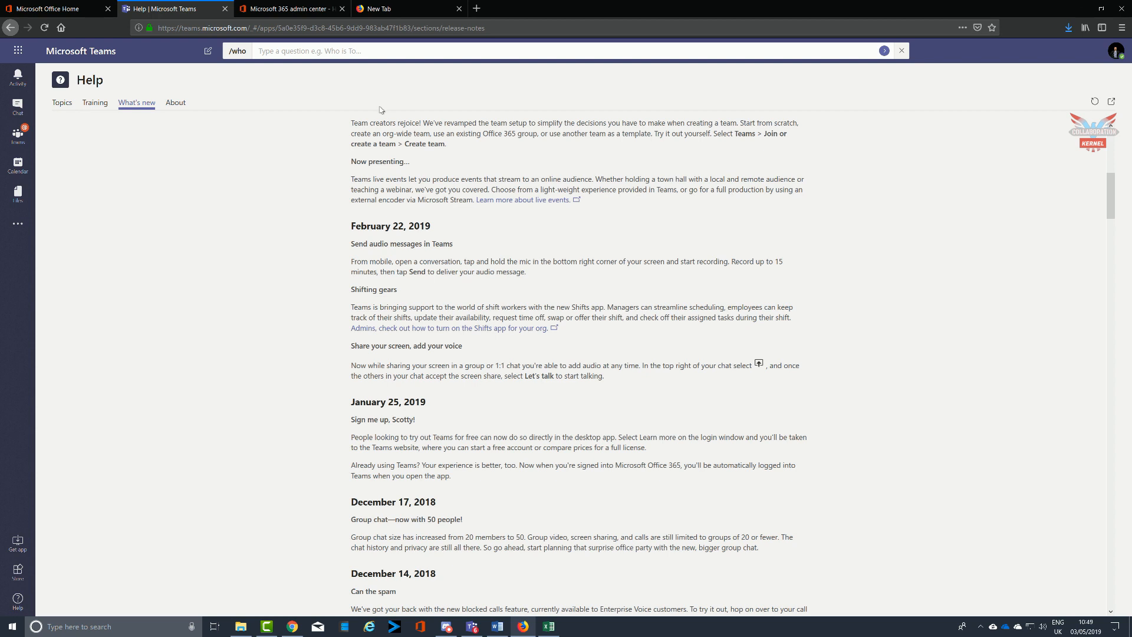
mouse_move(369, 86)
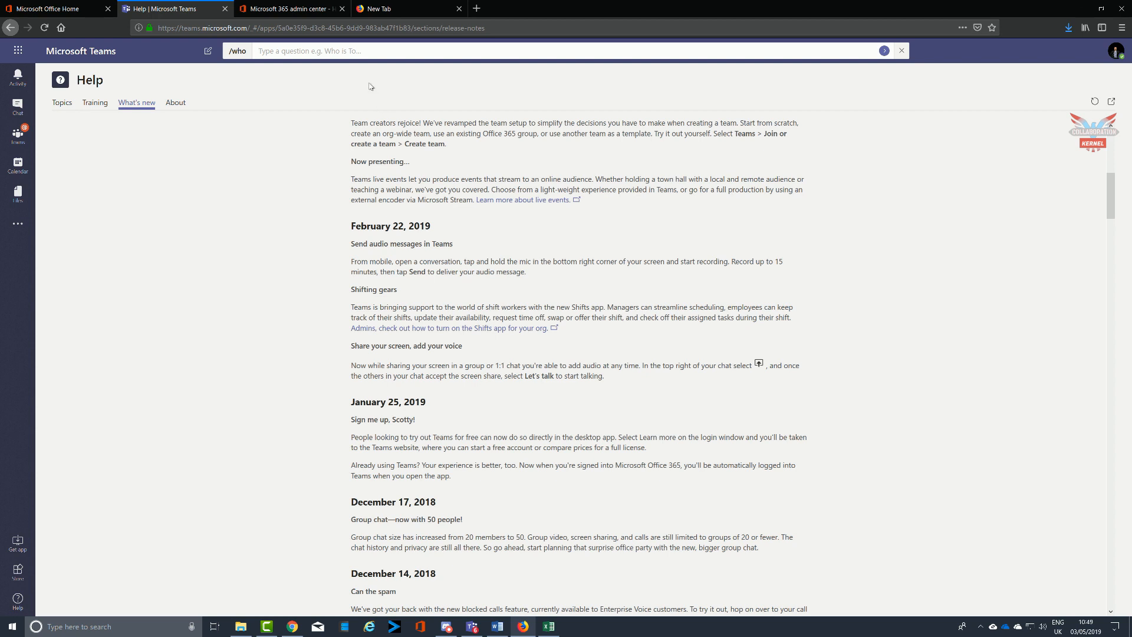
type("who is")
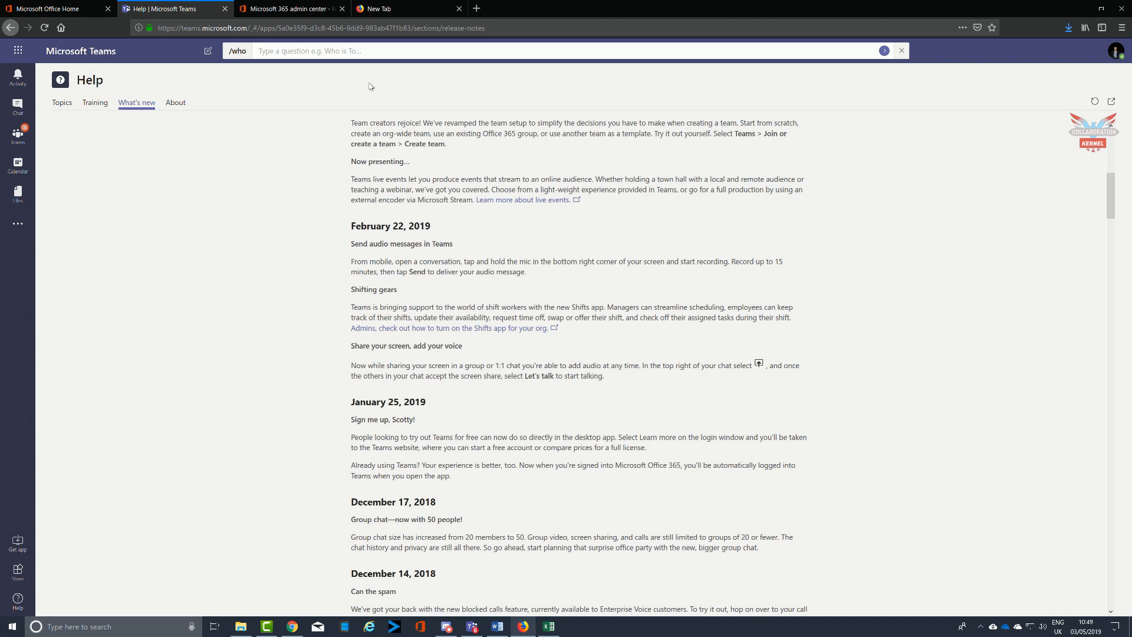
mouse_move(382, 81)
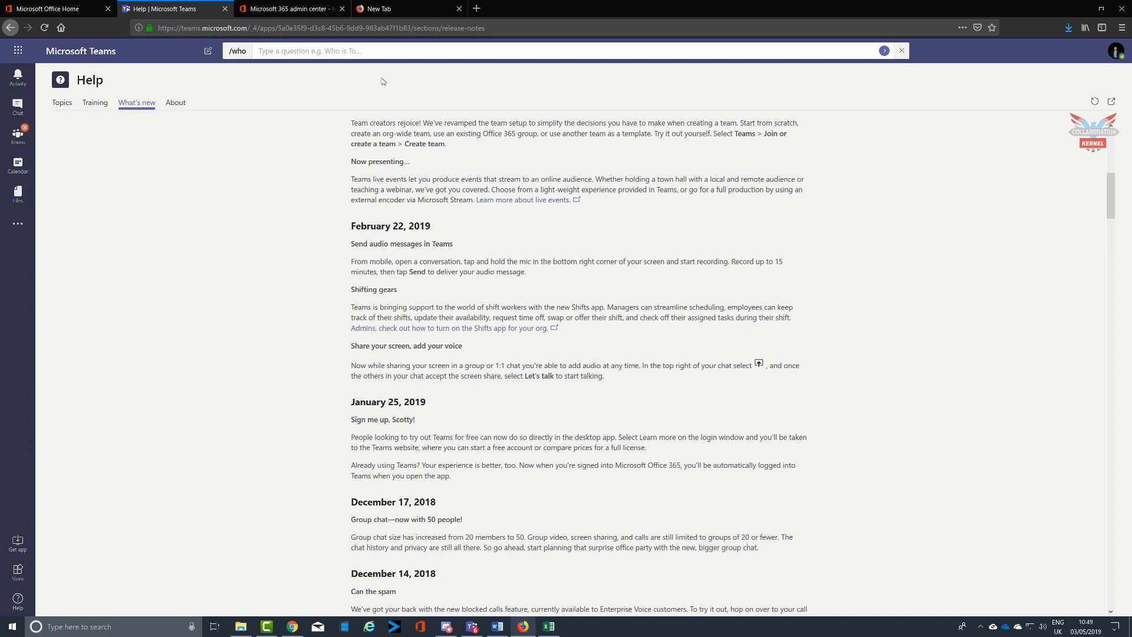
mouse_move(901, 50)
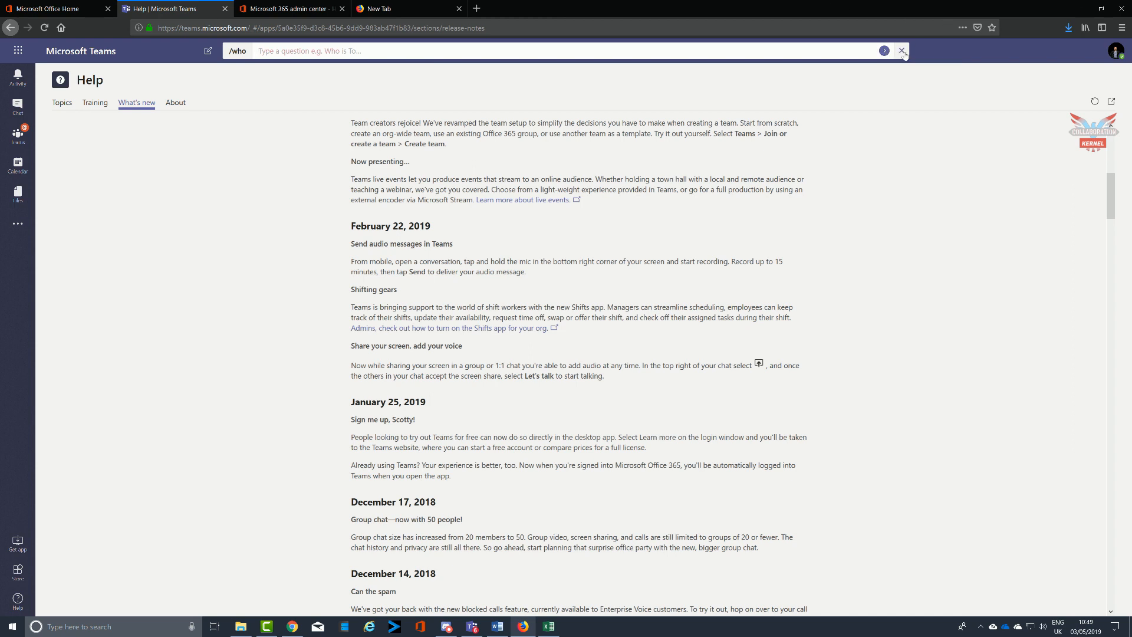
Cancel the Who question and start the /wiki quick-note command instead.
left_click(900, 51)
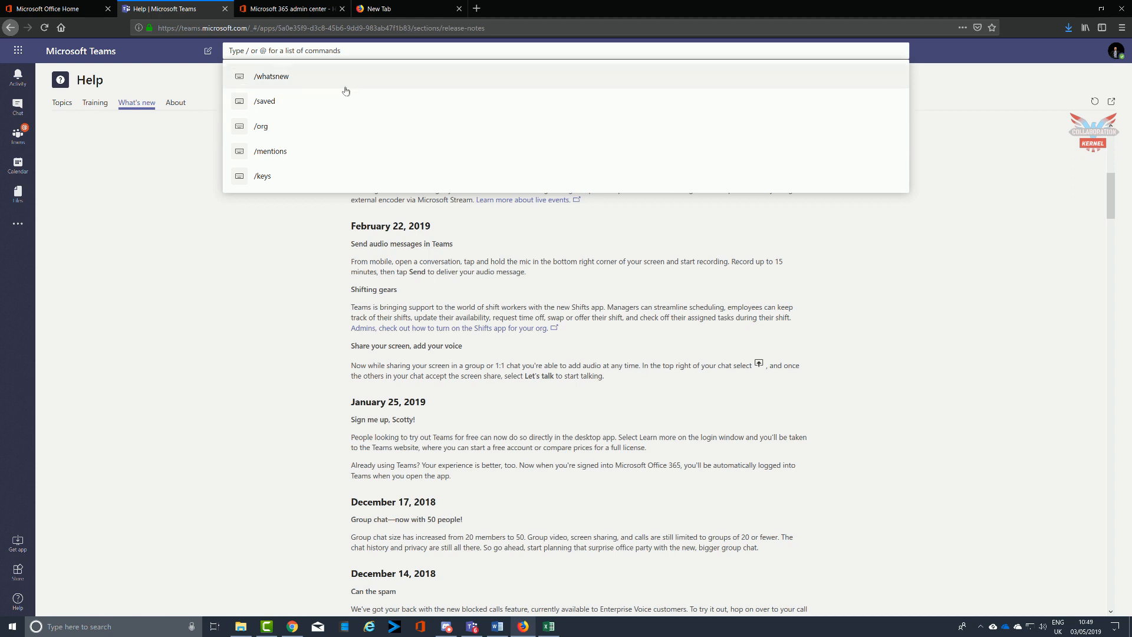
type("/")
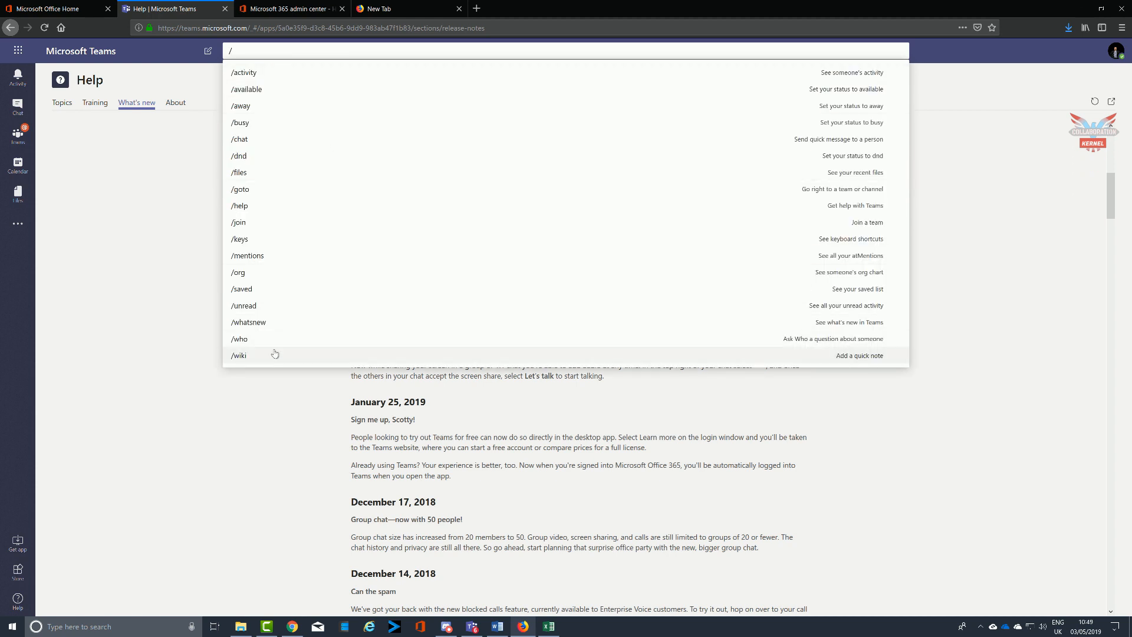
left_click(239, 355)
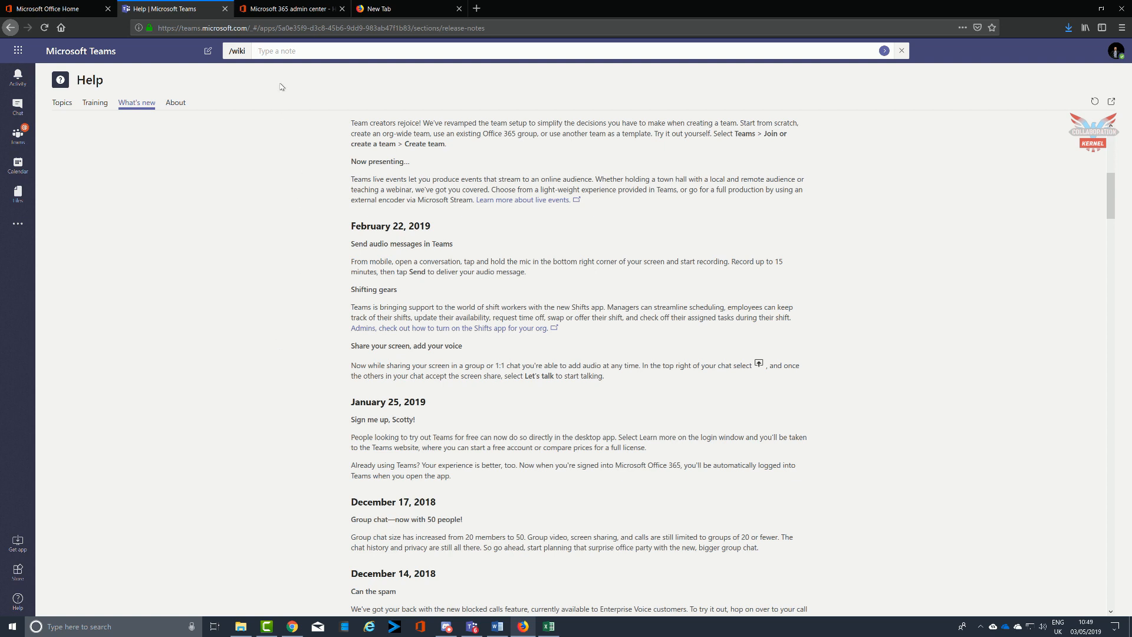
mouse_move(440, 59)
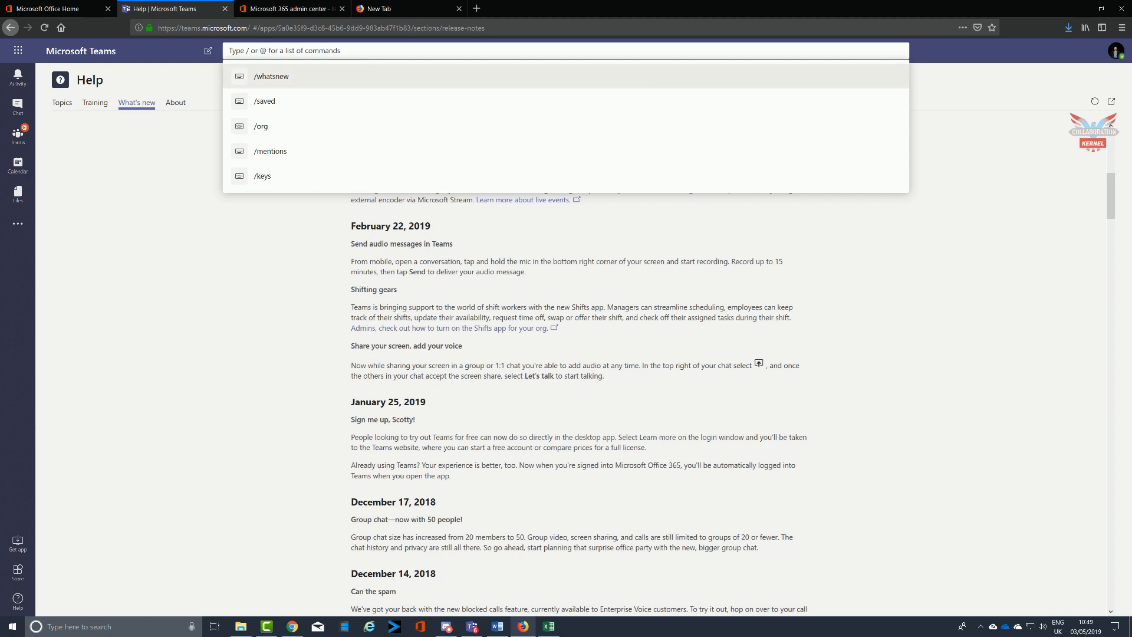
type("@")
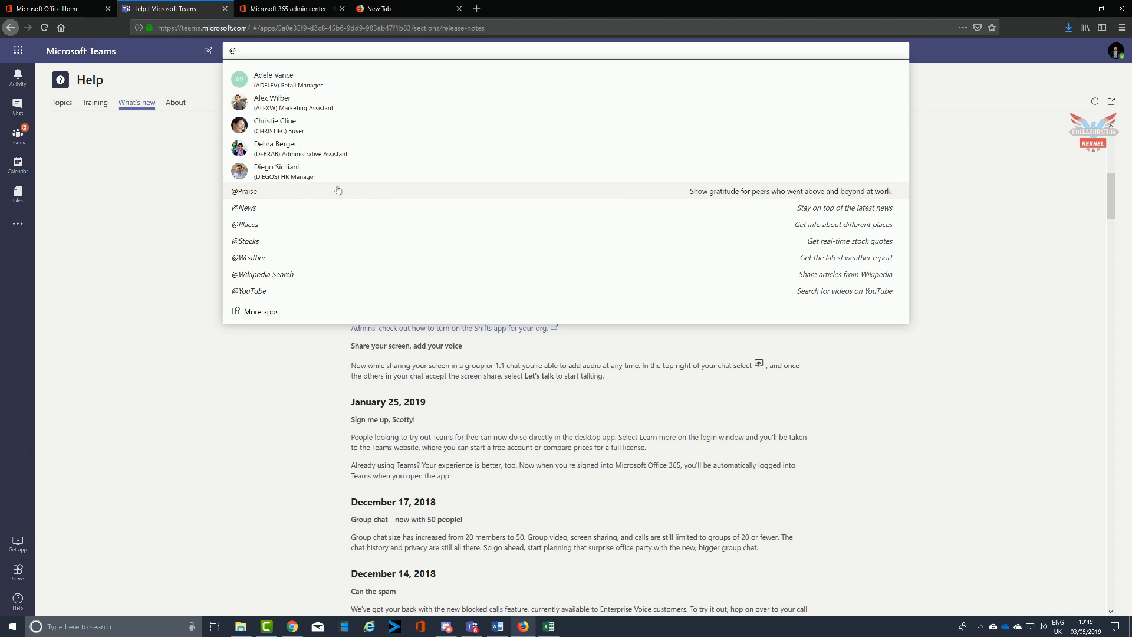
mouse_move(803, 197)
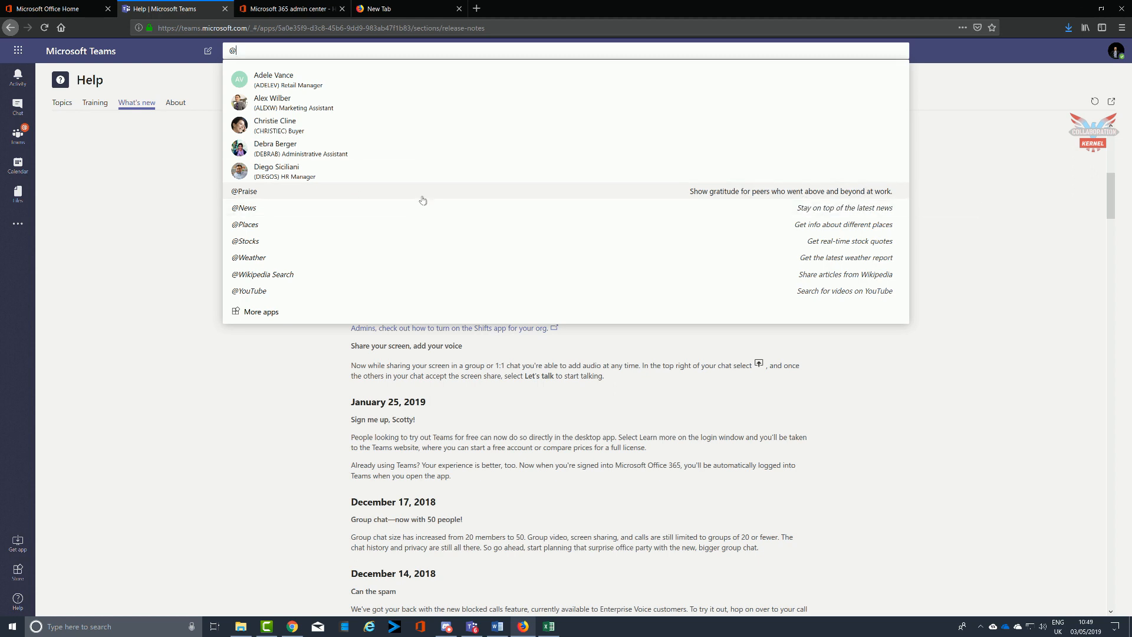
left_click(244, 191)
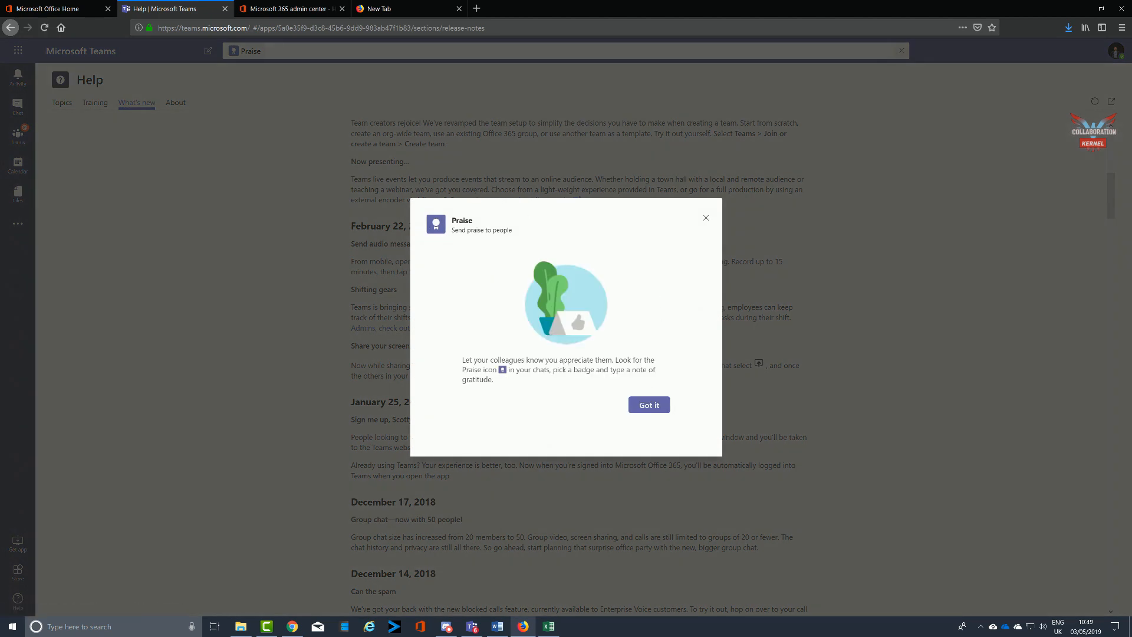
left_click(647, 405)
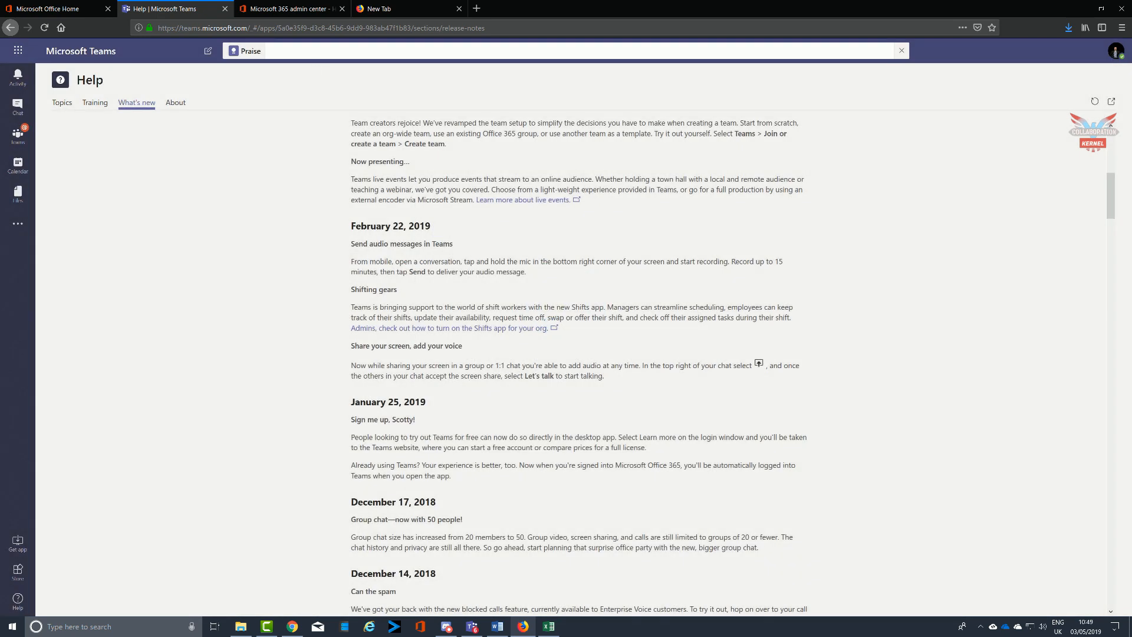
Enter a 'good job' praise note, dismiss the intro again, and cancel the command.
type("d")
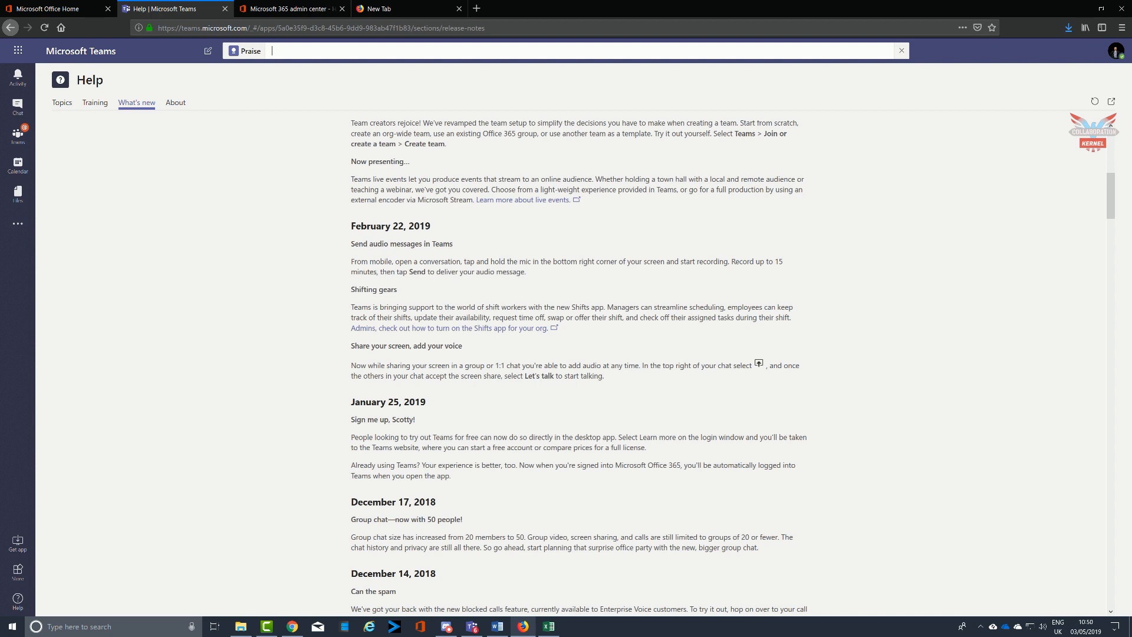
type("good job !")
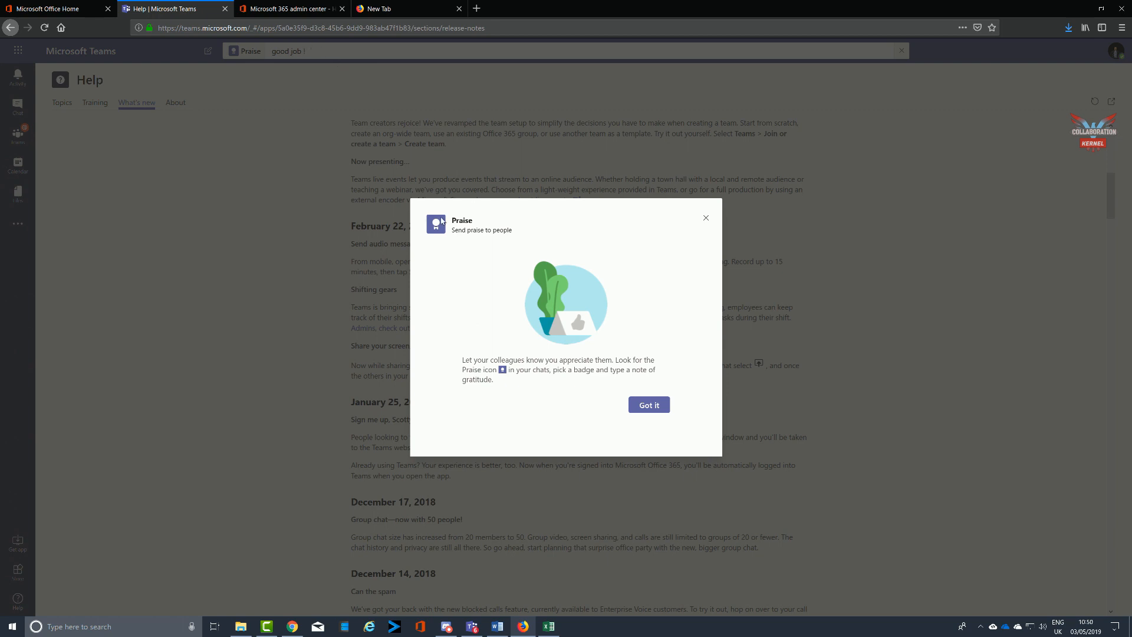
left_click(647, 404)
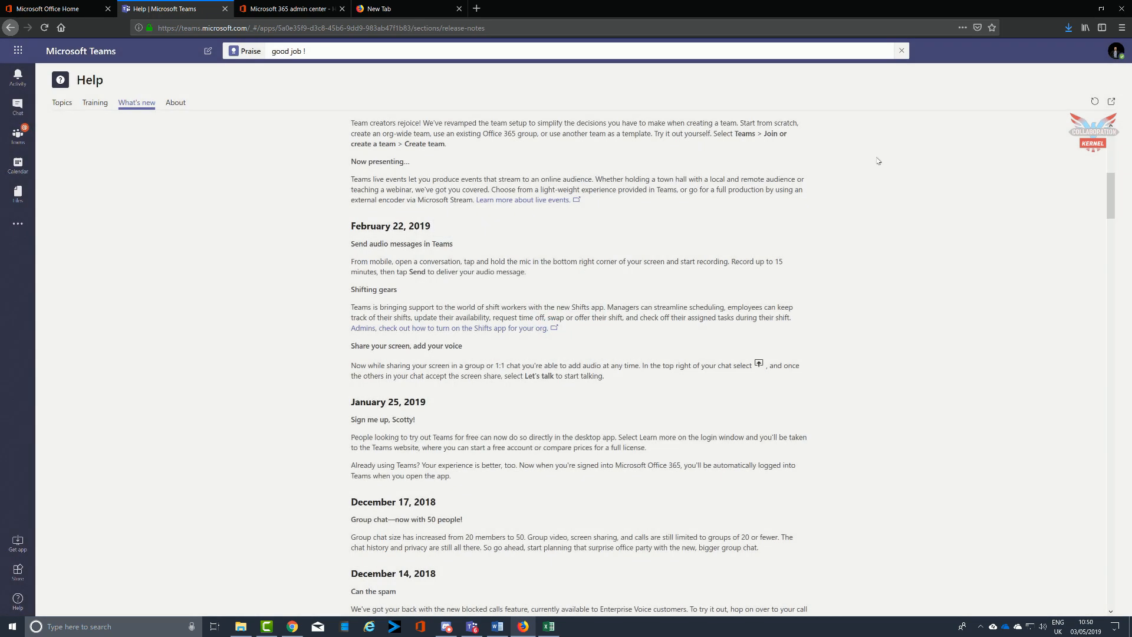
left_click(900, 51)
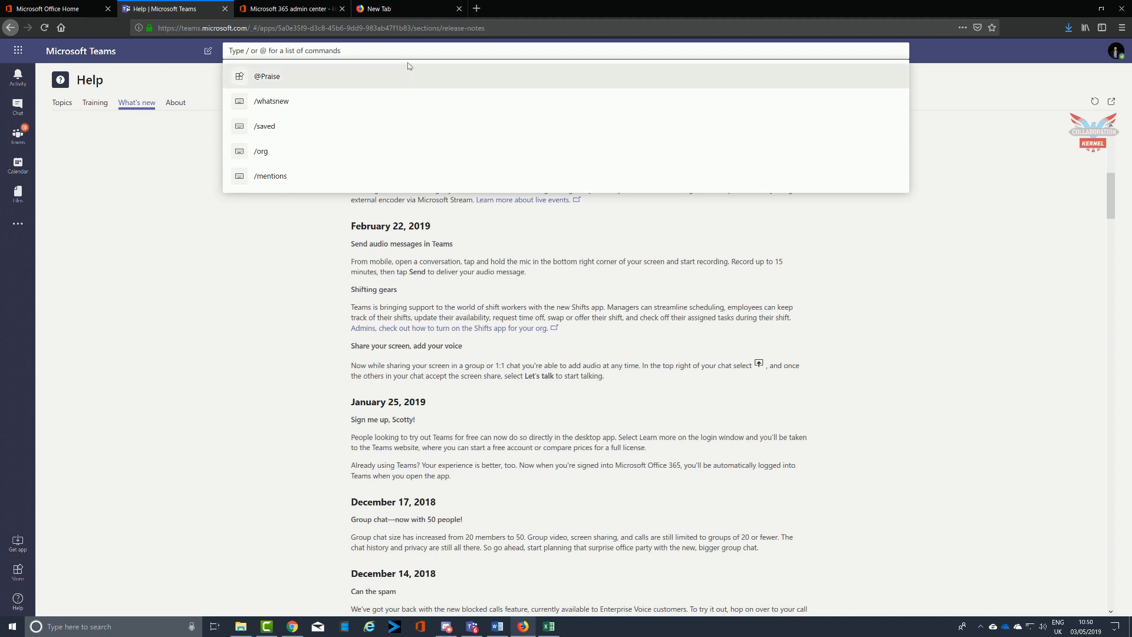
type("@")
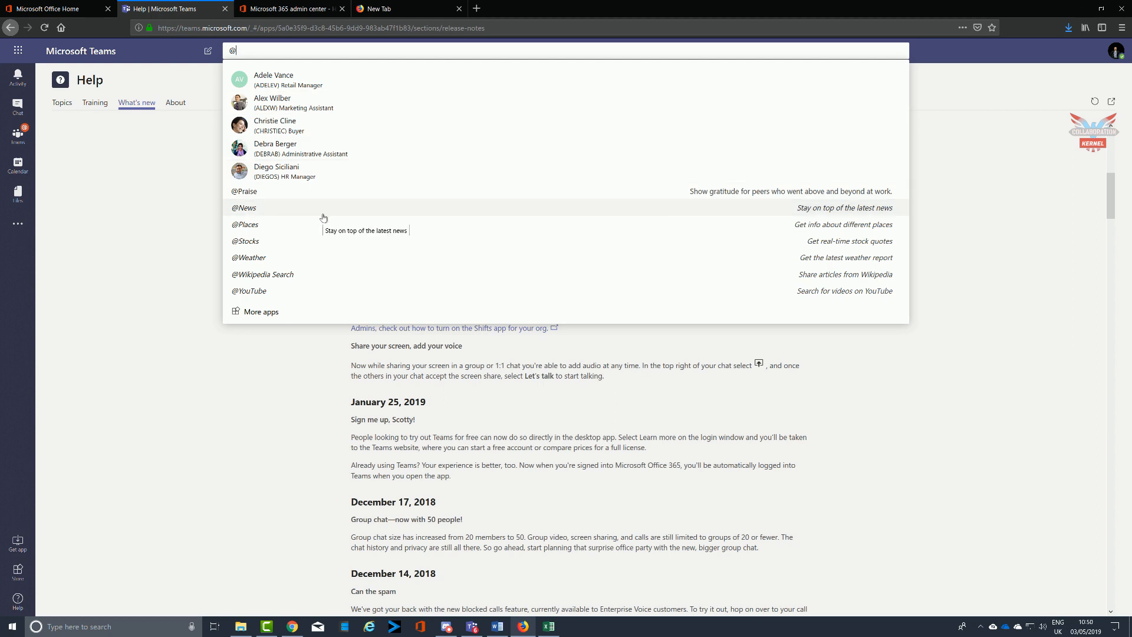
mouse_move(317, 224)
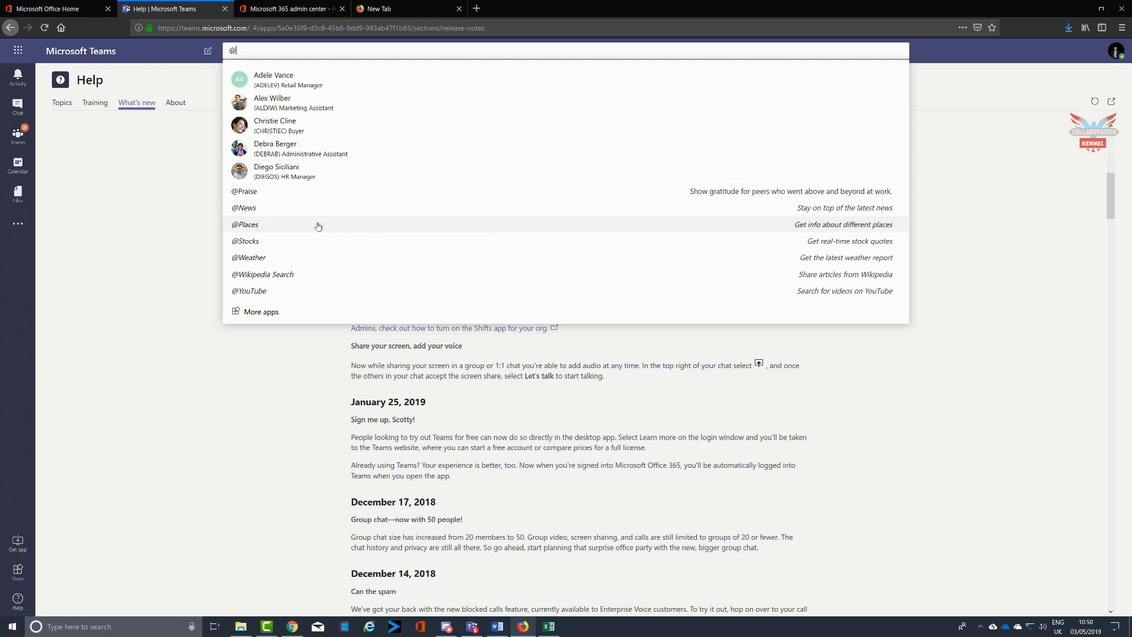
left_click(245, 224)
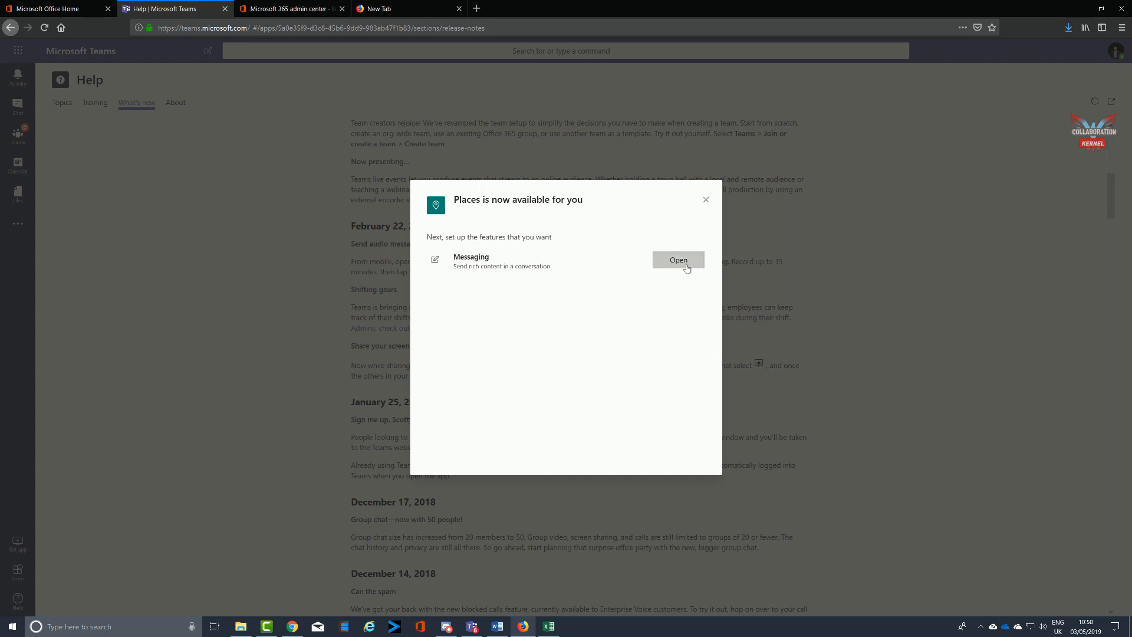
Start Places for messaging and confirm Cardiff, United Kingdom as its location.
left_click(677, 259)
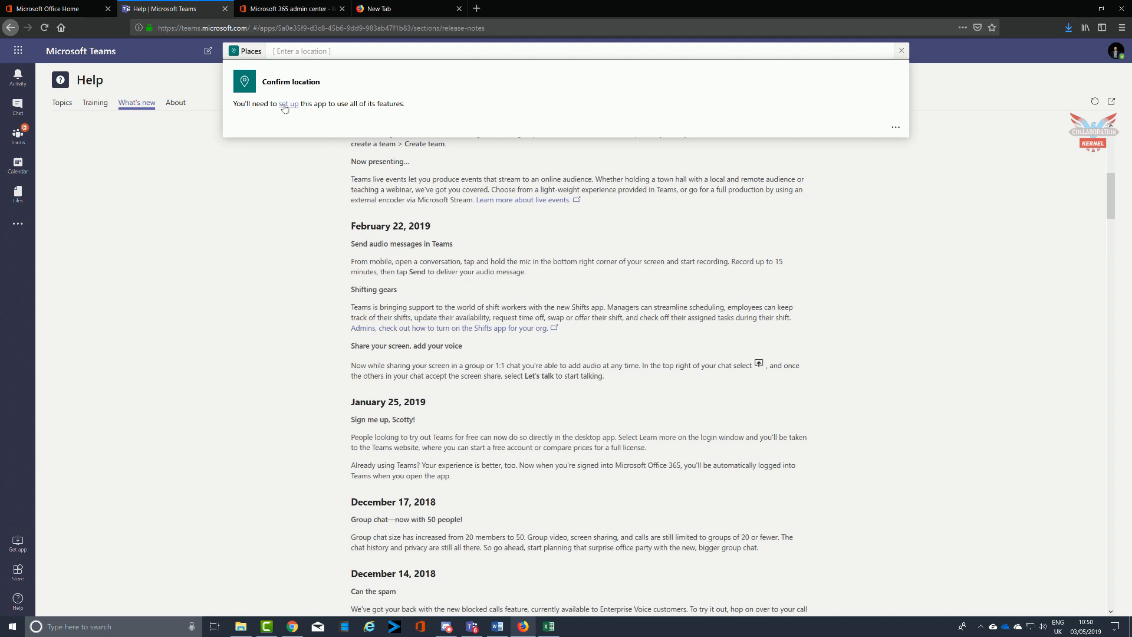
left_click(287, 104)
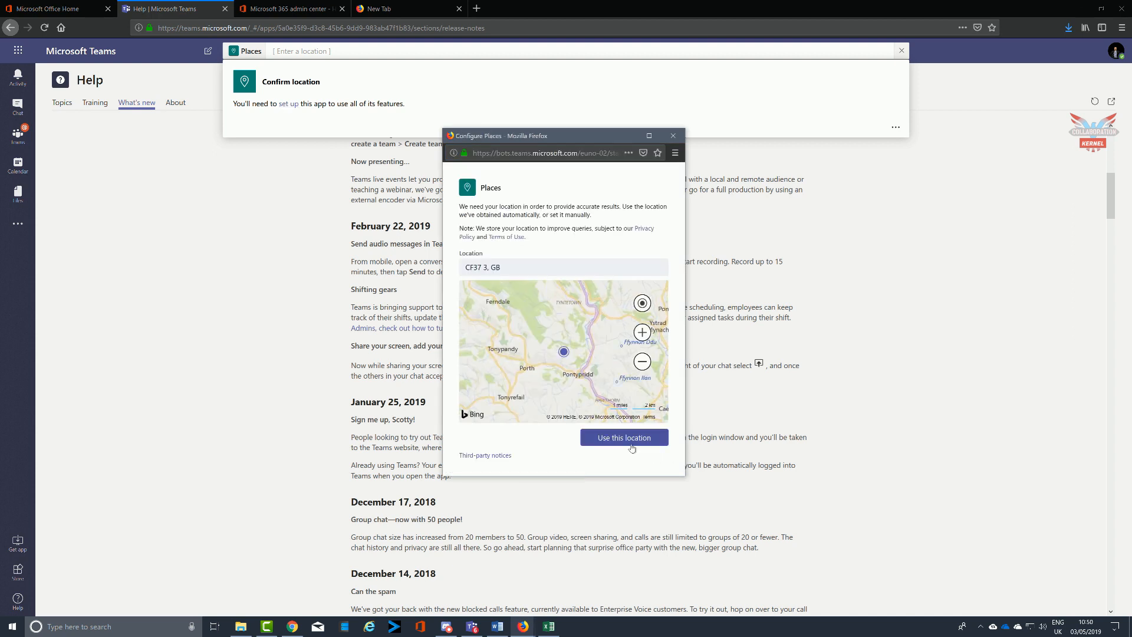
left_click(564, 268)
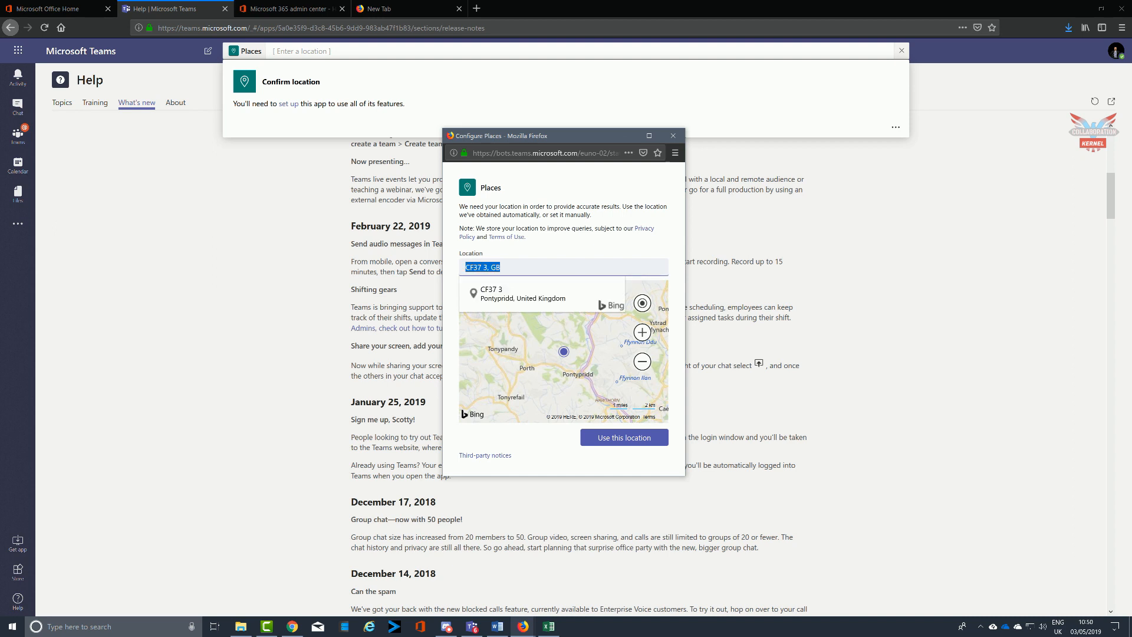
type("cardiff")
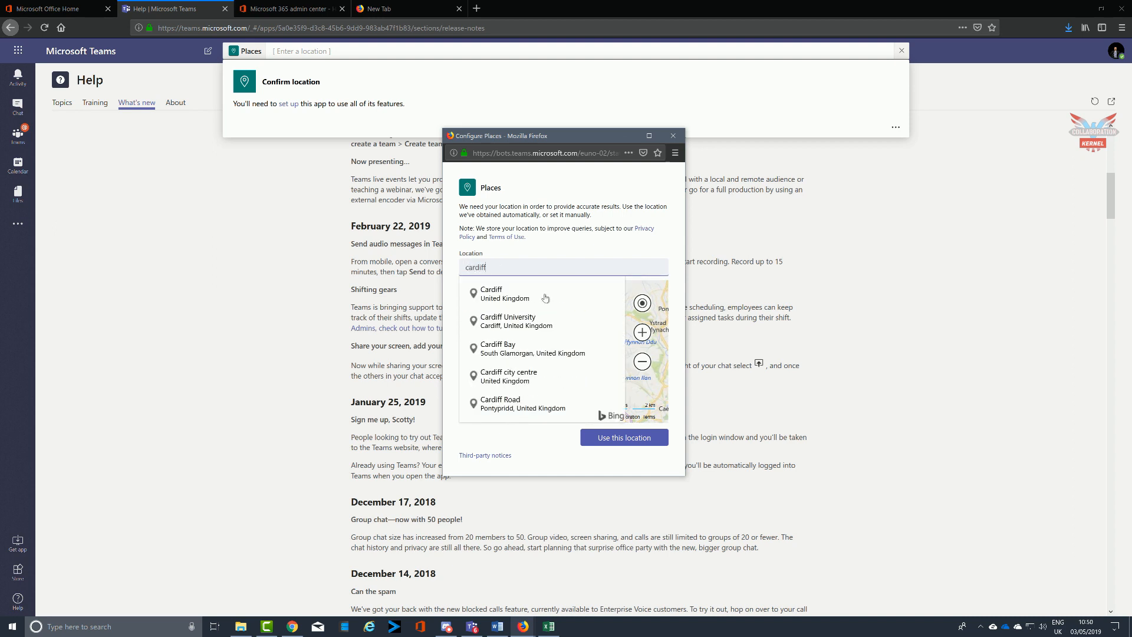
left_click(490, 294)
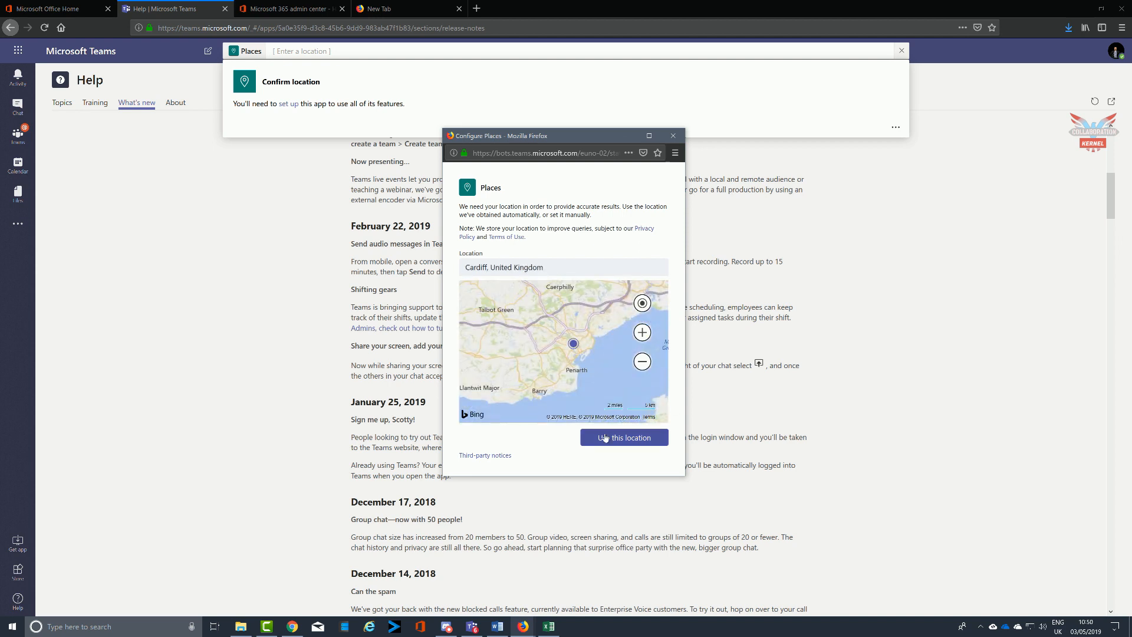
left_click(623, 436)
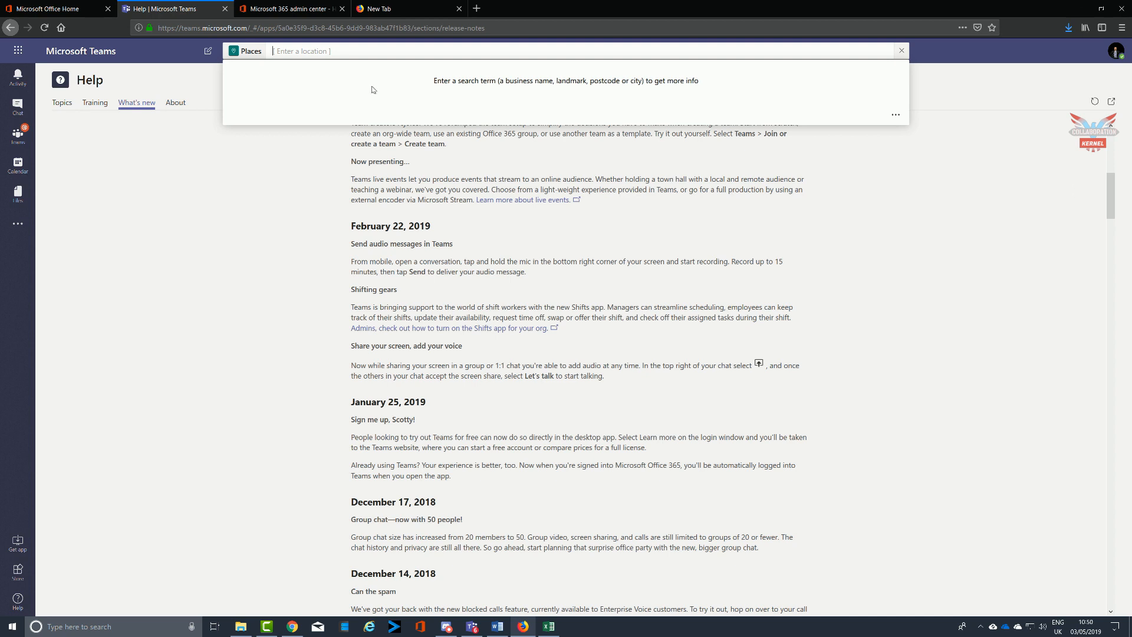
Search Places for 'cardiff university' to view its Bing map card, then close the lookup.
type("cardiff University")
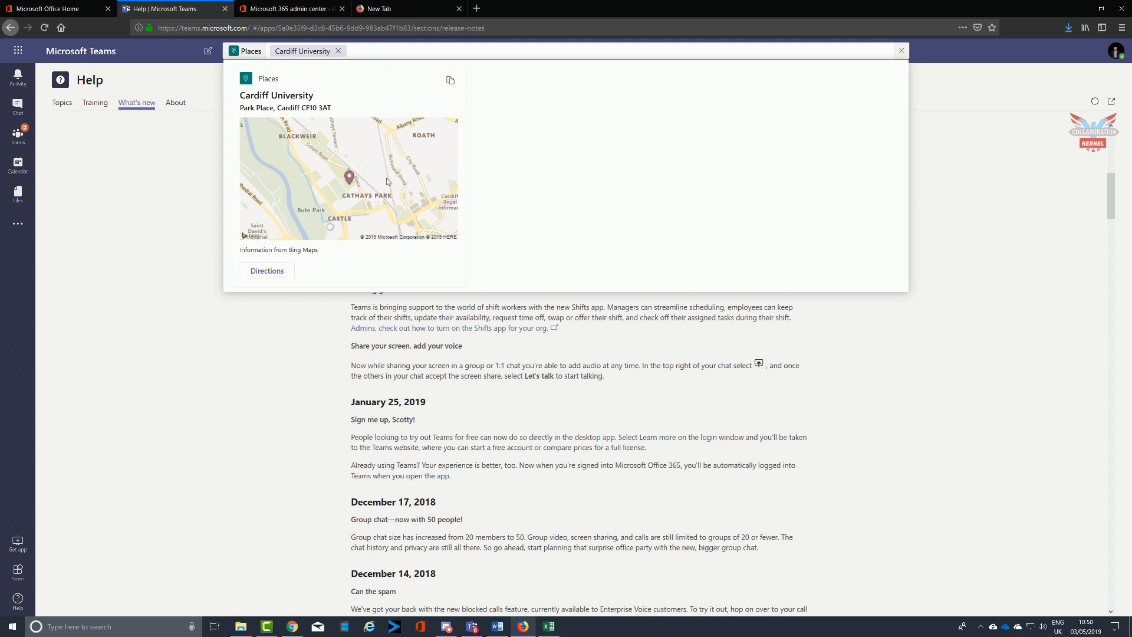
mouse_move(302, 273)
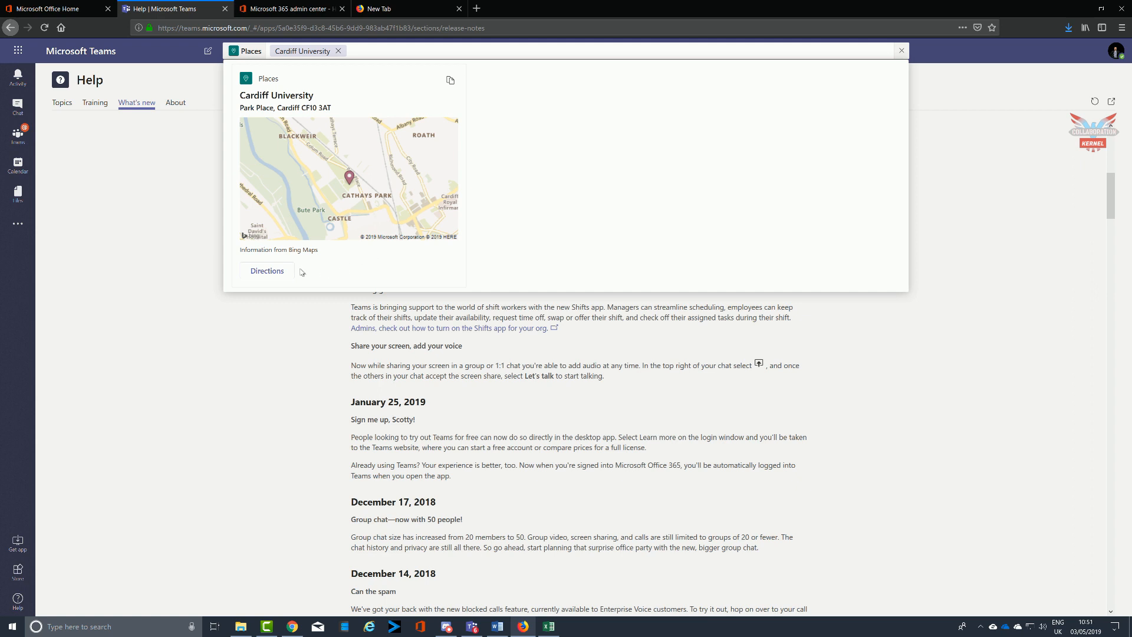
mouse_move(874, 56)
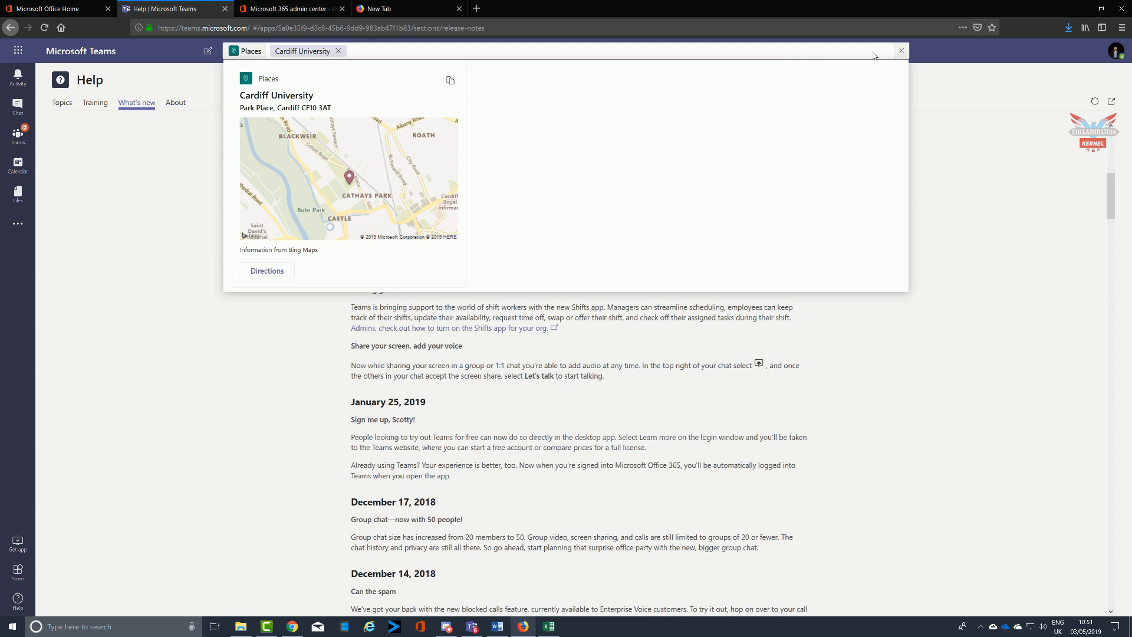
type("cardiff university")
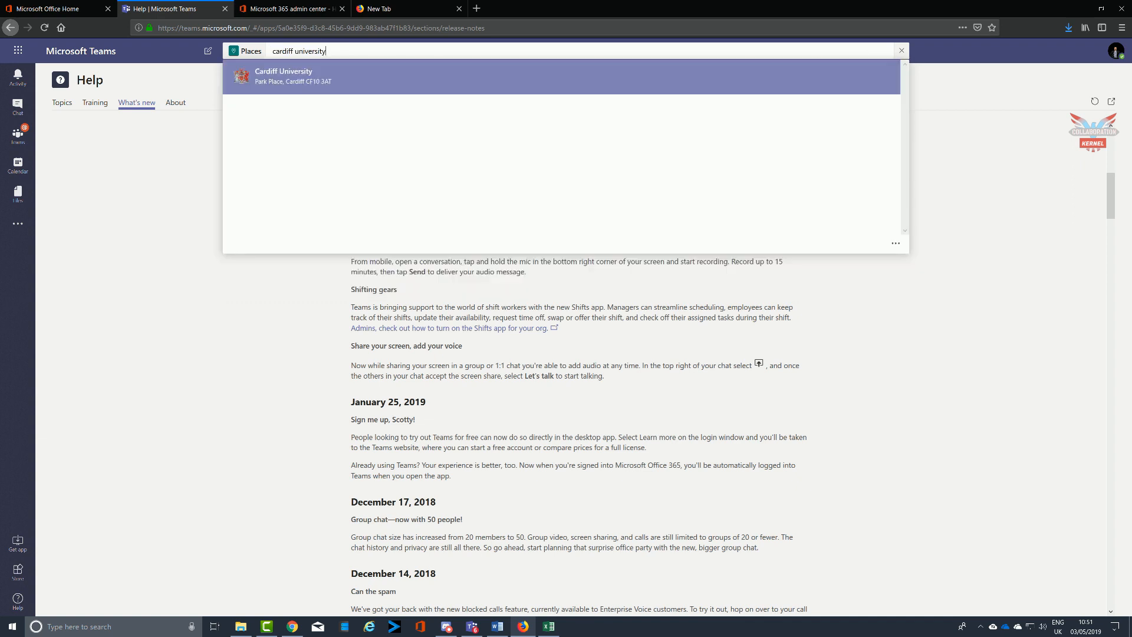
left_click(900, 51)
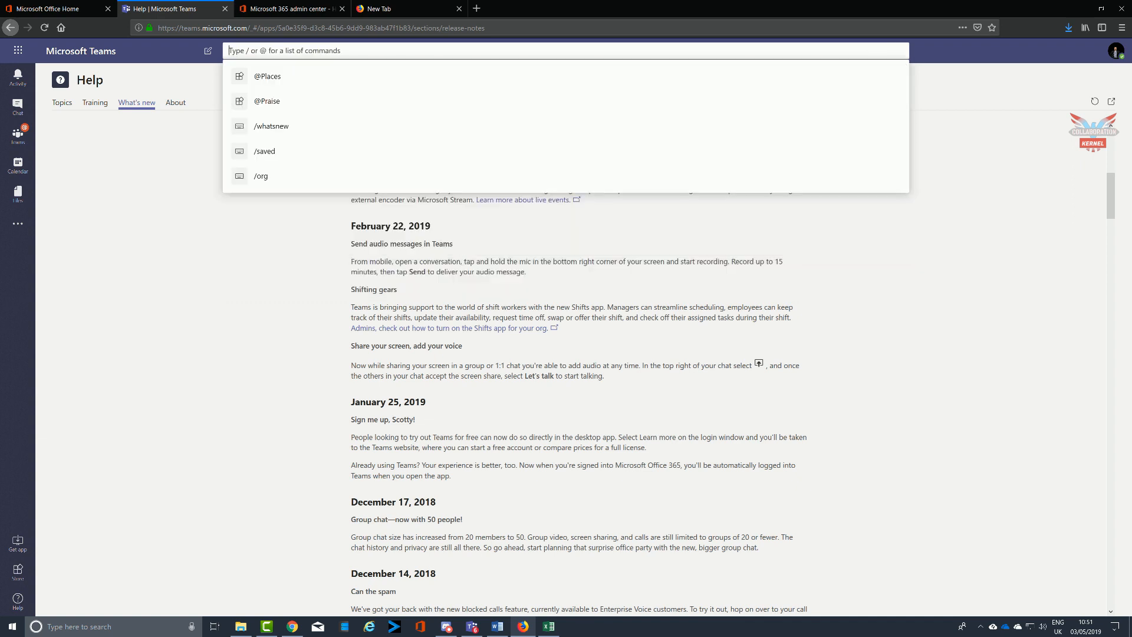
Run /whatsnew from recent commands, then enter @ to list people and apps.
left_click(273, 126)
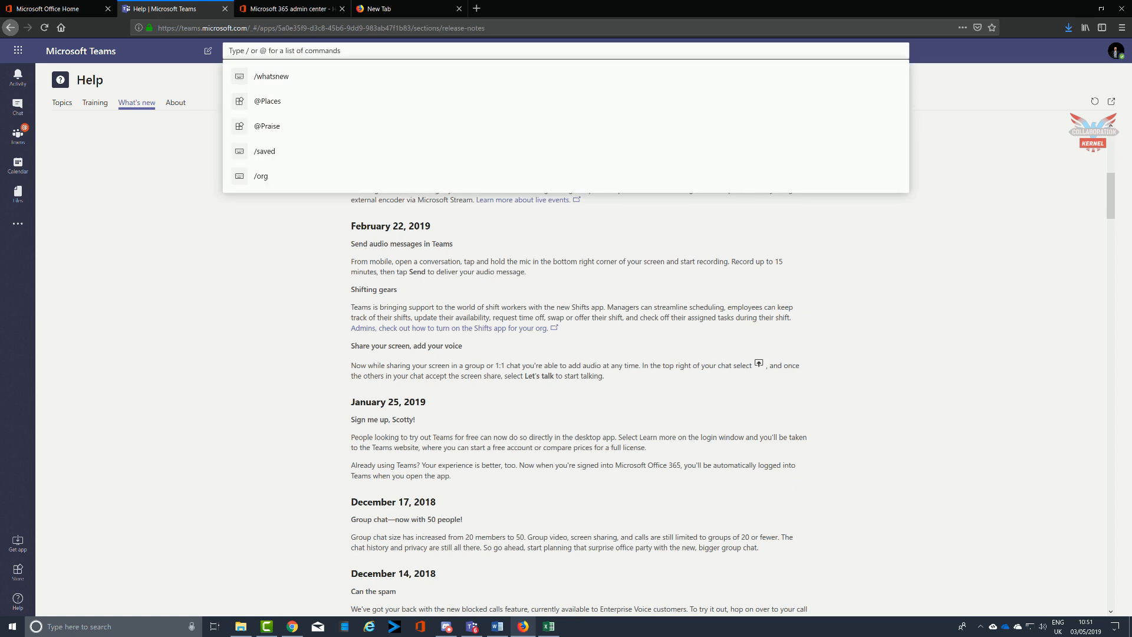
left_click(272, 76)
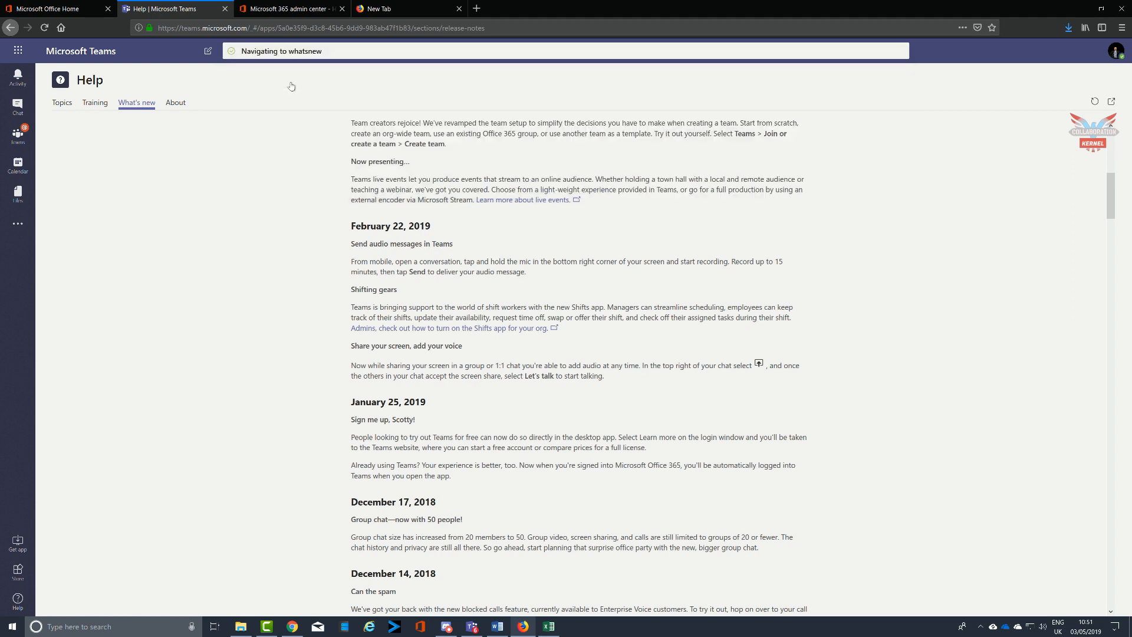
mouse_move(436, 64)
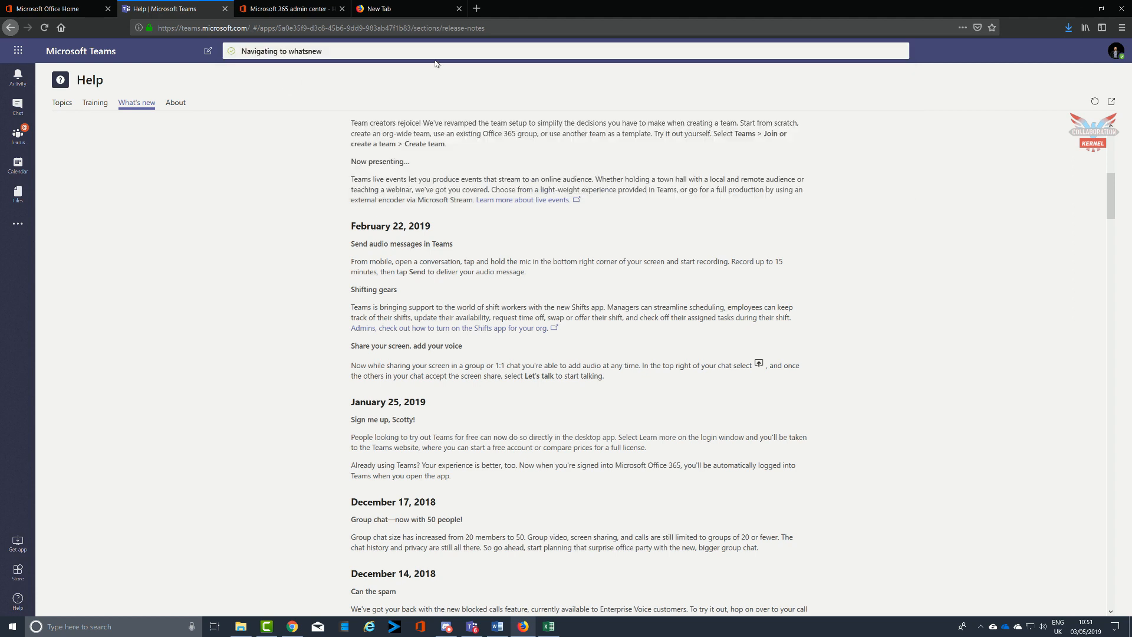
left_click(567, 51)
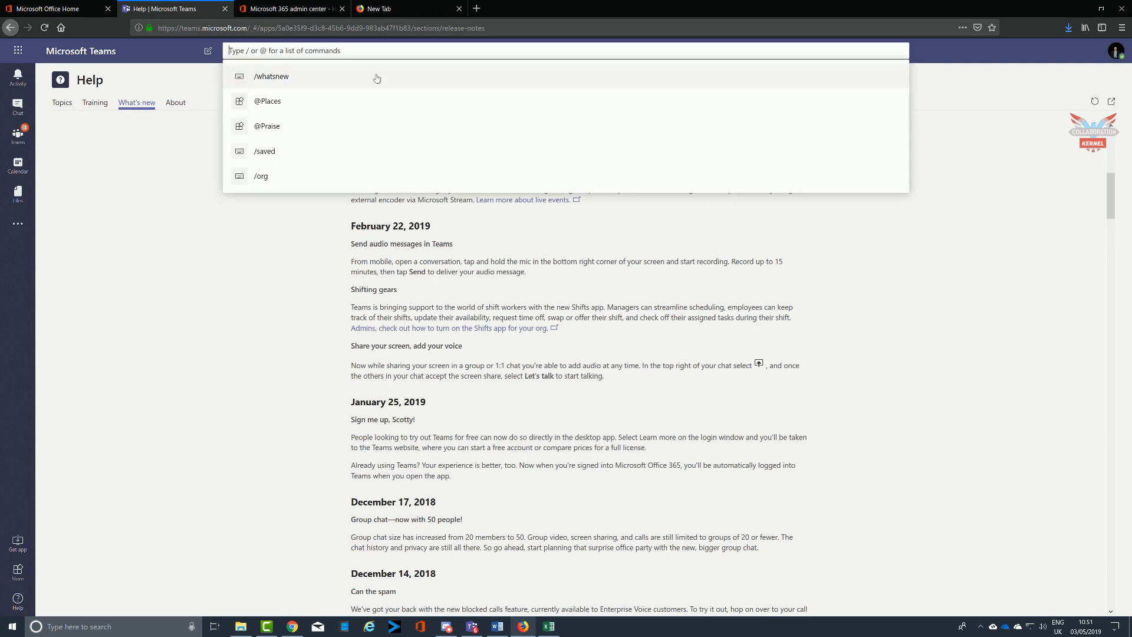
type("@")
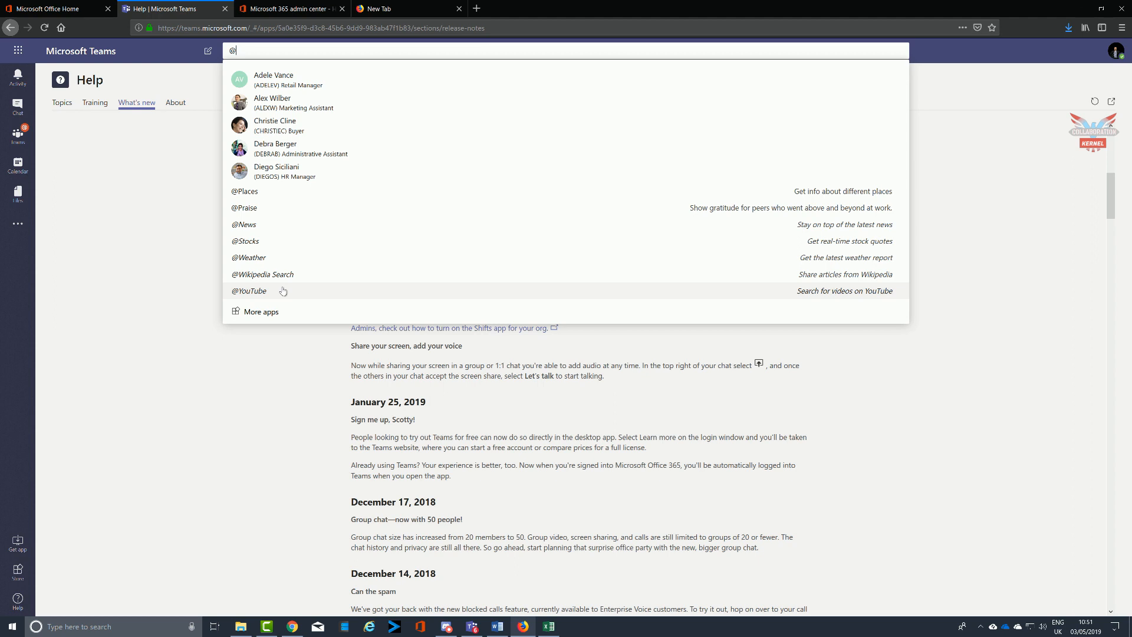
left_click(249, 291)
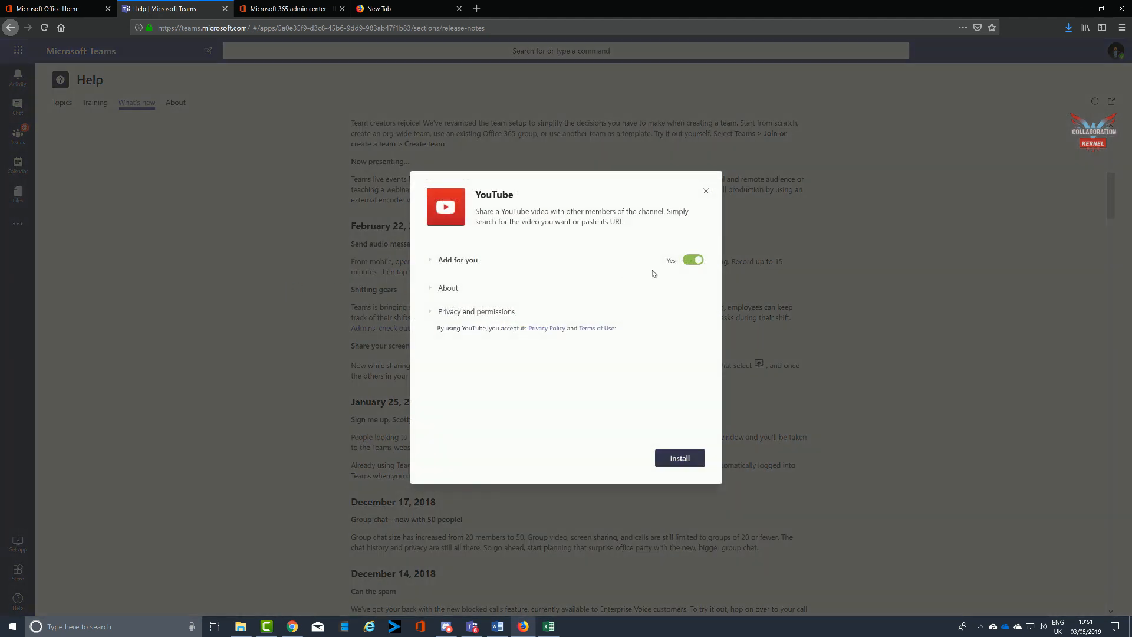
left_click(678, 457)
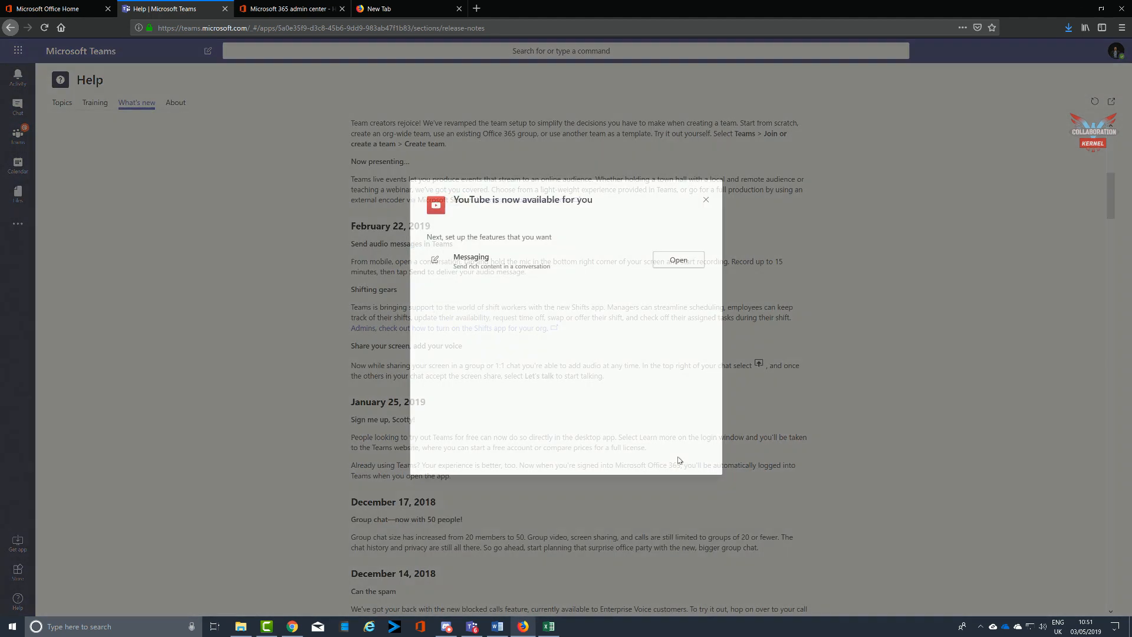
left_click(677, 260)
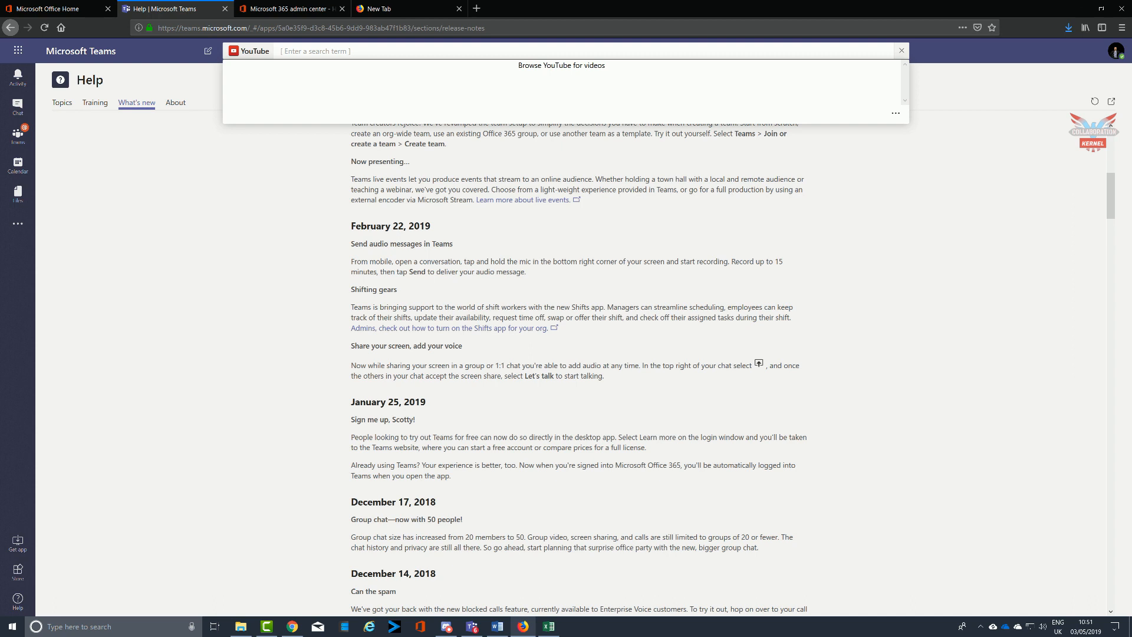
type("MS")
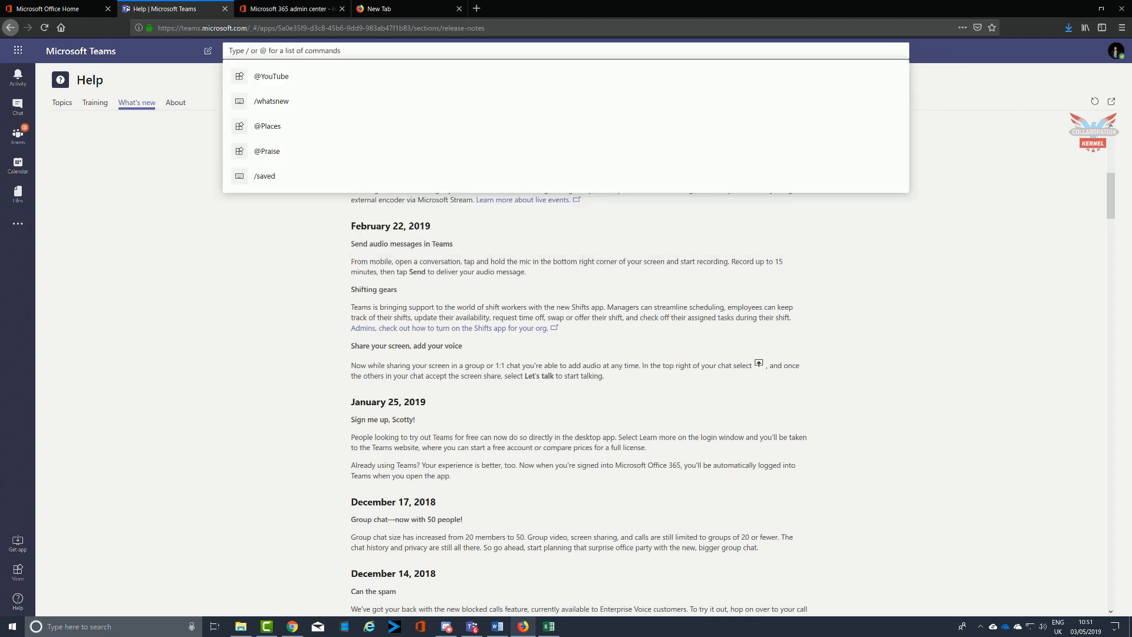
mouse_move(271, 75)
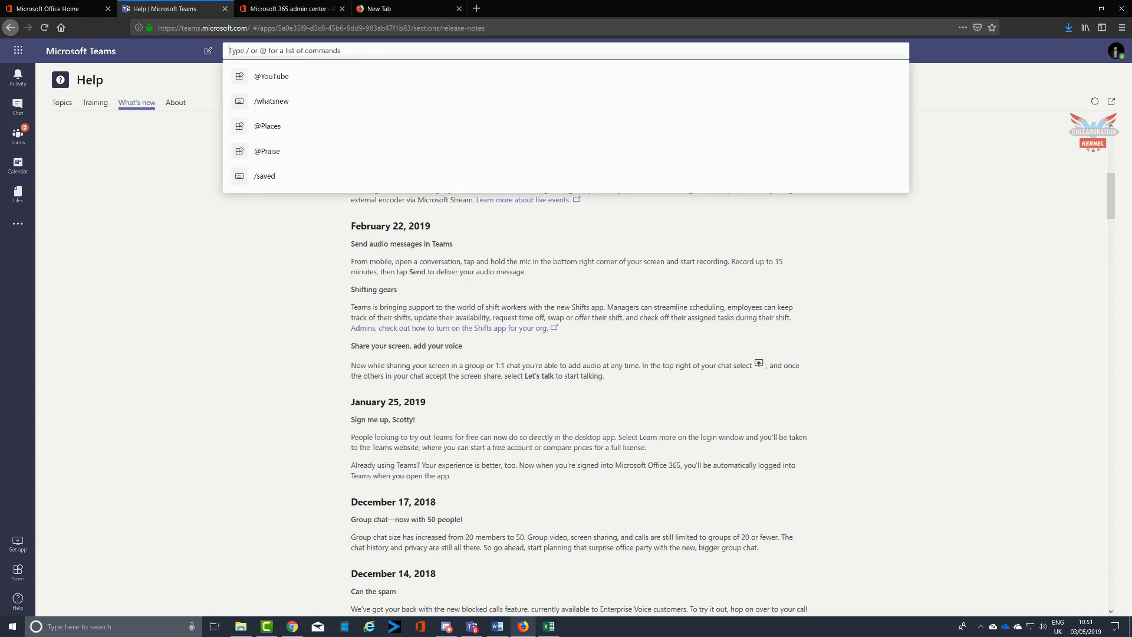
type("/")
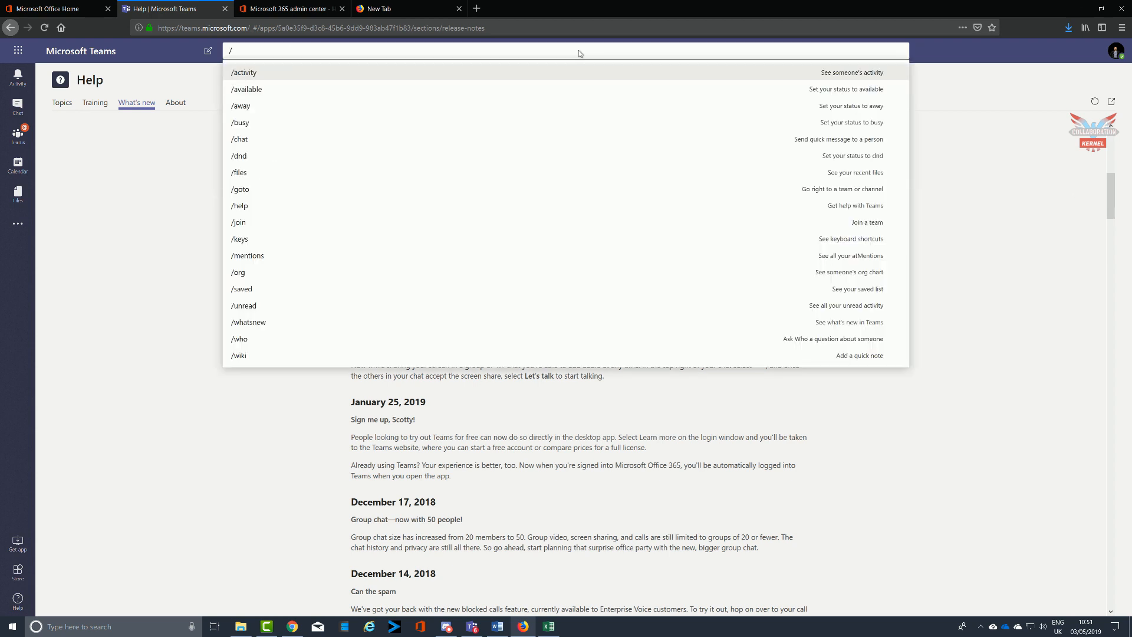
mouse_move(589, 59)
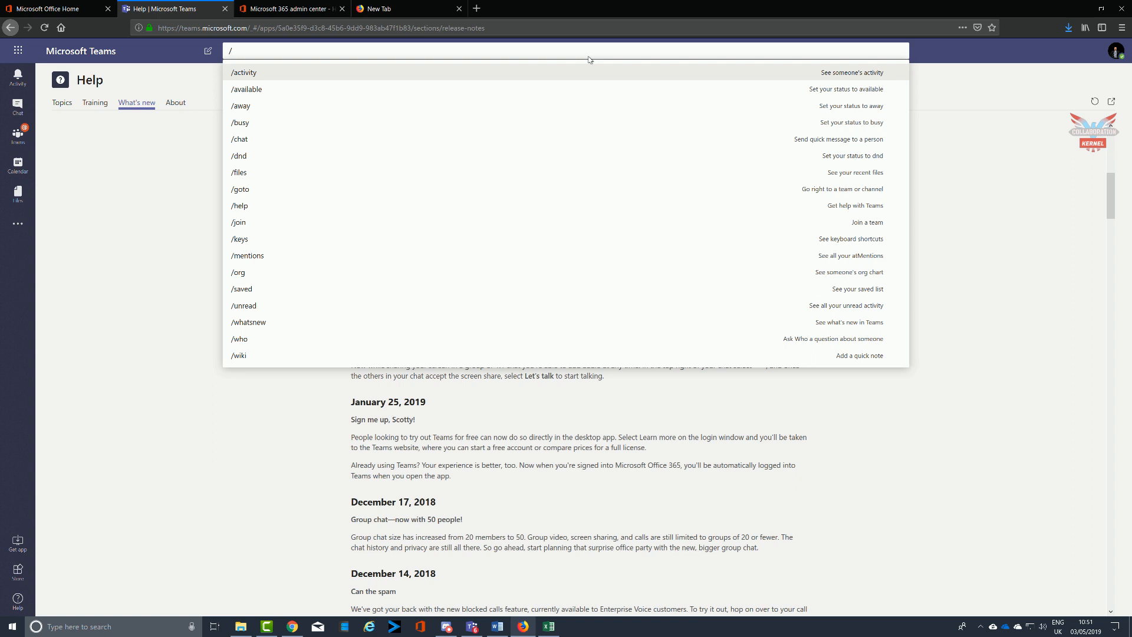
mouse_move(611, 189)
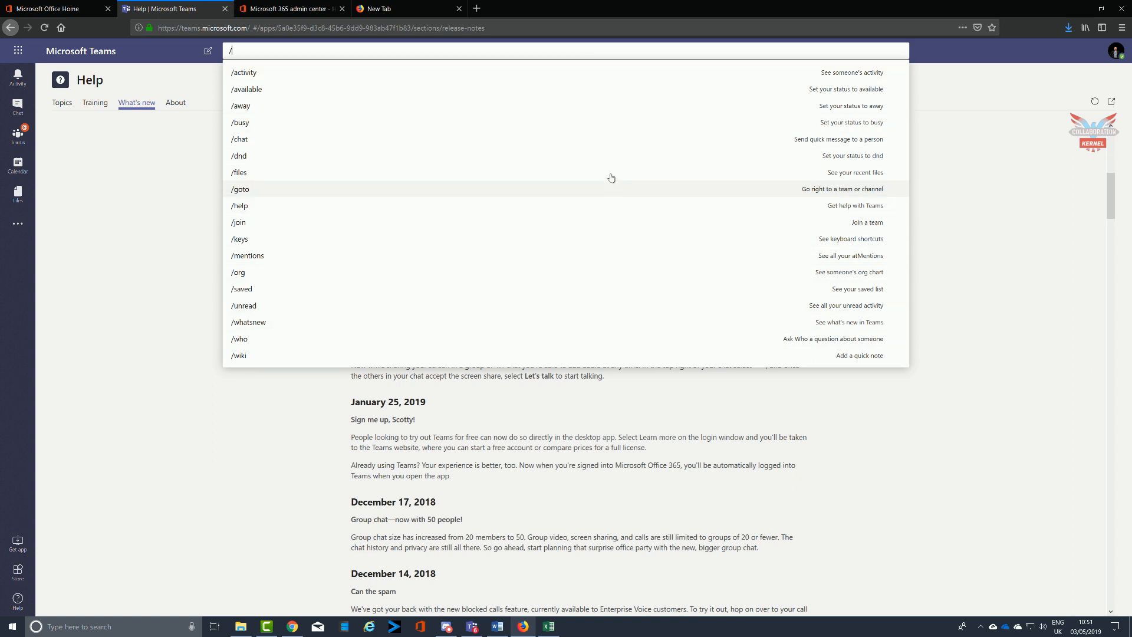
mouse_move(608, 96)
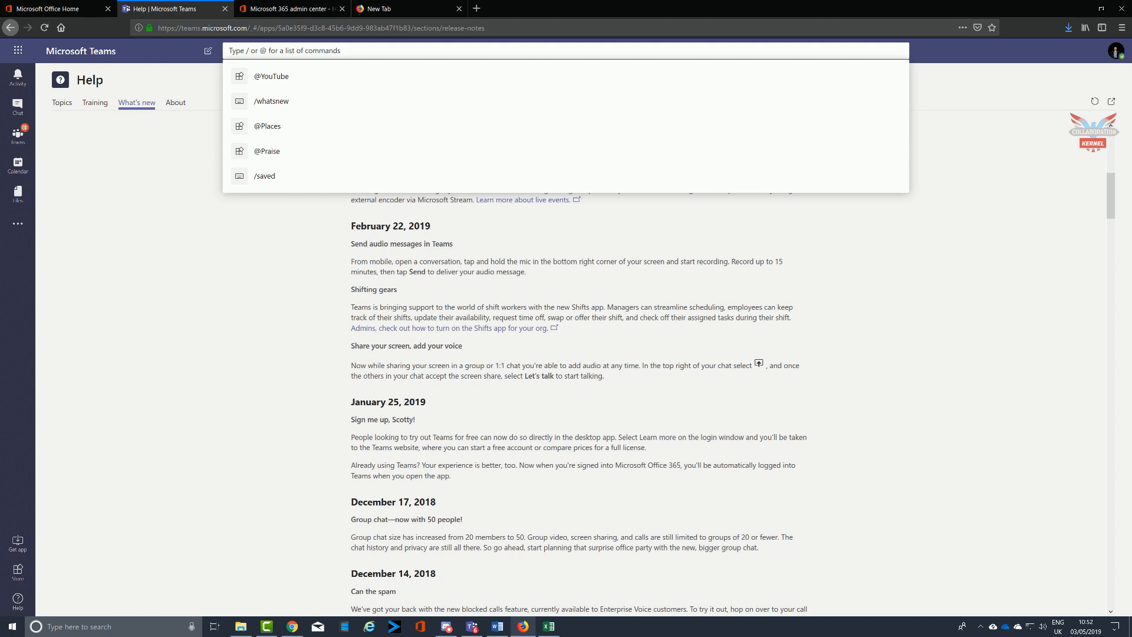
Enter /away in the command box to set status to away.
type("/away")
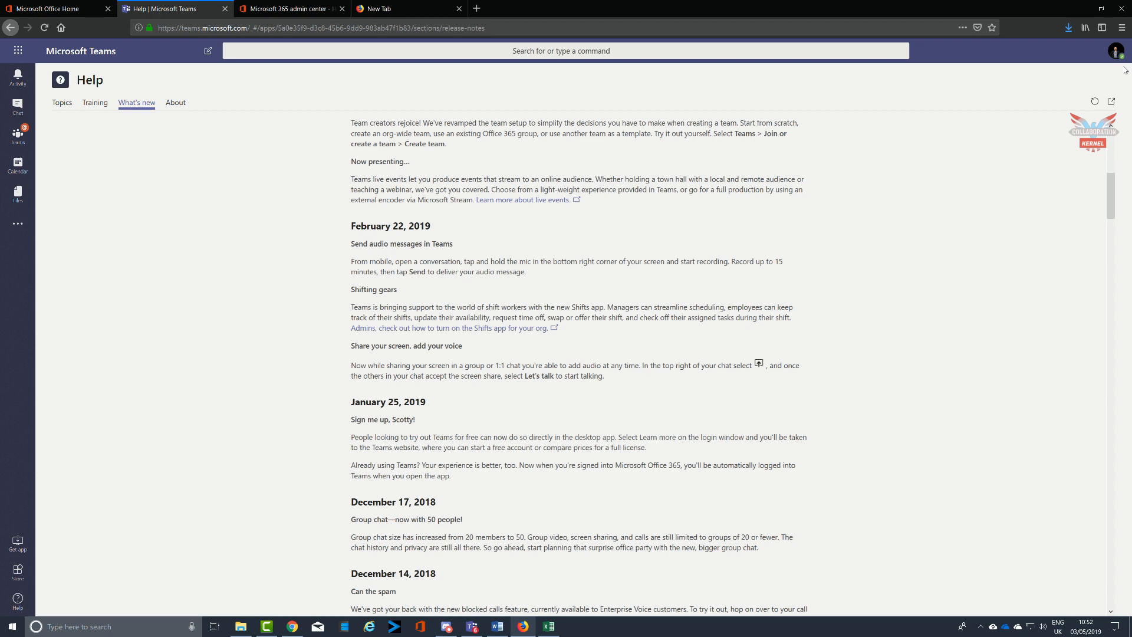
mouse_move(1124, 68)
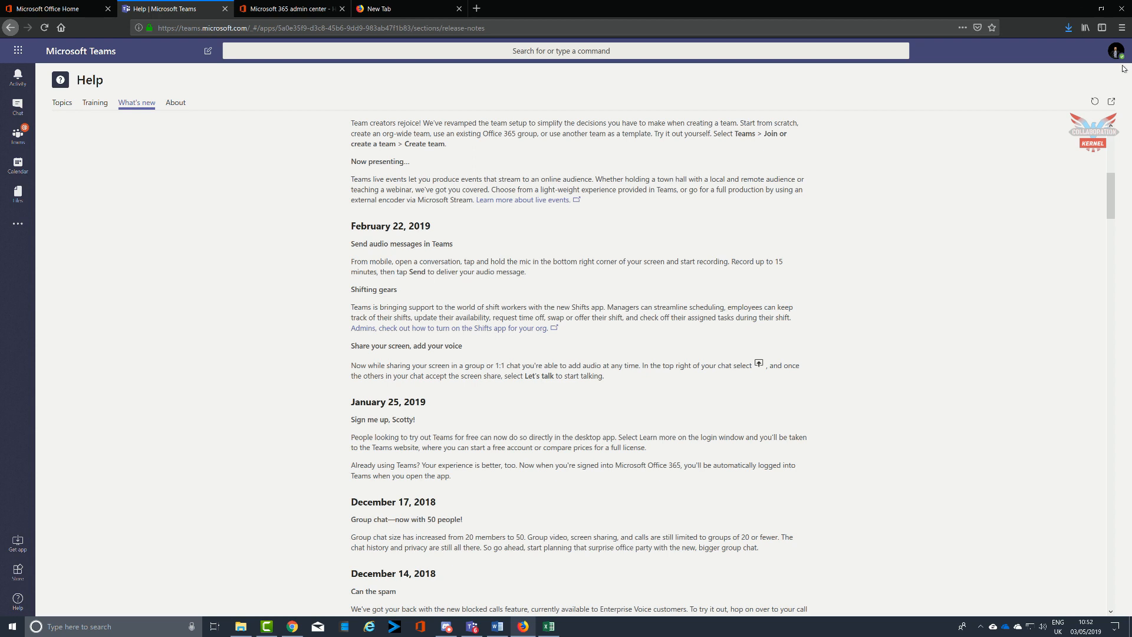